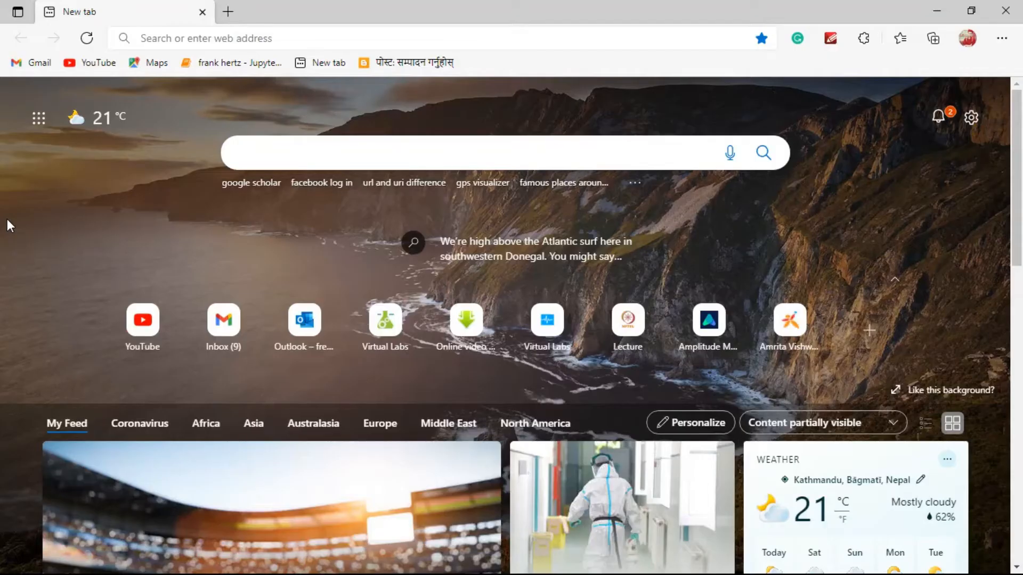
- Run a Bing search for 'DOI' from the new tab page
{"action": "left_click", "coordinate": [456, 153]}
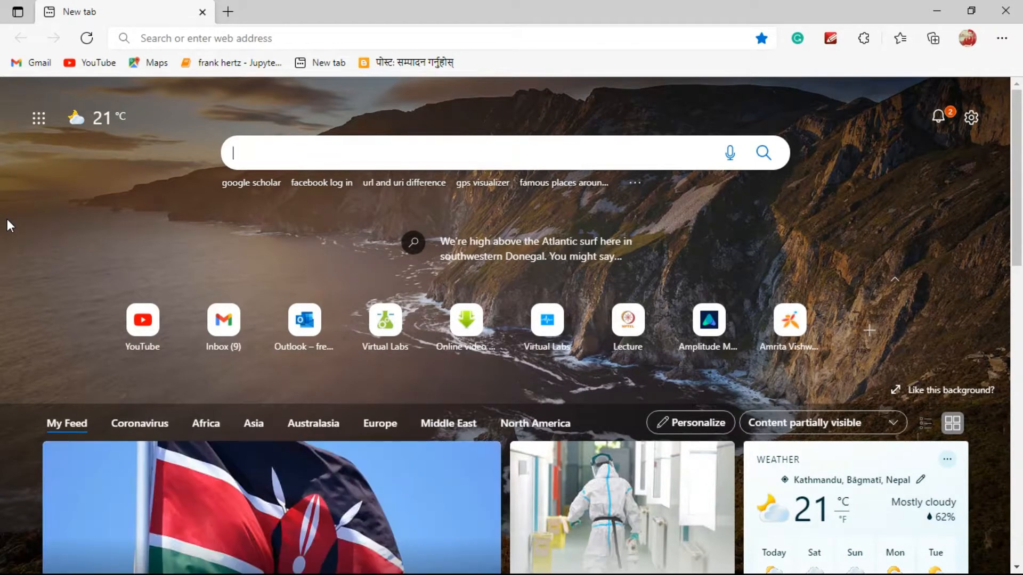
{"action": "mouse_move", "coordinate": [325, 156]}
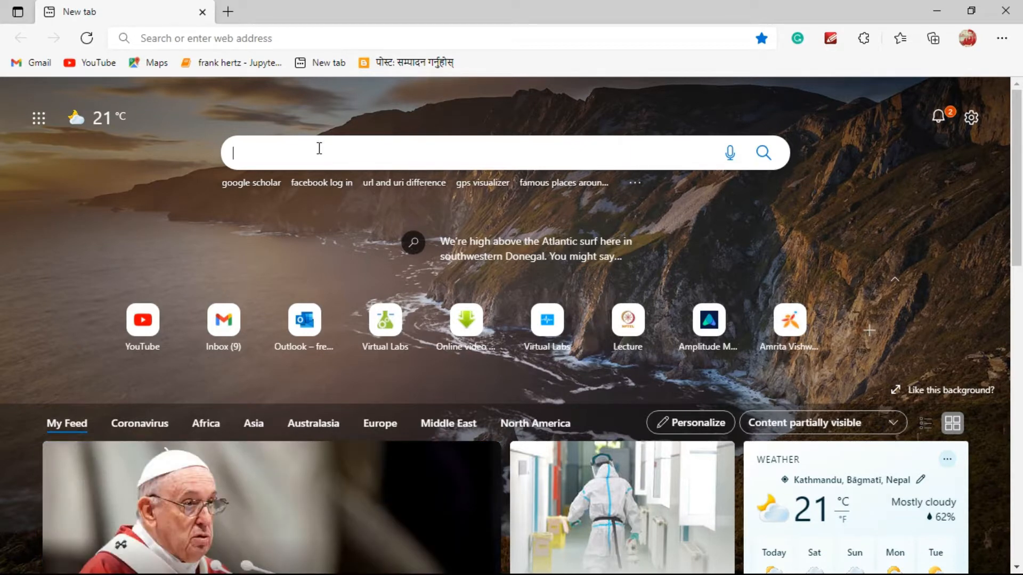
{"action": "type", "text": "DOI"}
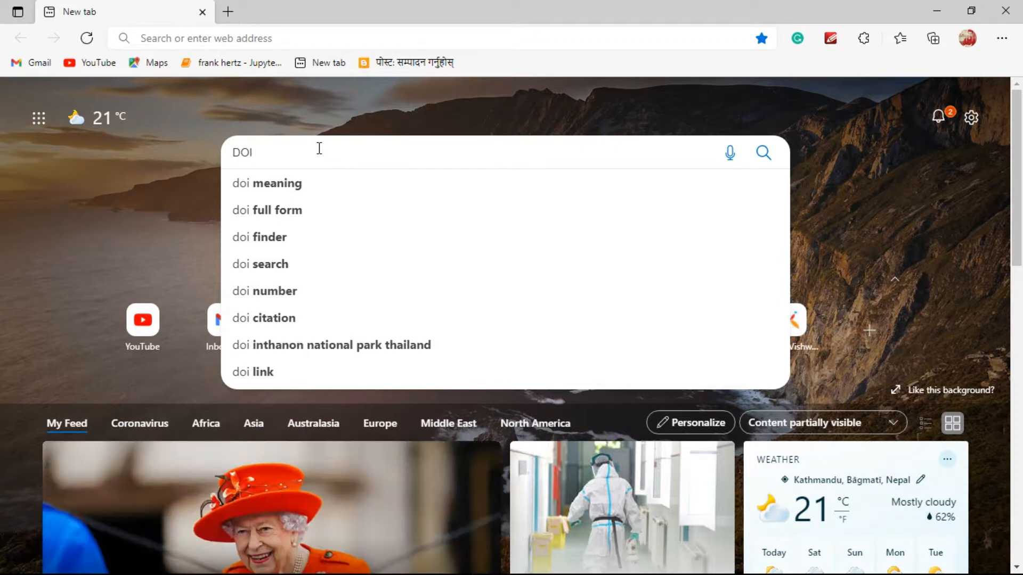
{"action": "key", "text": "Return"}
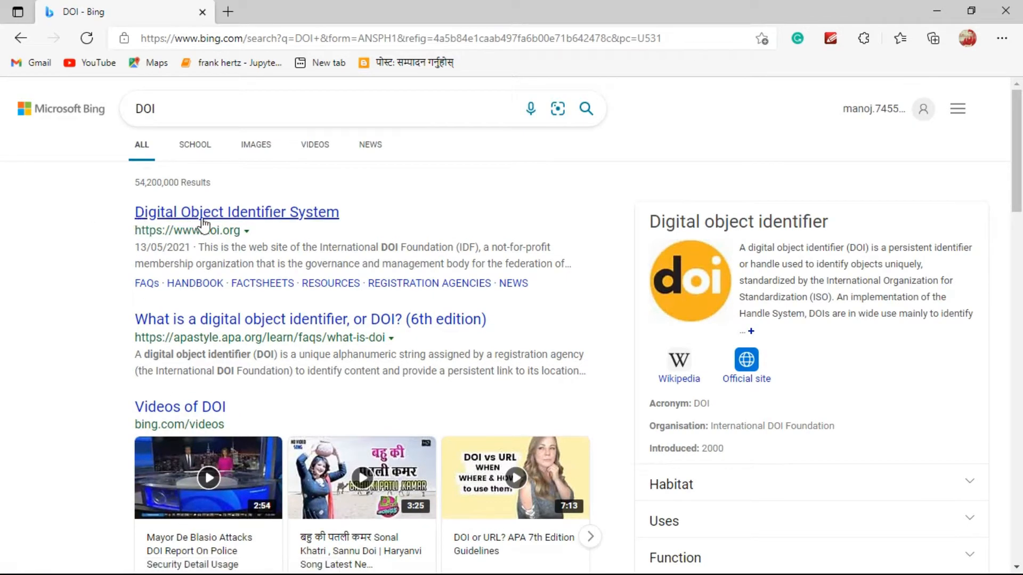
{"action": "mouse_move", "coordinate": [324, 217]}
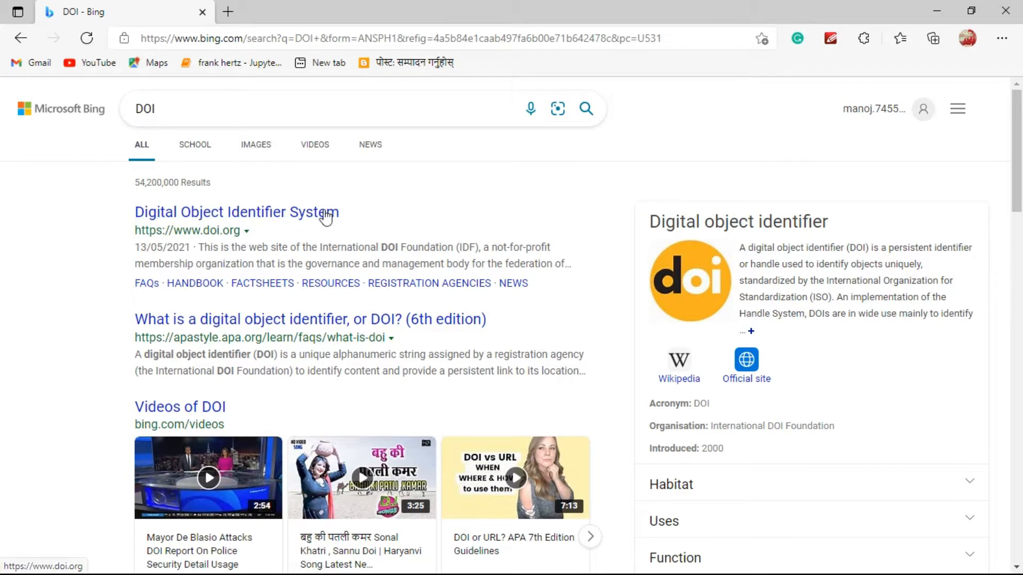
{"action": "mouse_move", "coordinate": [327, 242]}
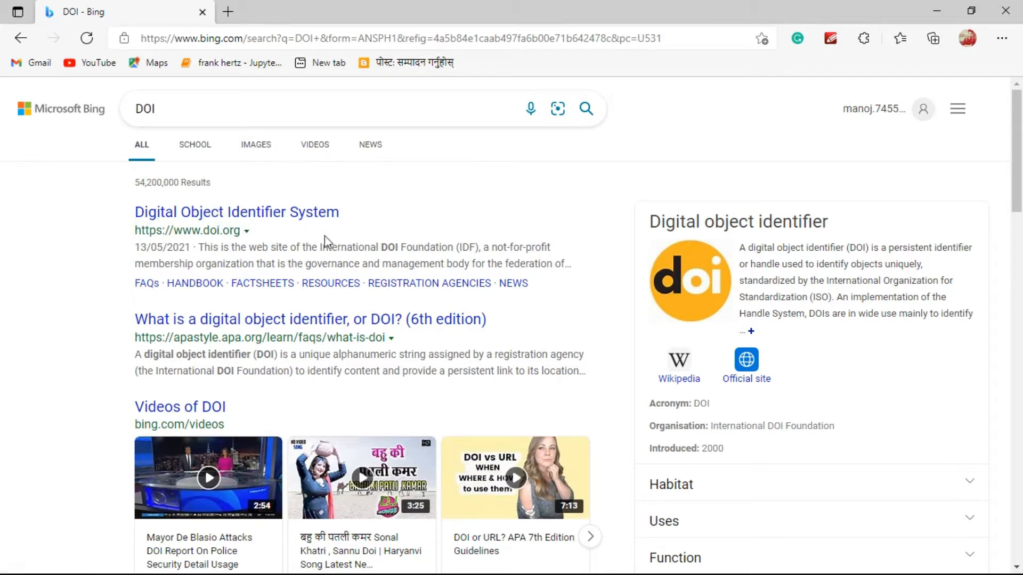
{"action": "mouse_move", "coordinate": [980, 206]}
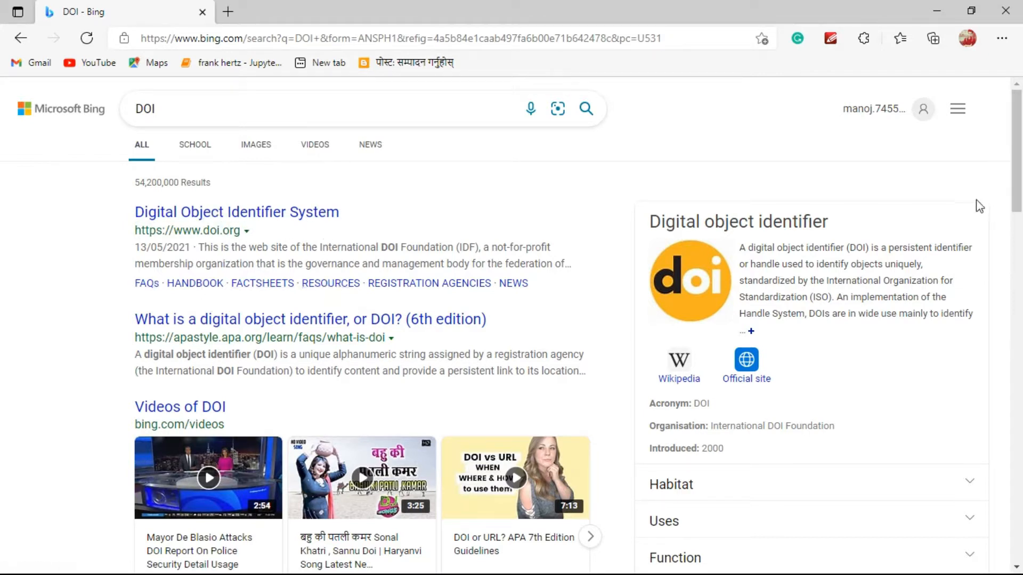
{"action": "mouse_move", "coordinate": [710, 357]}
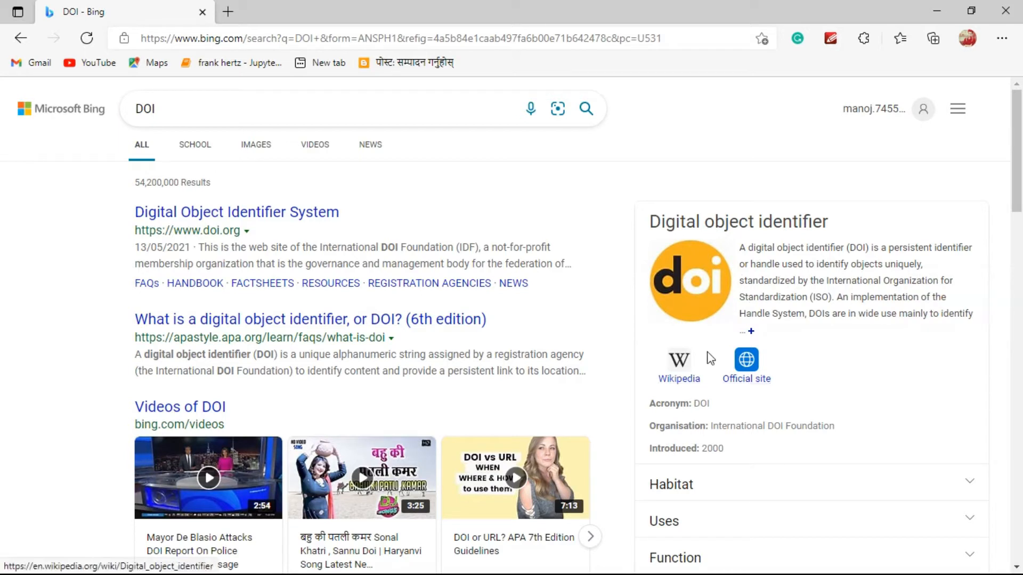
{"action": "mouse_move", "coordinate": [770, 259]}
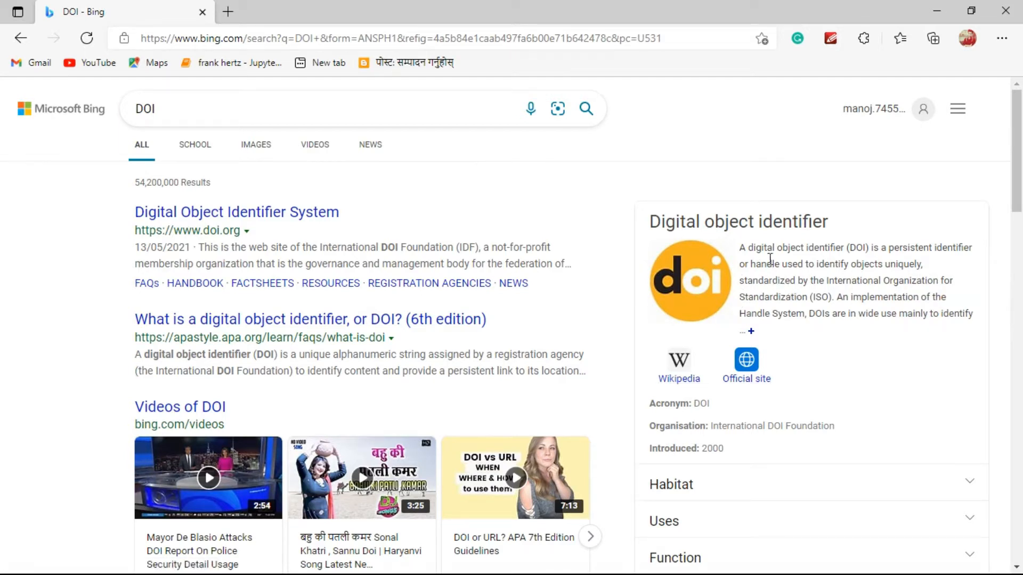
- Expand Bing's Digital object identifier panel to show its full description
{"action": "left_click", "coordinate": [749, 331]}
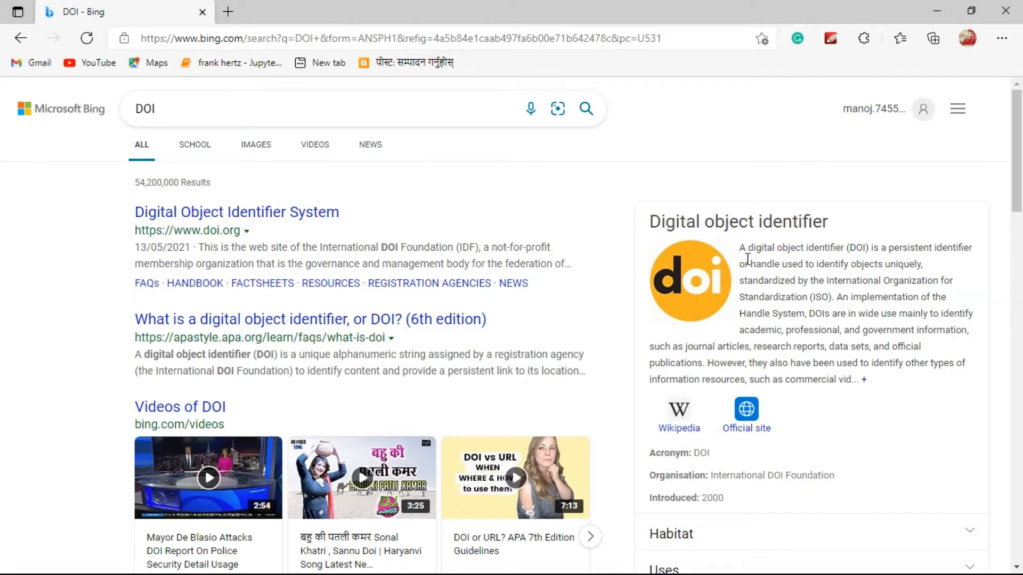
{"action": "mouse_move", "coordinate": [884, 261]}
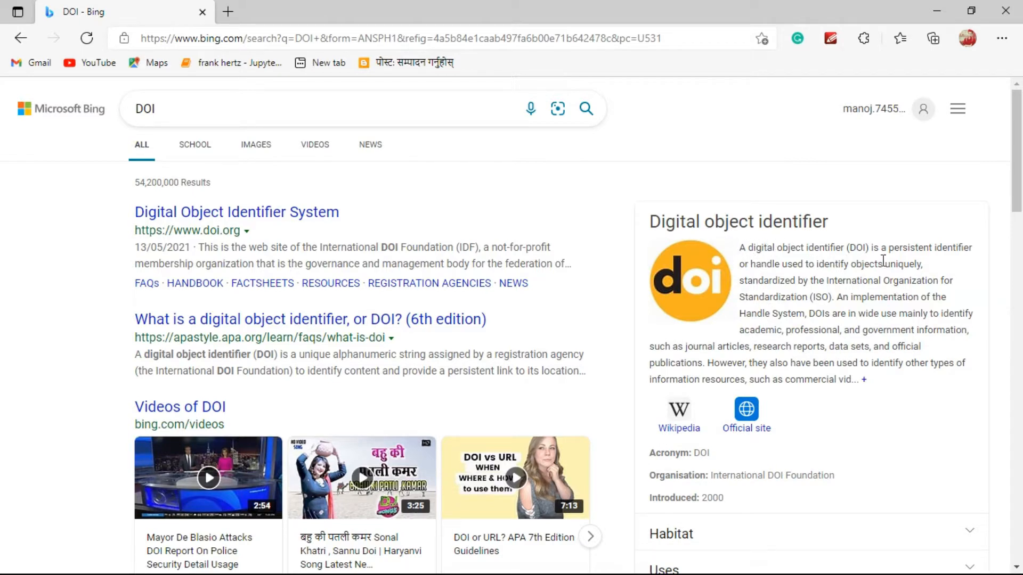
{"action": "mouse_move", "coordinate": [927, 268]}
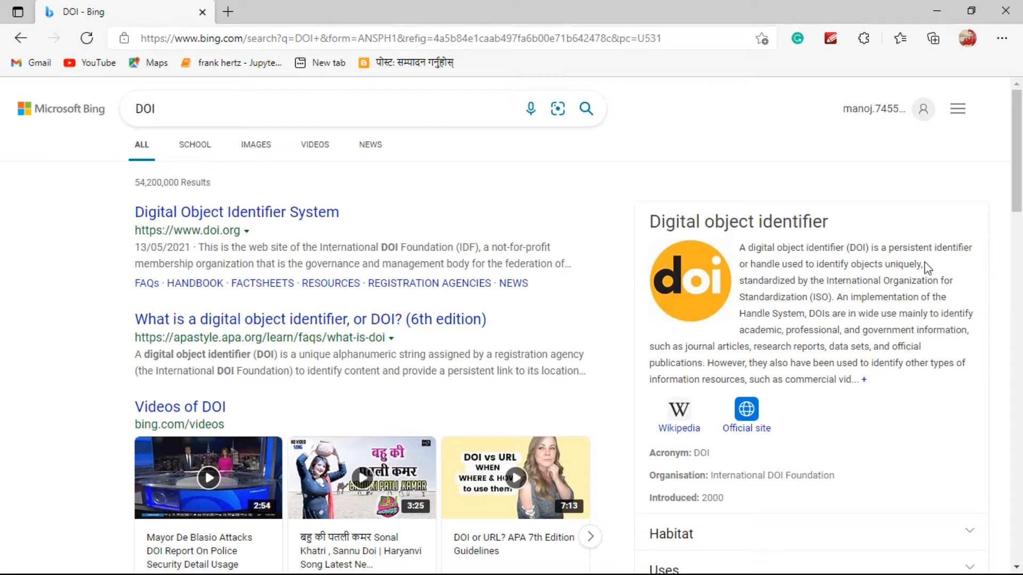
{"action": "mouse_move", "coordinate": [790, 269]}
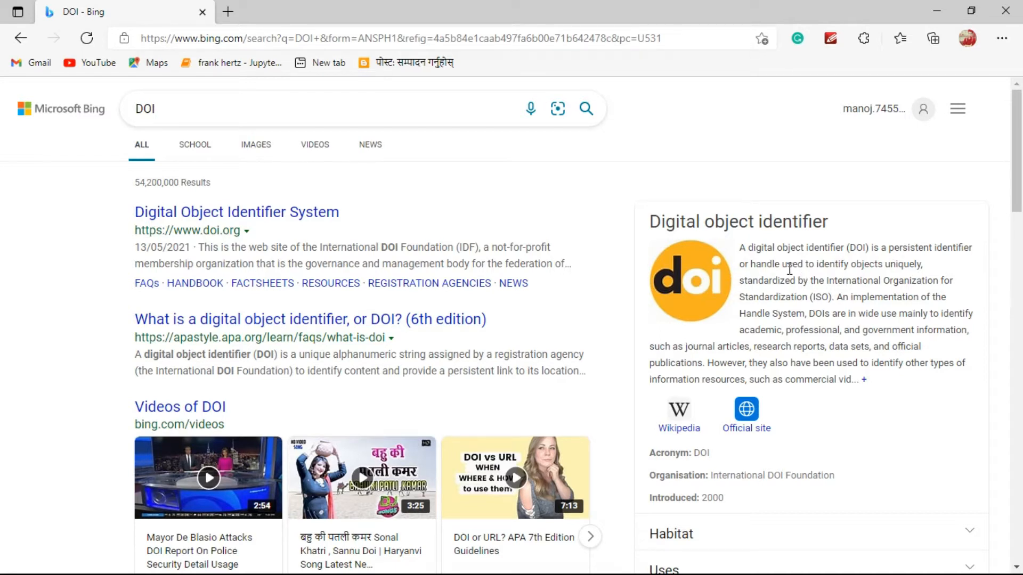
{"action": "mouse_move", "coordinate": [837, 281]}
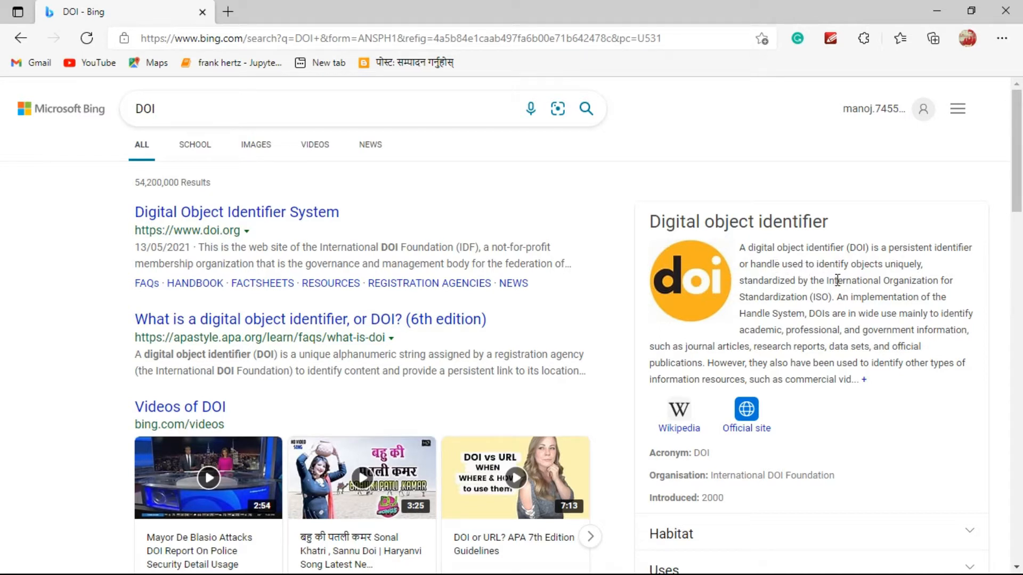
{"action": "mouse_move", "coordinate": [910, 279]}
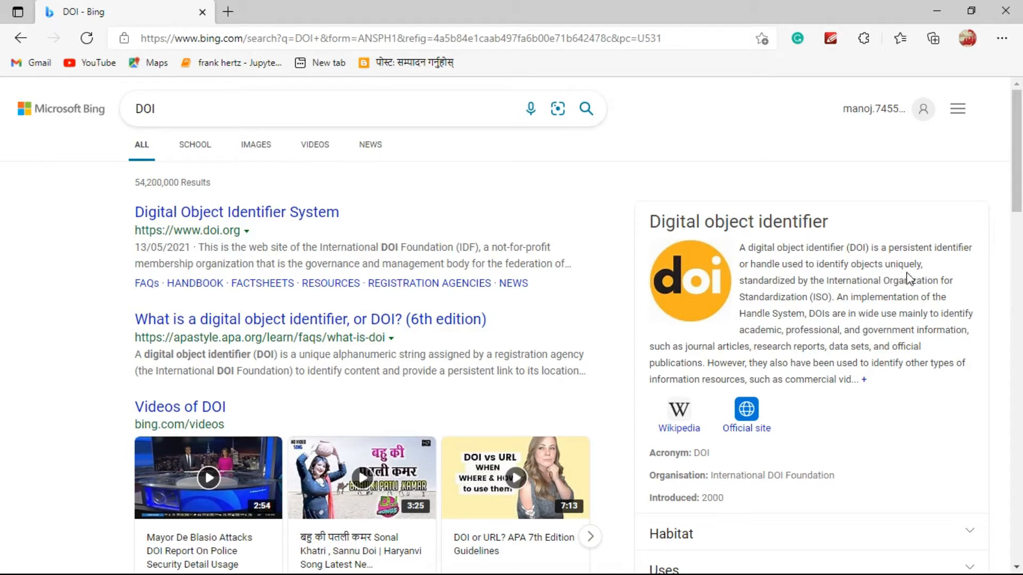
{"action": "mouse_move", "coordinate": [811, 299]}
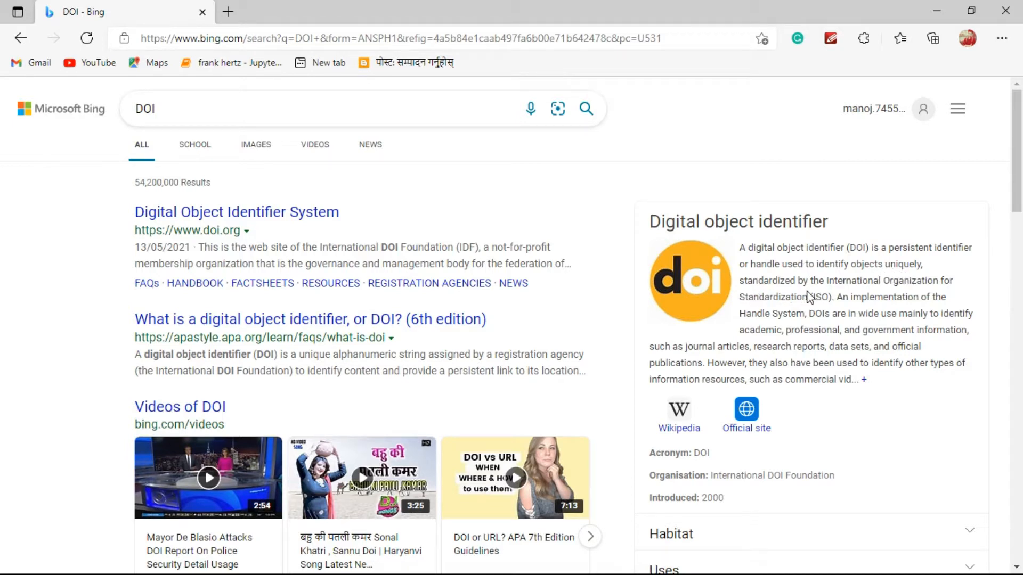
{"action": "mouse_move", "coordinate": [874, 293]}
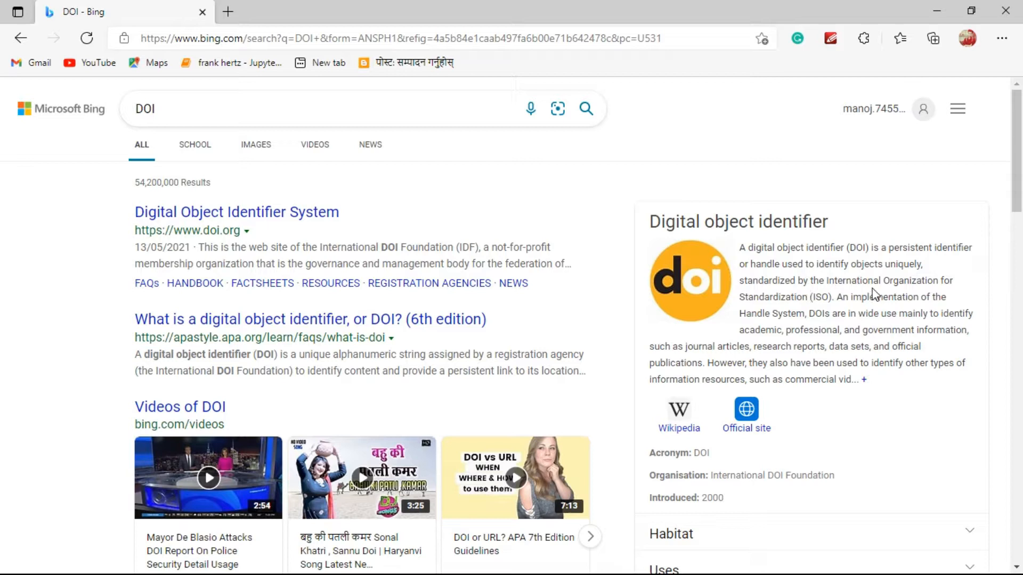
{"action": "mouse_move", "coordinate": [751, 309]}
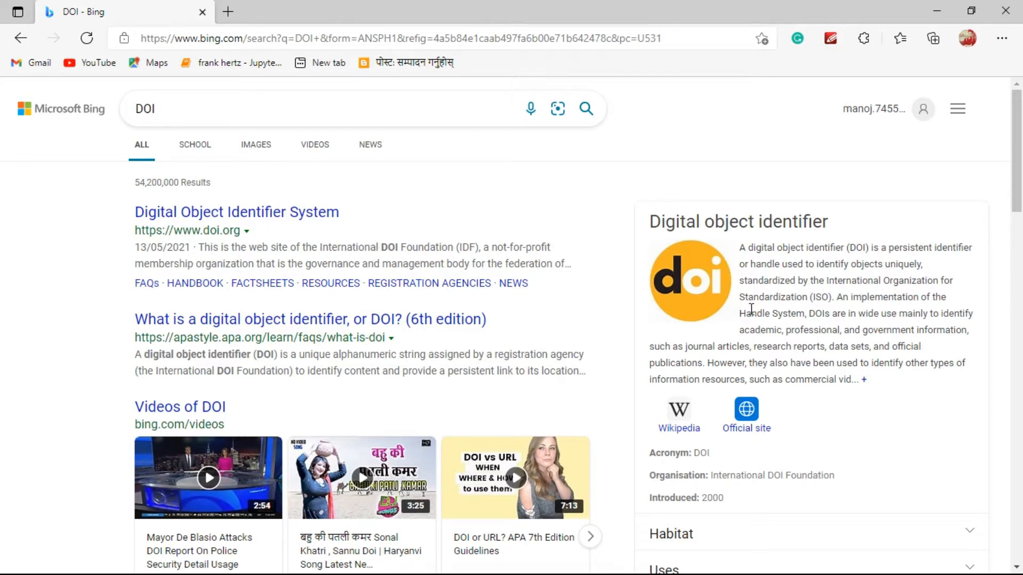
{"action": "mouse_move", "coordinate": [844, 314]}
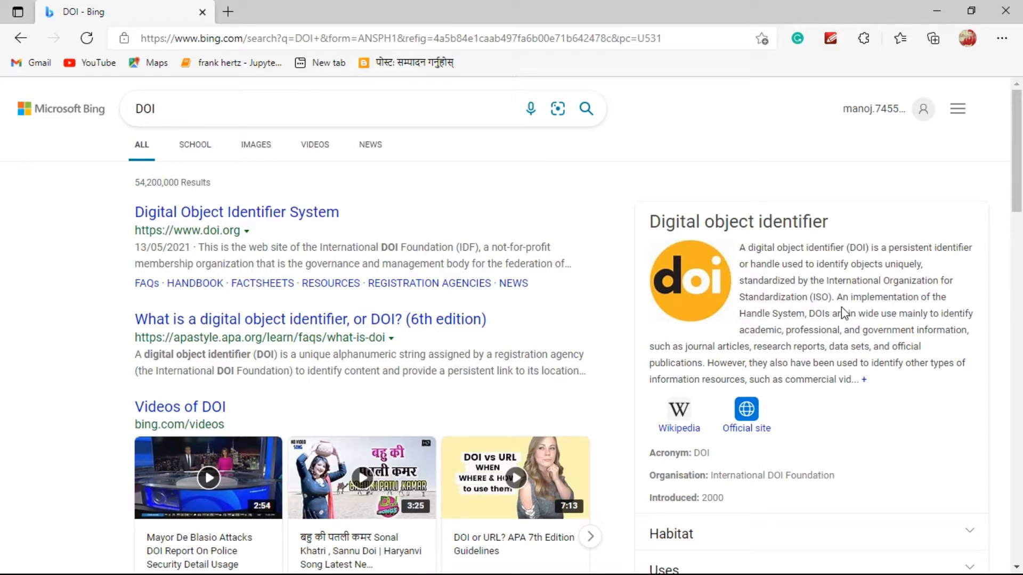
{"action": "mouse_move", "coordinate": [889, 251]}
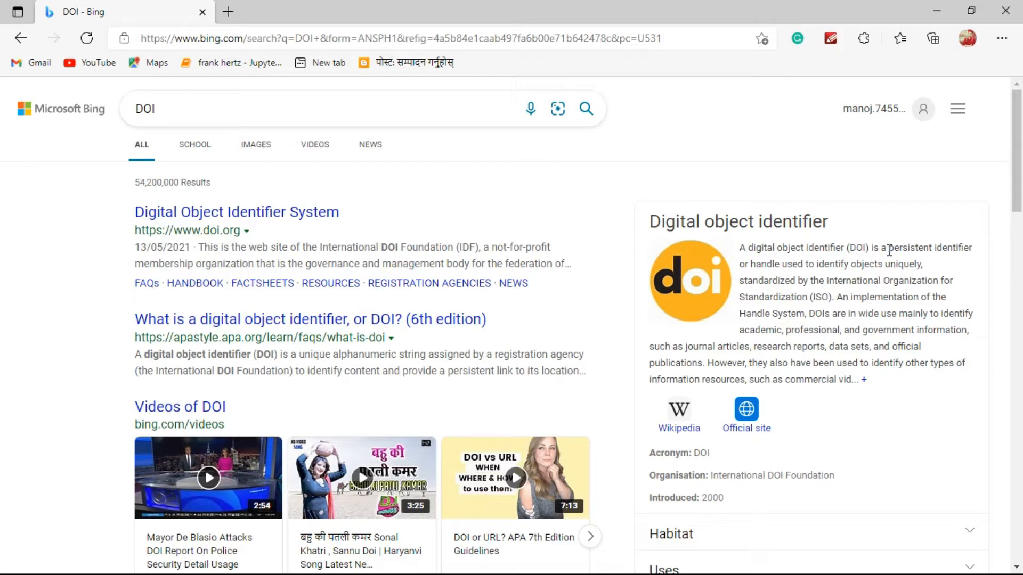
{"action": "mouse_move", "coordinate": [942, 253]}
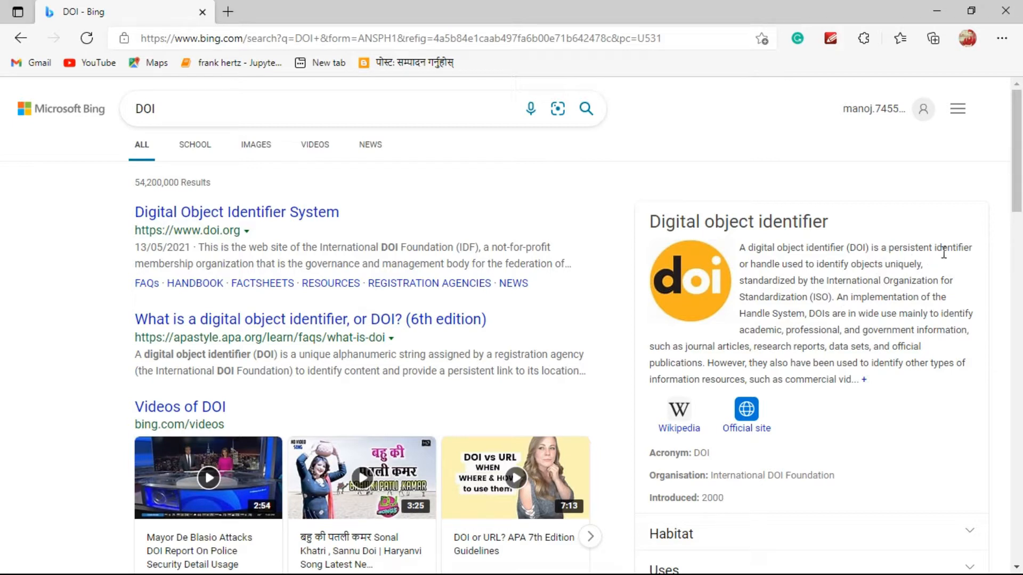
{"action": "mouse_move", "coordinate": [804, 190]}
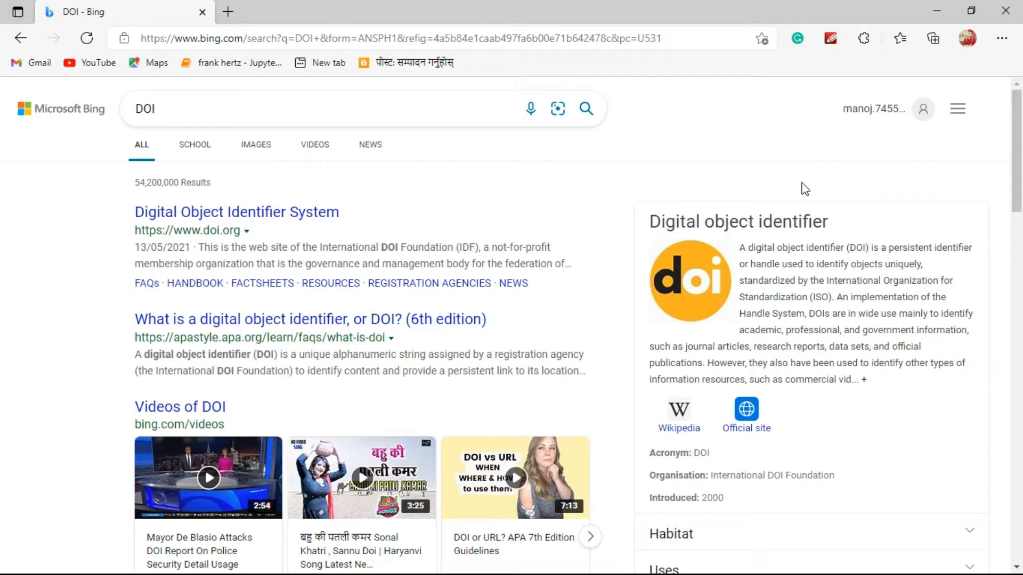
- Minimize the Edge window showing Bing's DOI results
{"action": "left_click", "coordinate": [210, 109]}
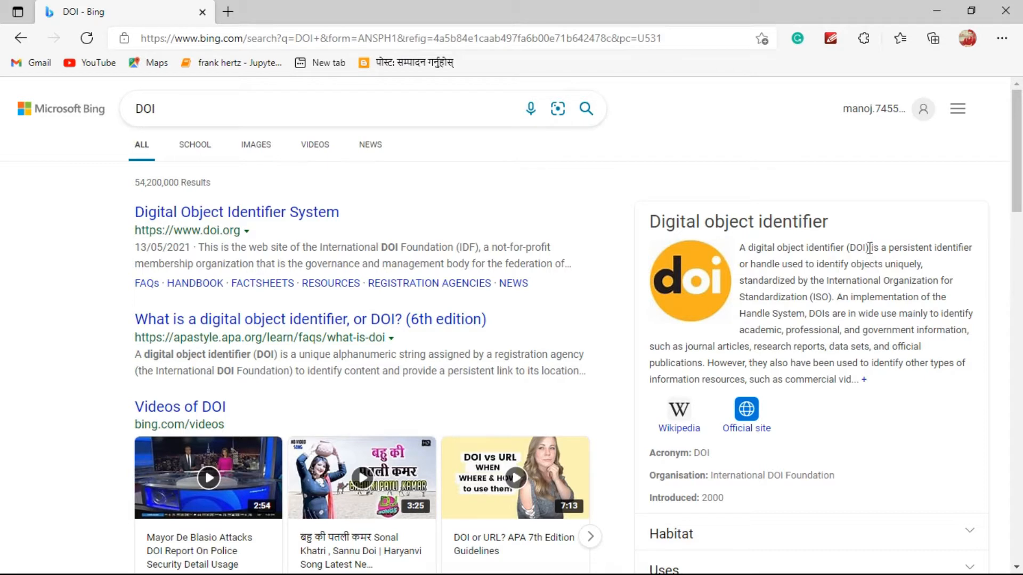
{"action": "mouse_move", "coordinate": [894, 227]}
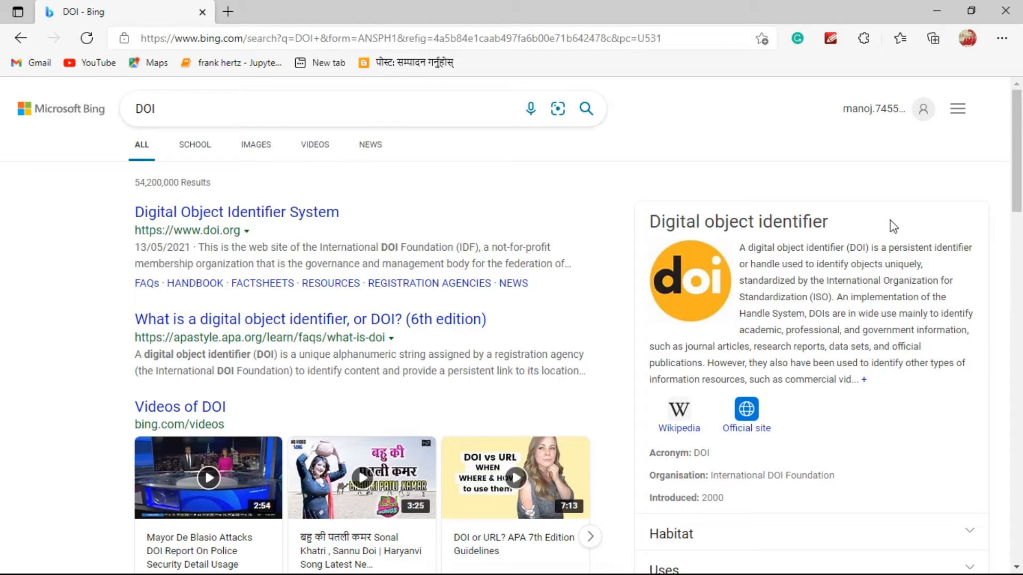
{"action": "mouse_move", "coordinate": [776, 194]}
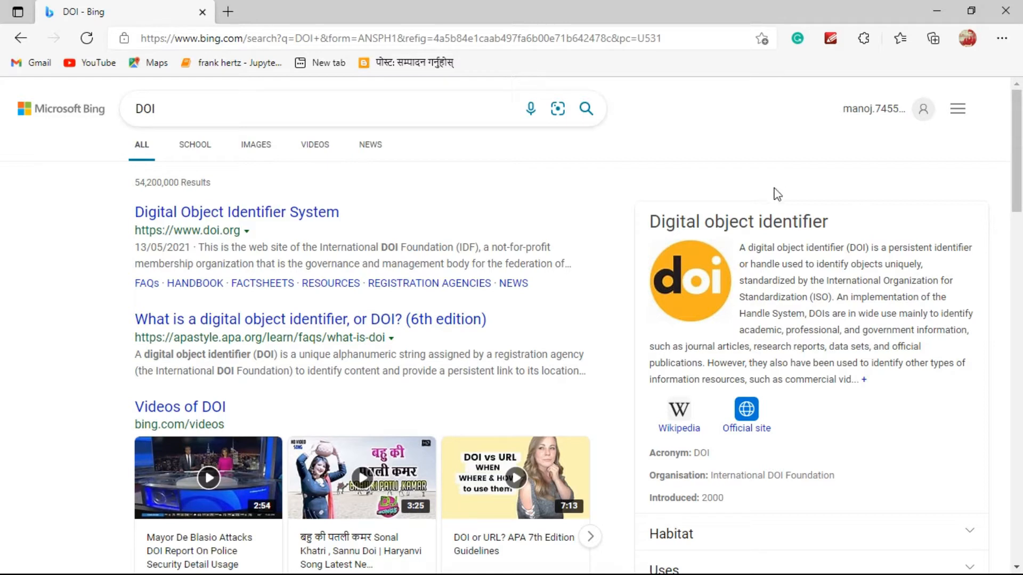
{"action": "mouse_move", "coordinate": [225, 219]}
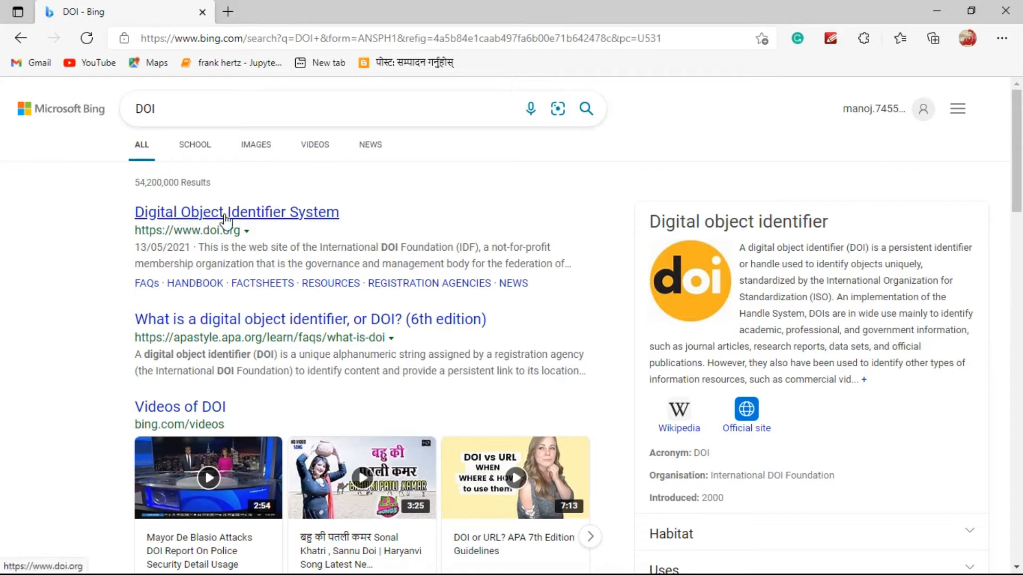
{"action": "mouse_move", "coordinate": [121, 201]}
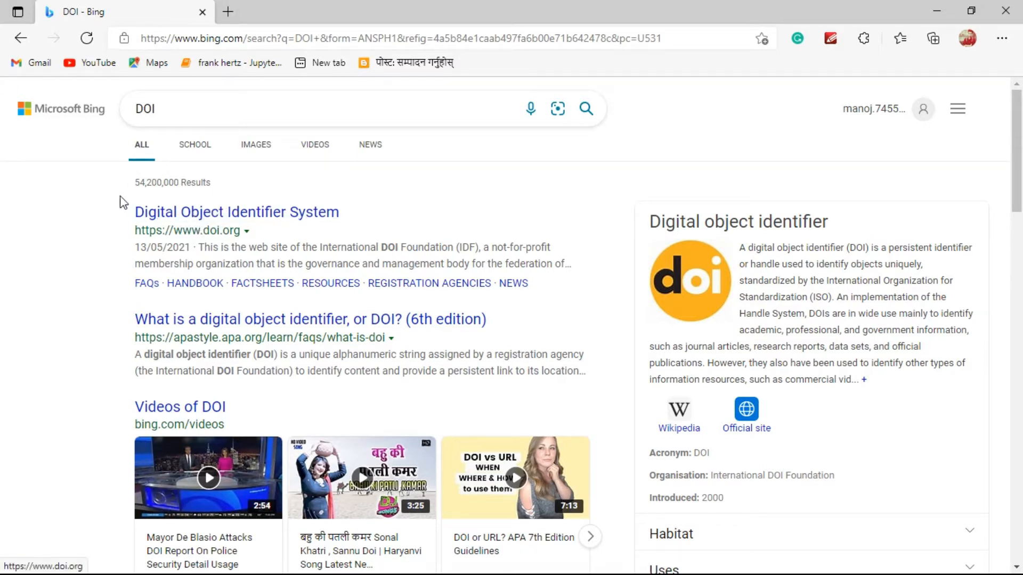
{"action": "mouse_move", "coordinate": [184, 247]}
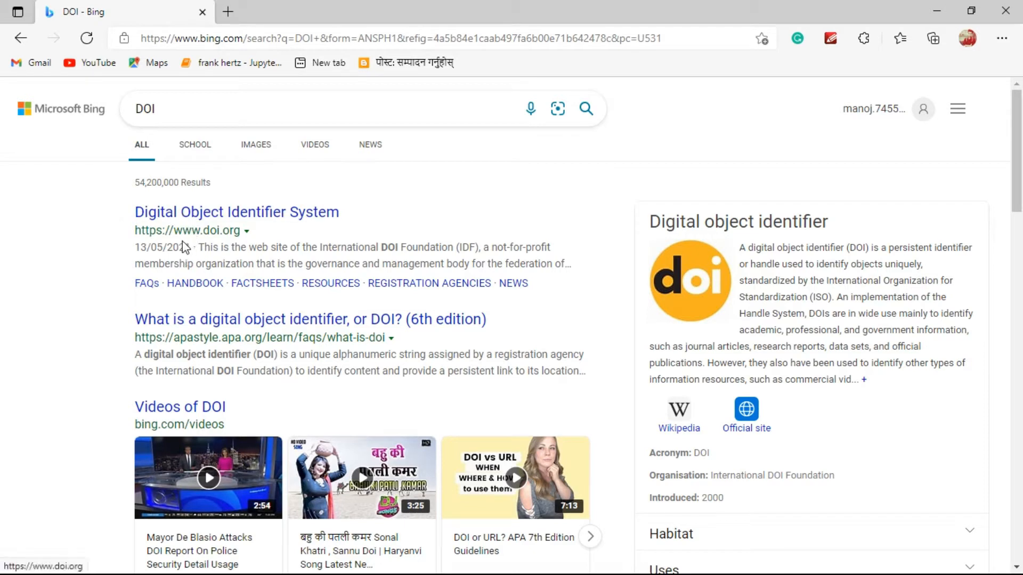
{"action": "mouse_move", "coordinate": [70, 227]}
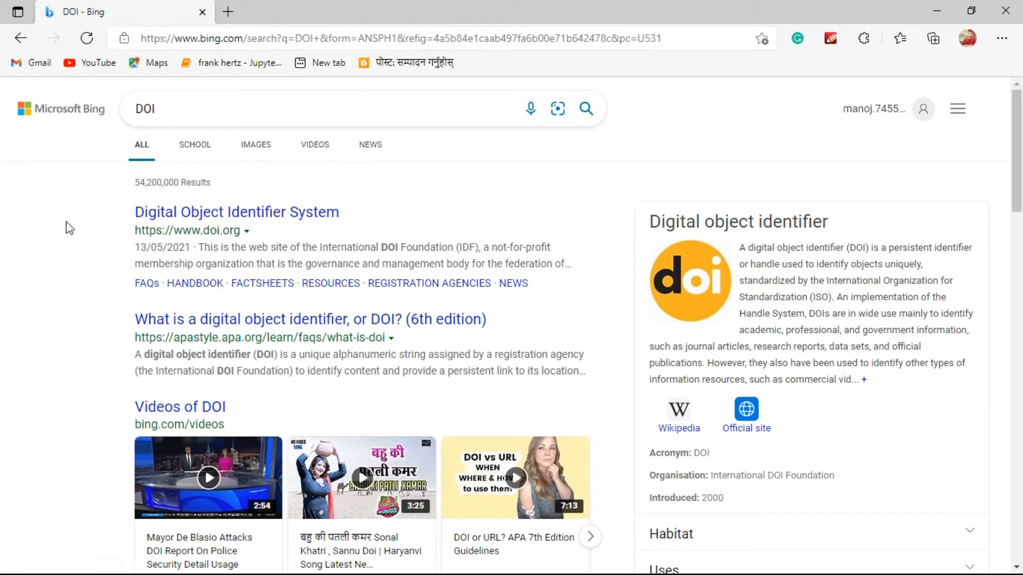
{"action": "mouse_move", "coordinate": [368, 226]}
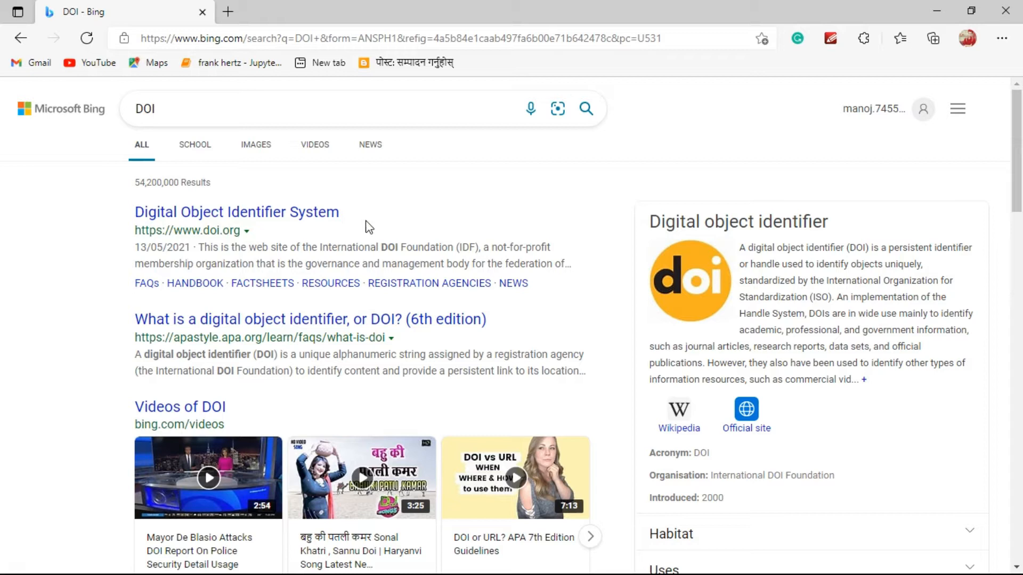
{"action": "mouse_move", "coordinate": [325, 244]}
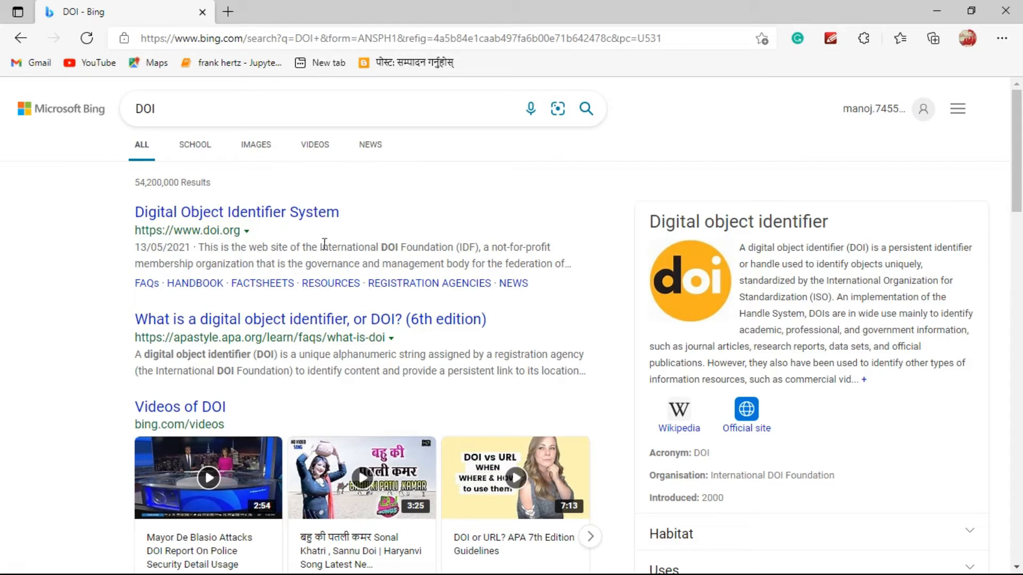
{"action": "mouse_move", "coordinate": [456, 218]}
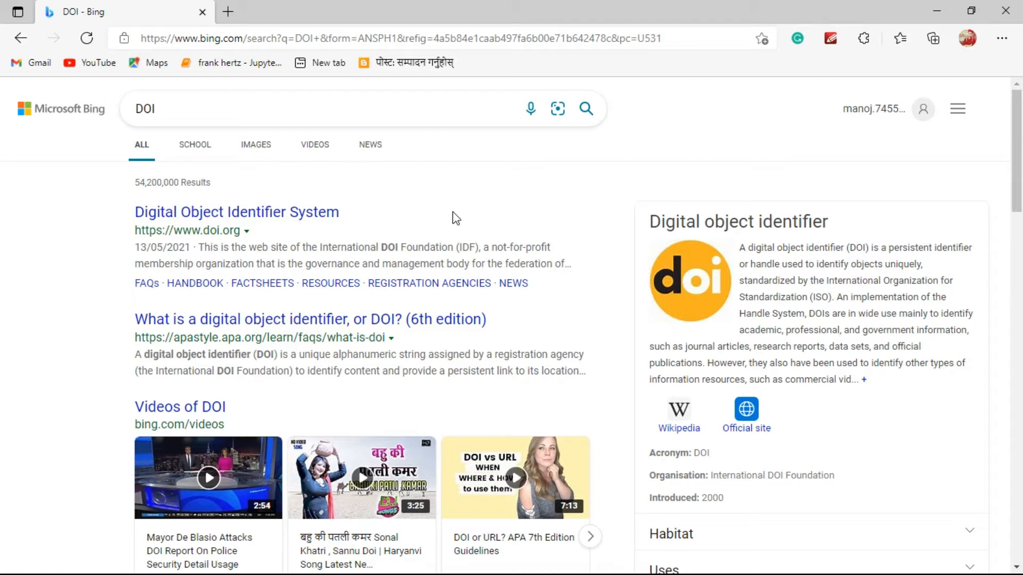
{"action": "mouse_move", "coordinate": [93, 199]}
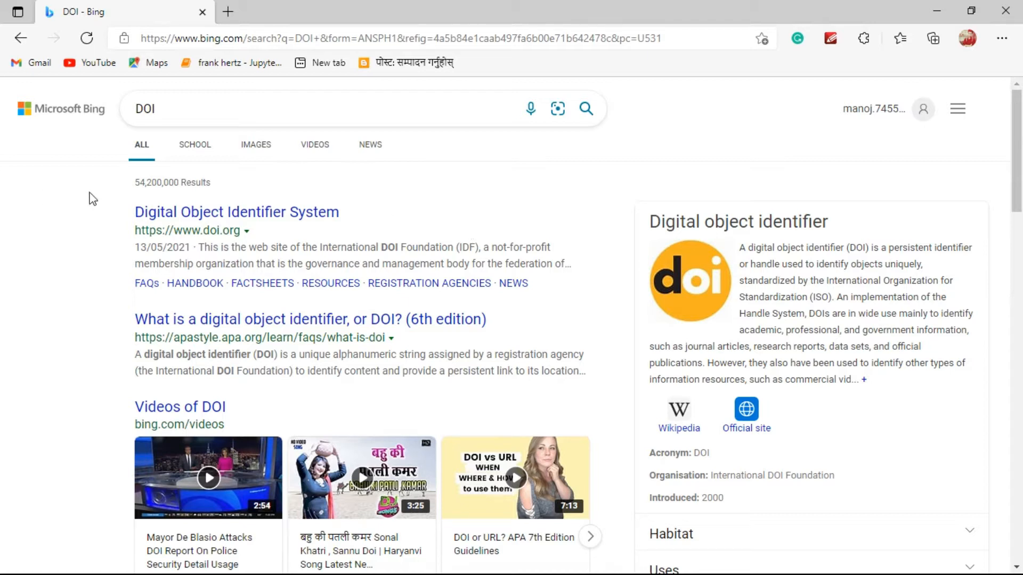
{"action": "mouse_move", "coordinate": [81, 208]}
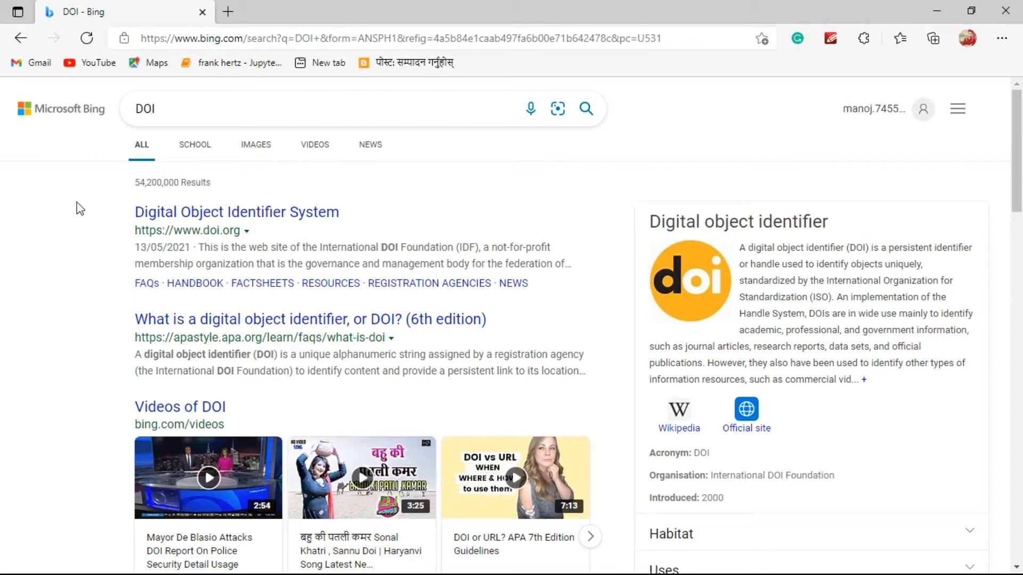
{"action": "mouse_move", "coordinate": [4, 160]}
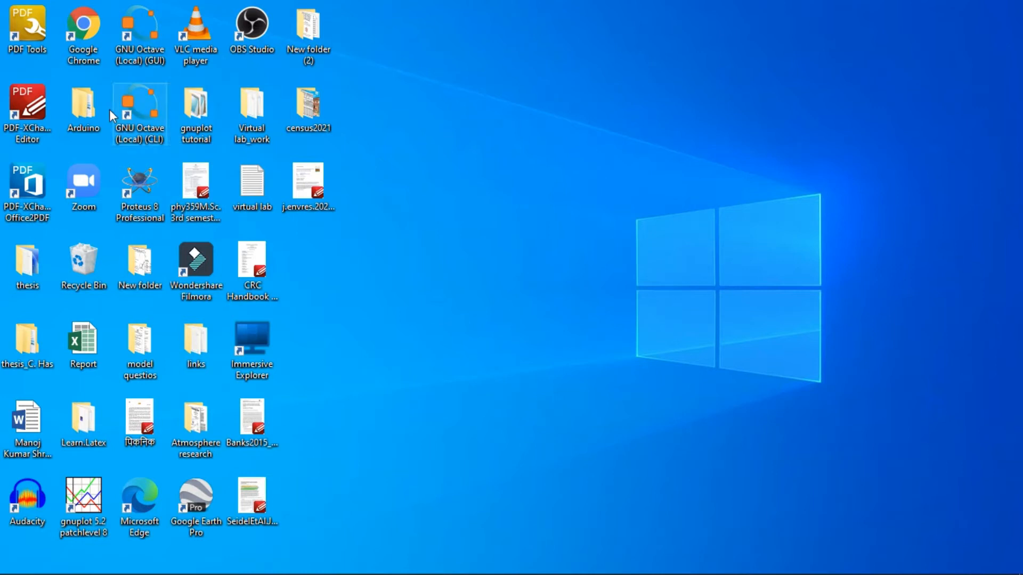
- Open saha2019 from Atmosphere research › research papers › useful papers in Microsoft Edge
{"action": "left_click", "coordinate": [195, 424]}
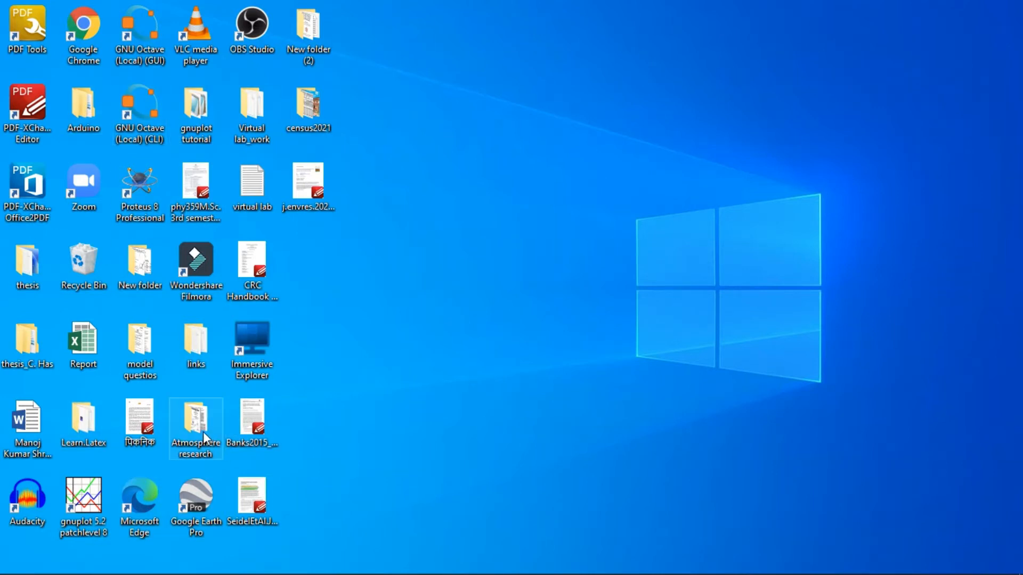
{"action": "double_click", "coordinate": [195, 421]}
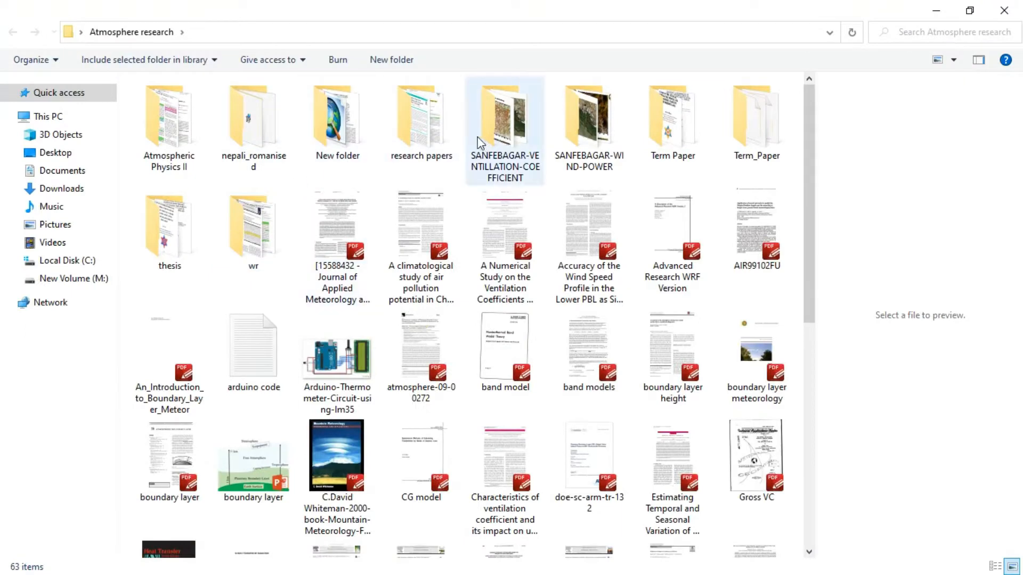
{"action": "double_click", "coordinate": [422, 117]}
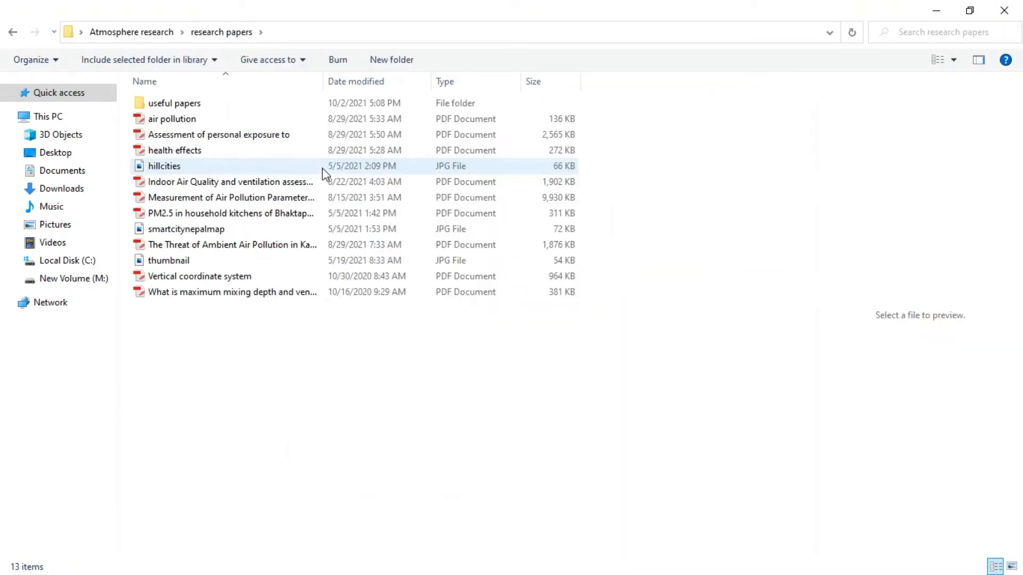
{"action": "left_click", "coordinate": [174, 103]}
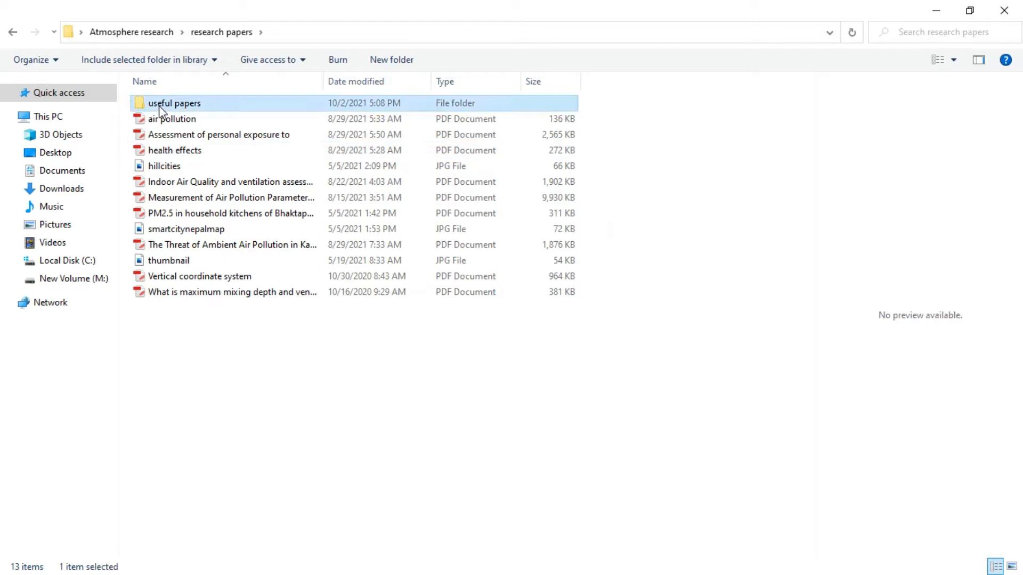
{"action": "double_click", "coordinate": [174, 102]}
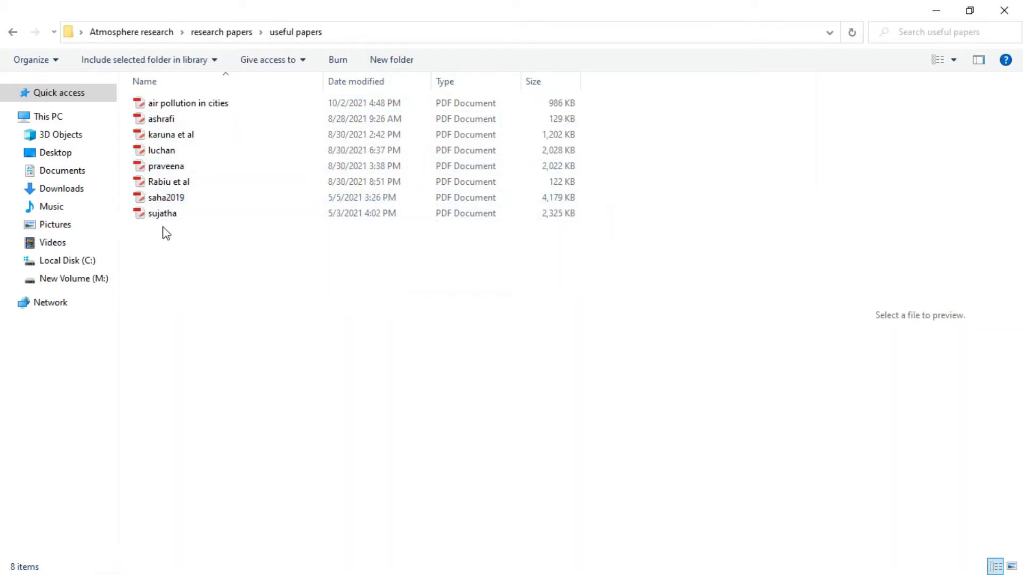
{"action": "left_click", "coordinate": [165, 197]}
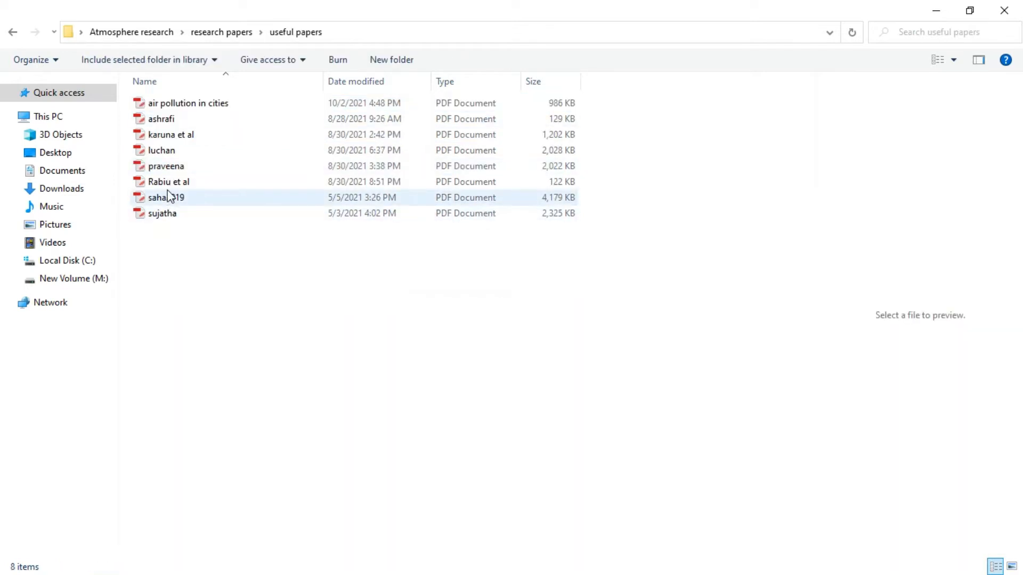
{"action": "left_click", "coordinate": [166, 197]}
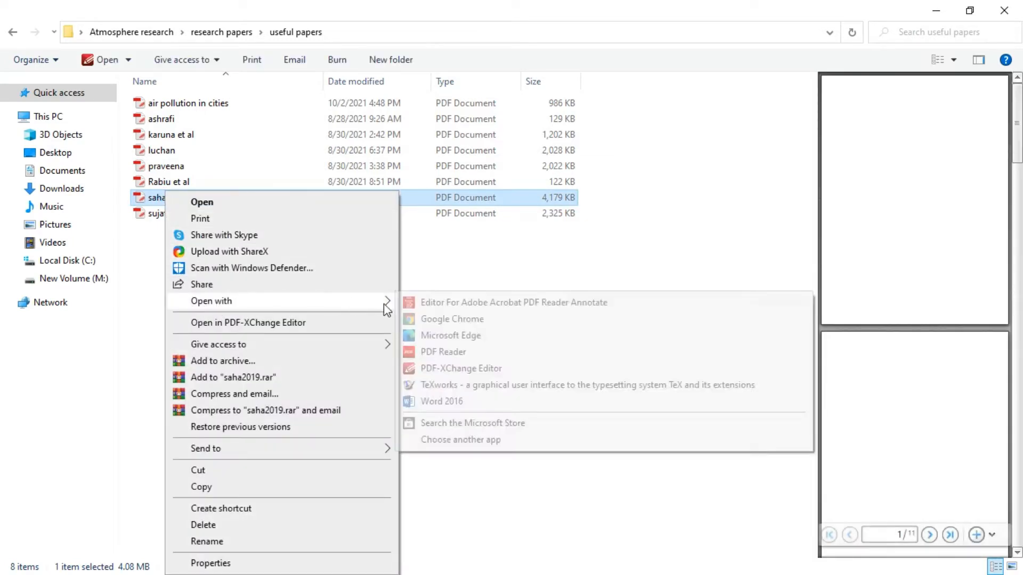
{"action": "left_click", "coordinate": [450, 335]}
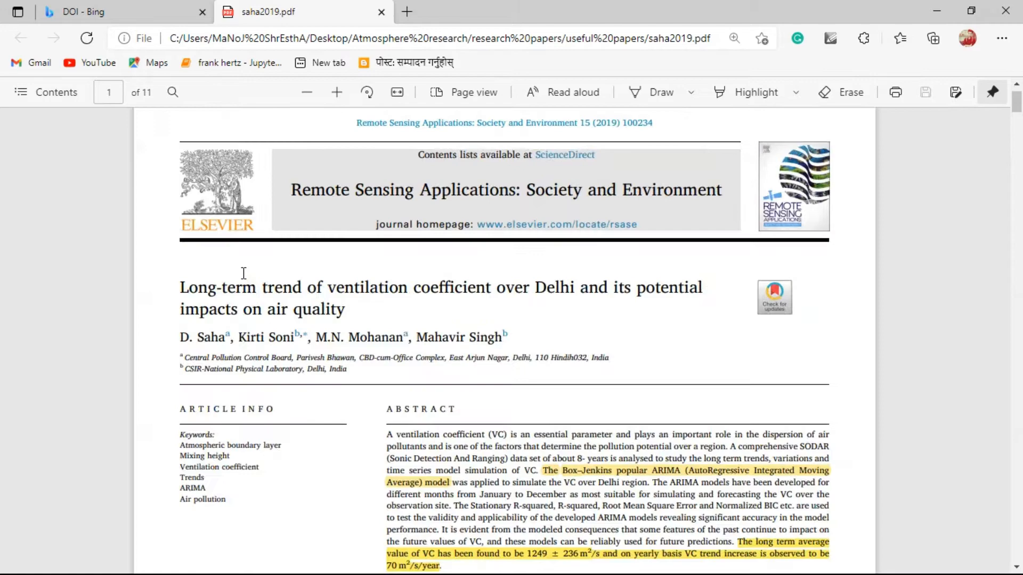
- Scroll to the saha2019 first-page footer and follow doi.org/10.1016/j.rsase.2019.05.003
{"action": "scroll", "scroll_direction": "down", "scroll_amount": 3}
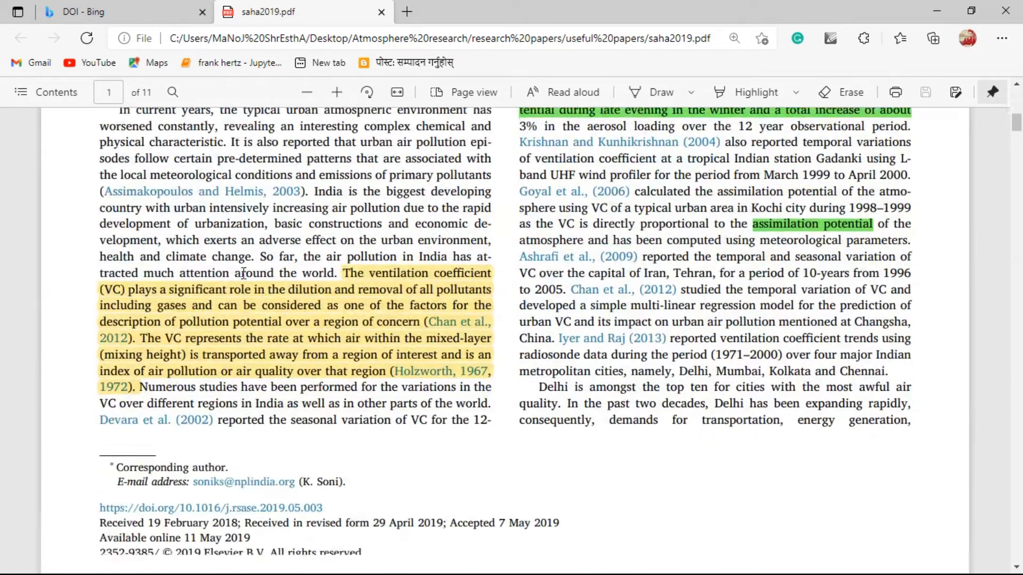
{"action": "scroll", "scroll_direction": "down", "scroll_amount": 3}
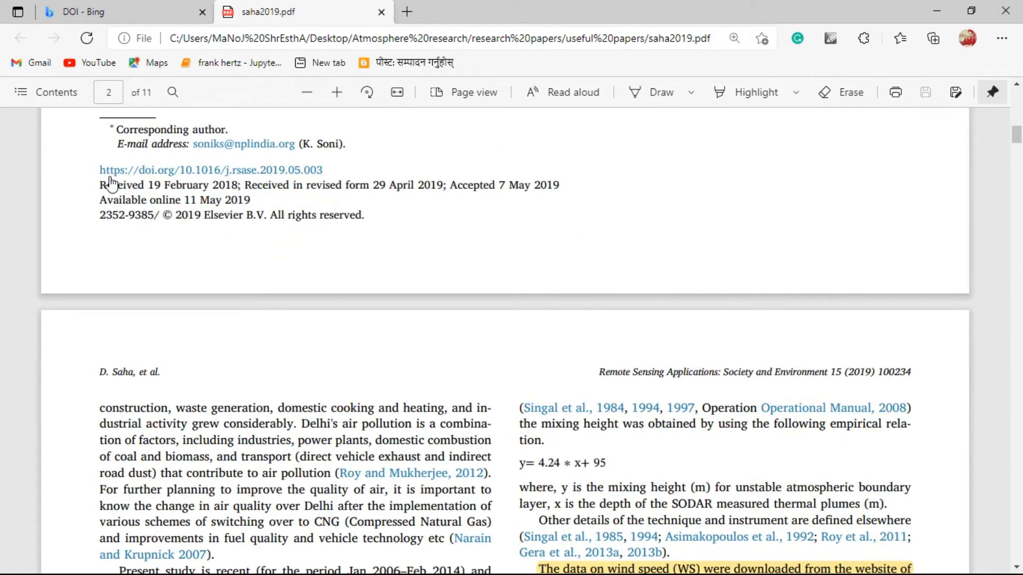
{"action": "mouse_move", "coordinate": [117, 186]}
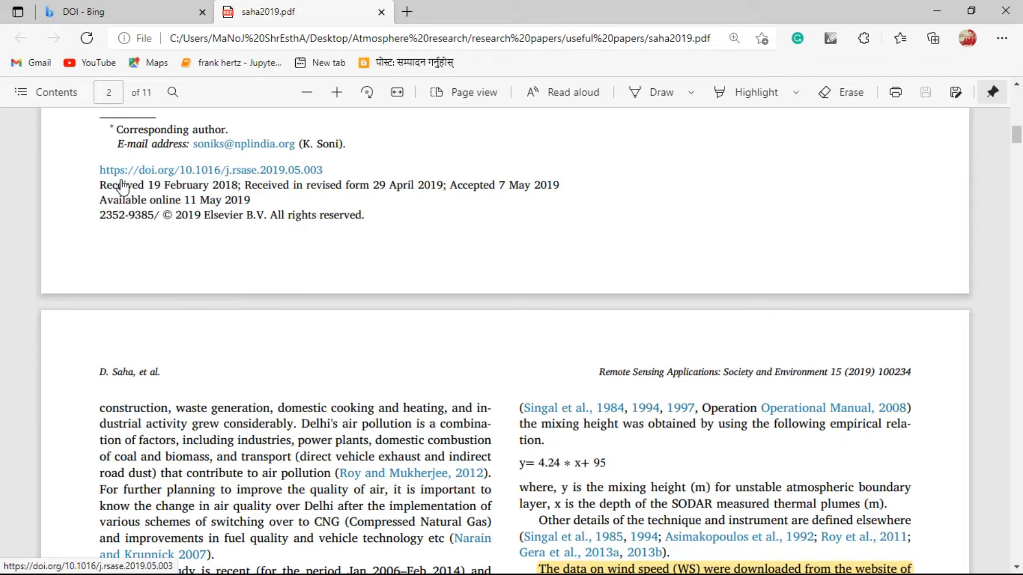
{"action": "mouse_move", "coordinate": [135, 181]}
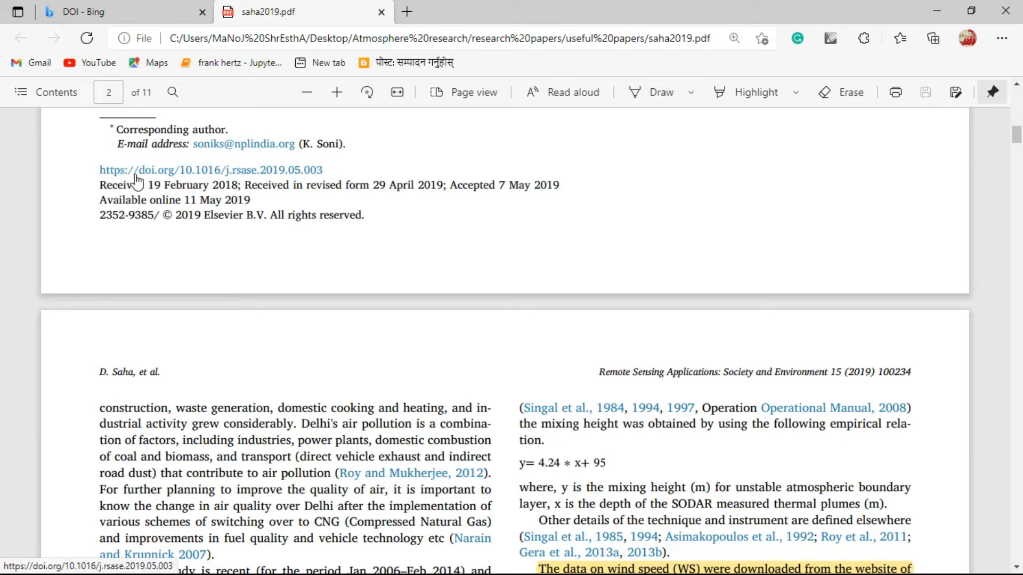
{"action": "mouse_move", "coordinate": [191, 188]}
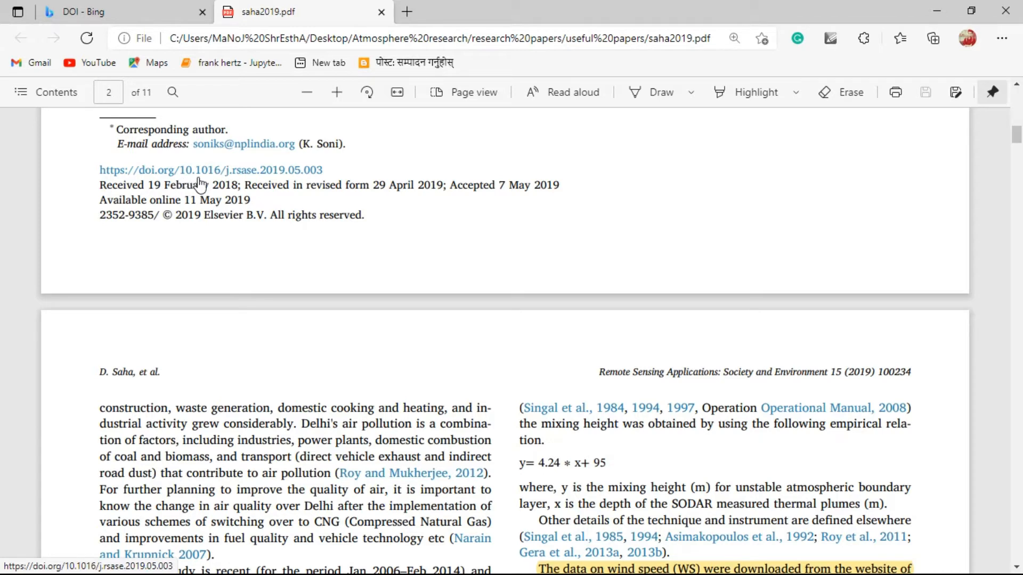
{"action": "mouse_move", "coordinate": [227, 185]}
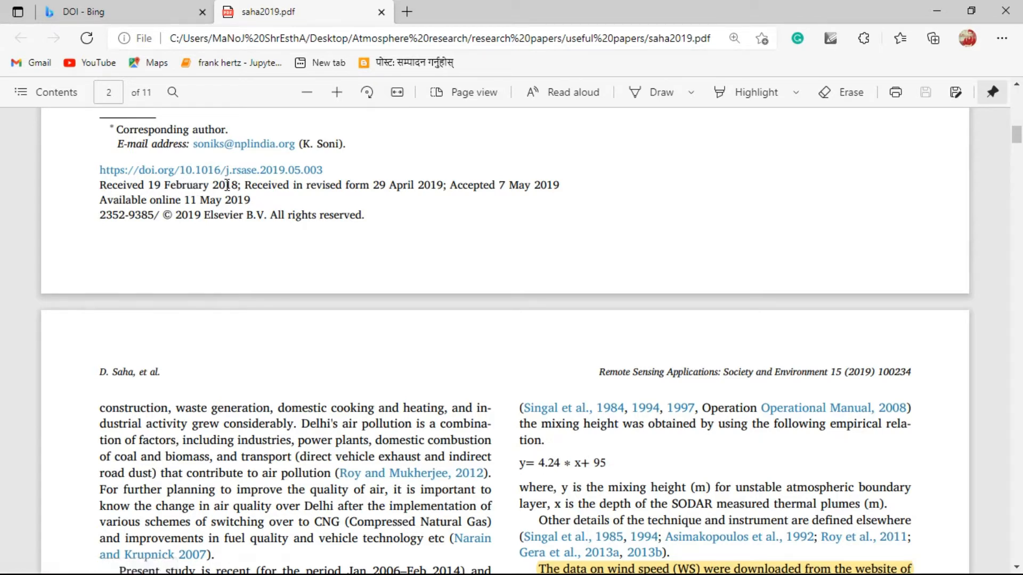
{"action": "mouse_move", "coordinate": [232, 188]}
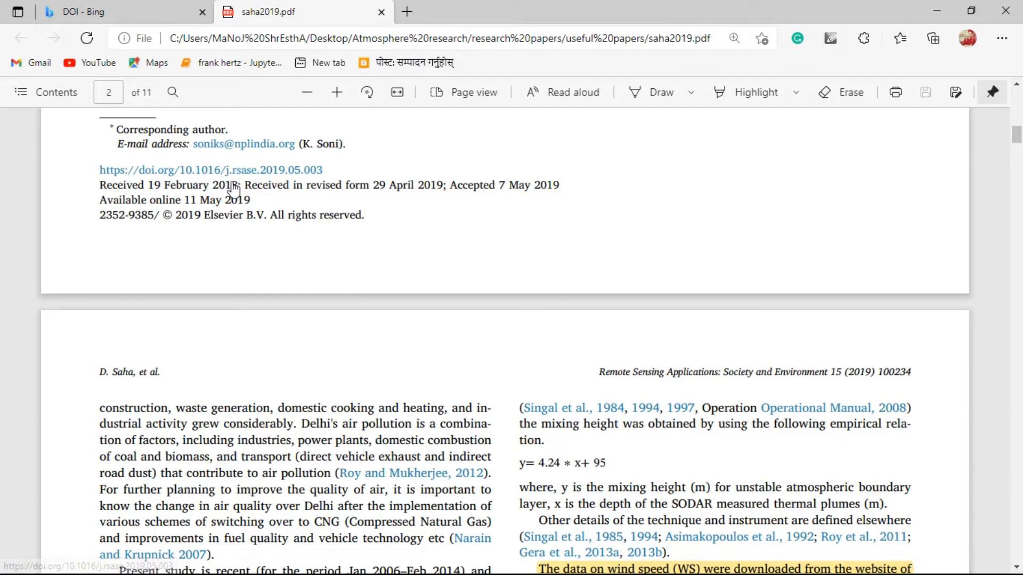
{"action": "scroll", "scroll_direction": "up", "scroll_amount": 3}
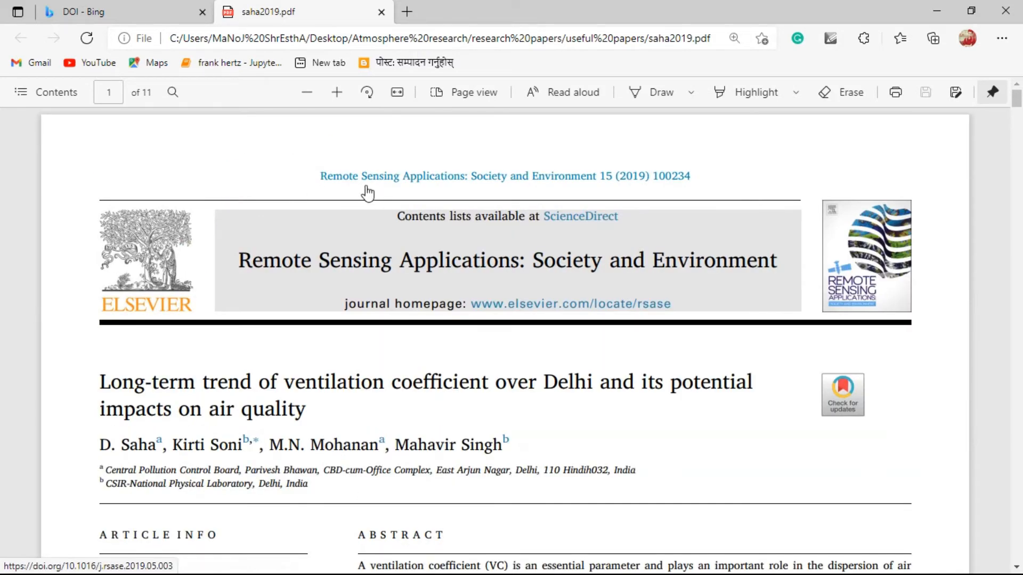
{"action": "scroll", "scroll_direction": "down", "scroll_amount": 3}
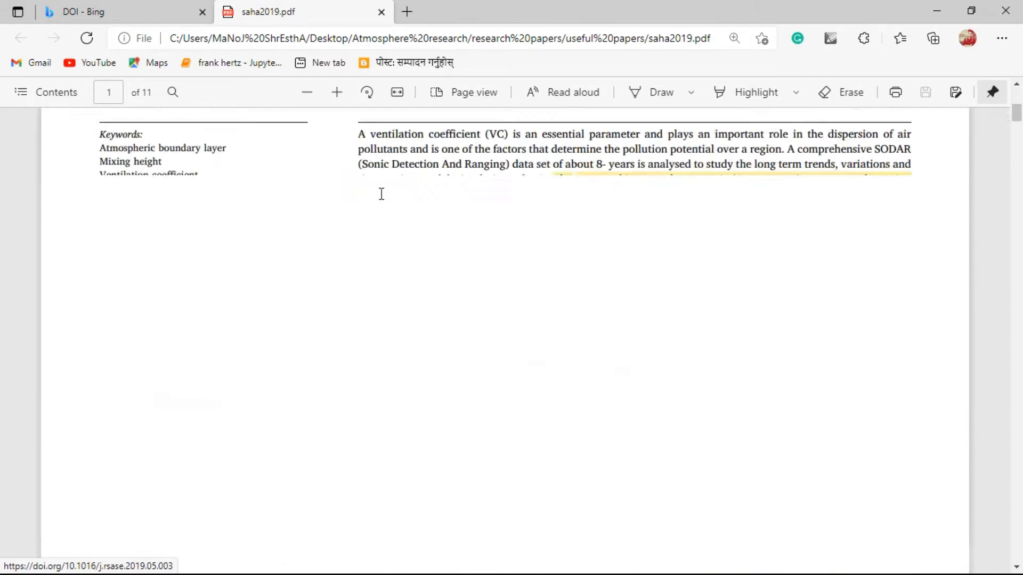
{"action": "scroll", "scroll_direction": "up", "scroll_amount": 3}
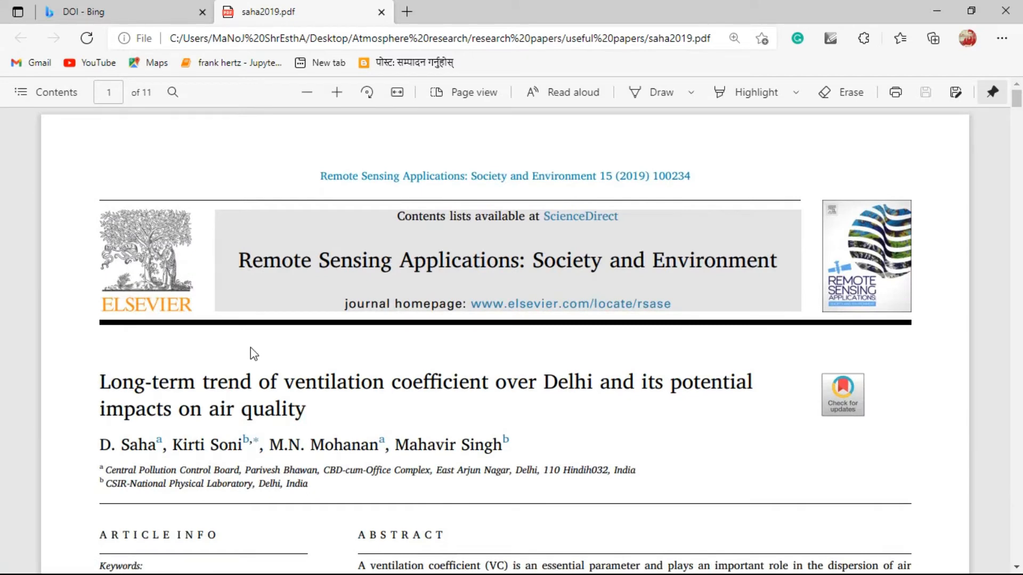
{"action": "scroll", "scroll_direction": "down", "scroll_amount": 3}
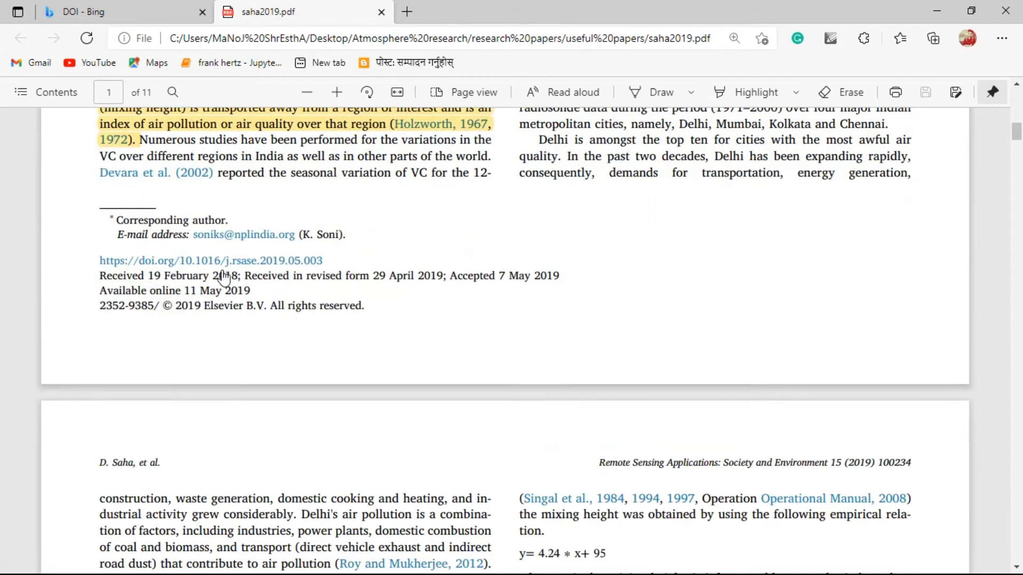
{"action": "mouse_move", "coordinate": [310, 274]}
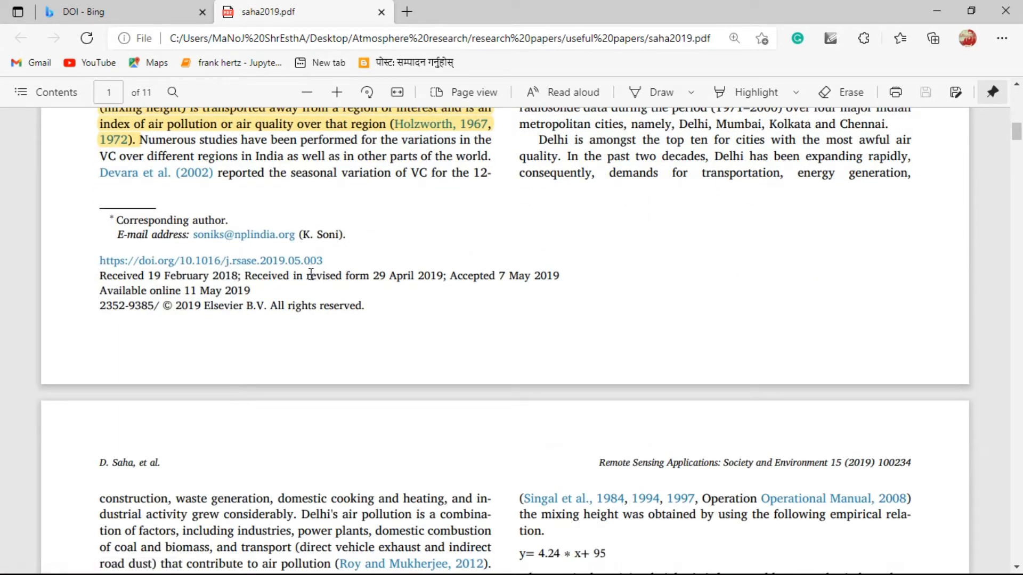
{"action": "mouse_move", "coordinate": [204, 272]}
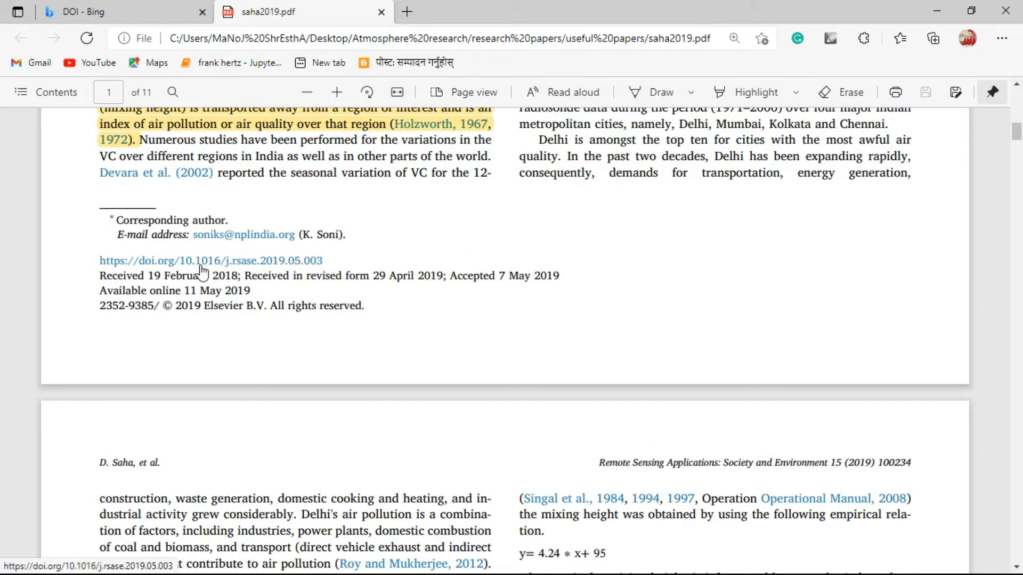
{"action": "mouse_move", "coordinate": [163, 269]}
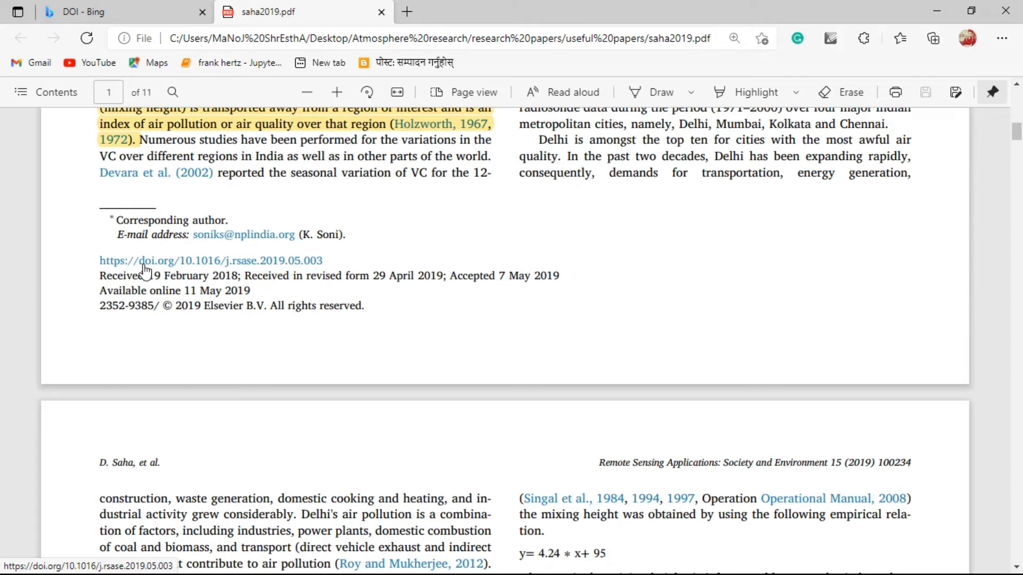
{"action": "mouse_move", "coordinate": [181, 274]}
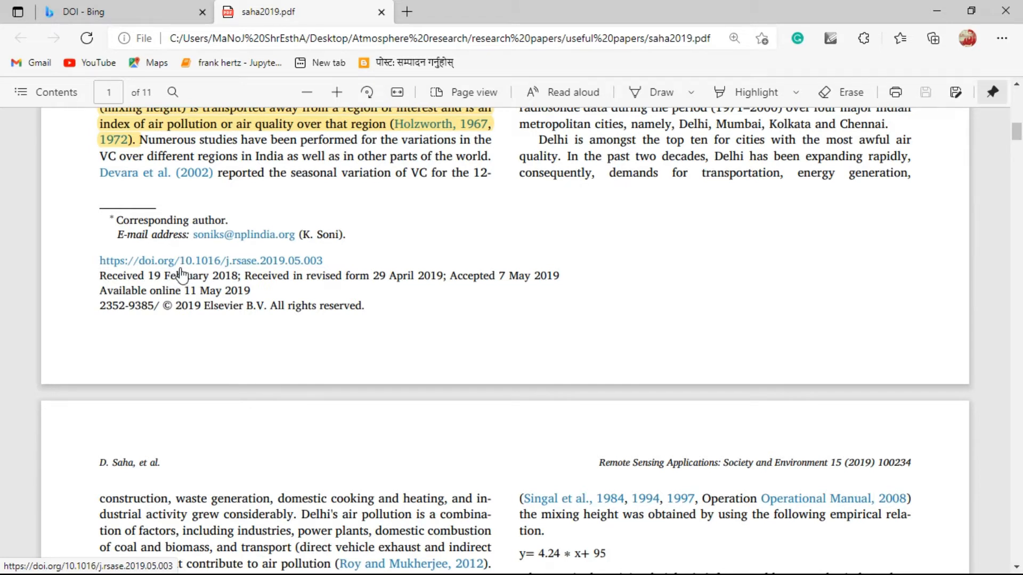
{"action": "mouse_move", "coordinate": [218, 273]}
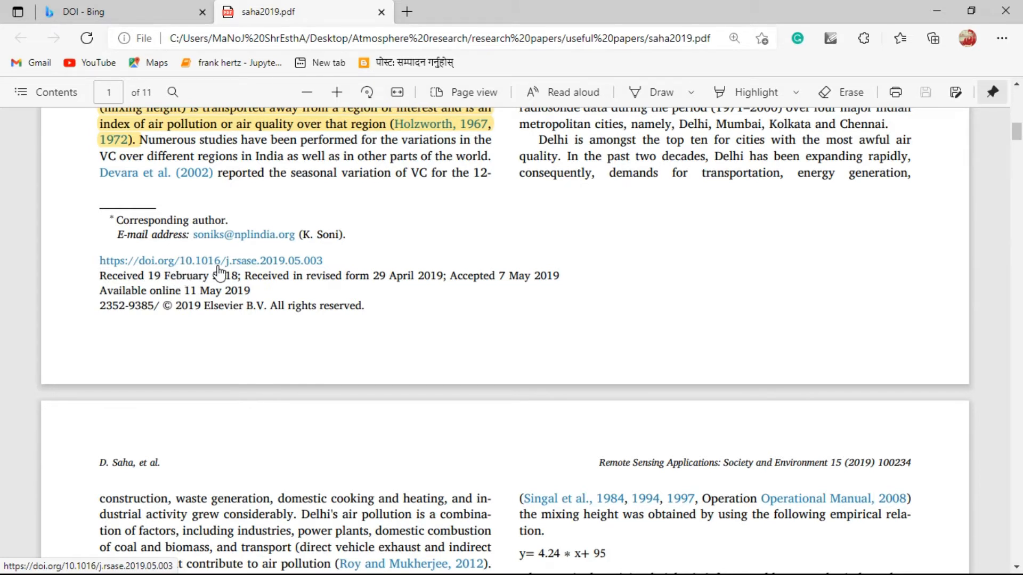
{"action": "mouse_move", "coordinate": [223, 274]}
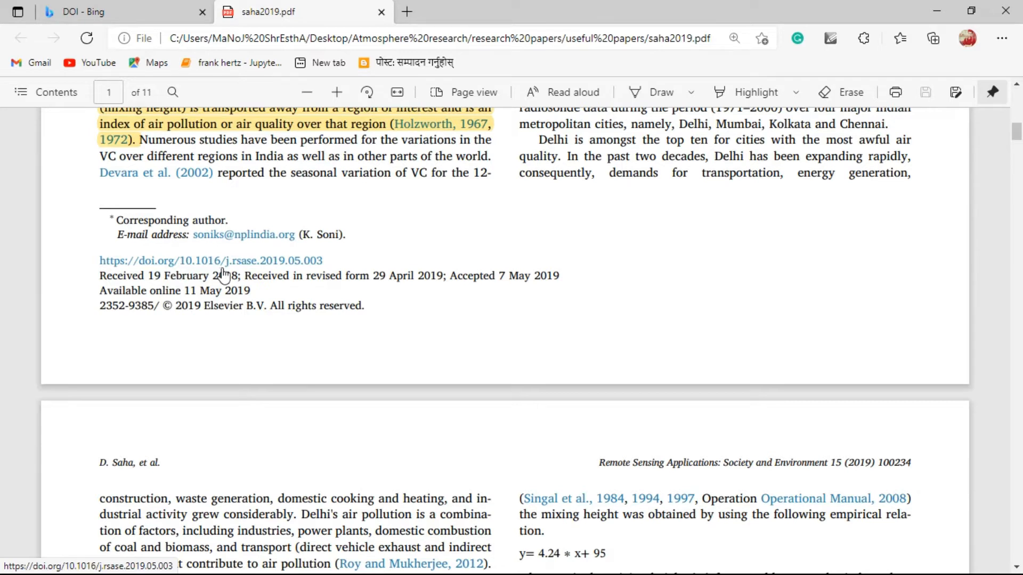
{"action": "mouse_move", "coordinate": [186, 271]}
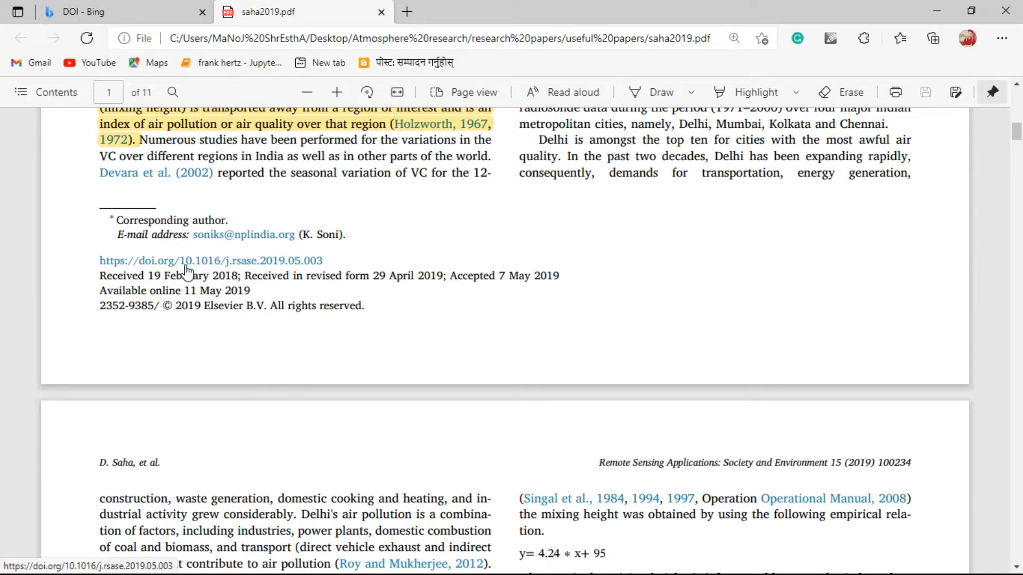
{"action": "mouse_move", "coordinate": [205, 272]}
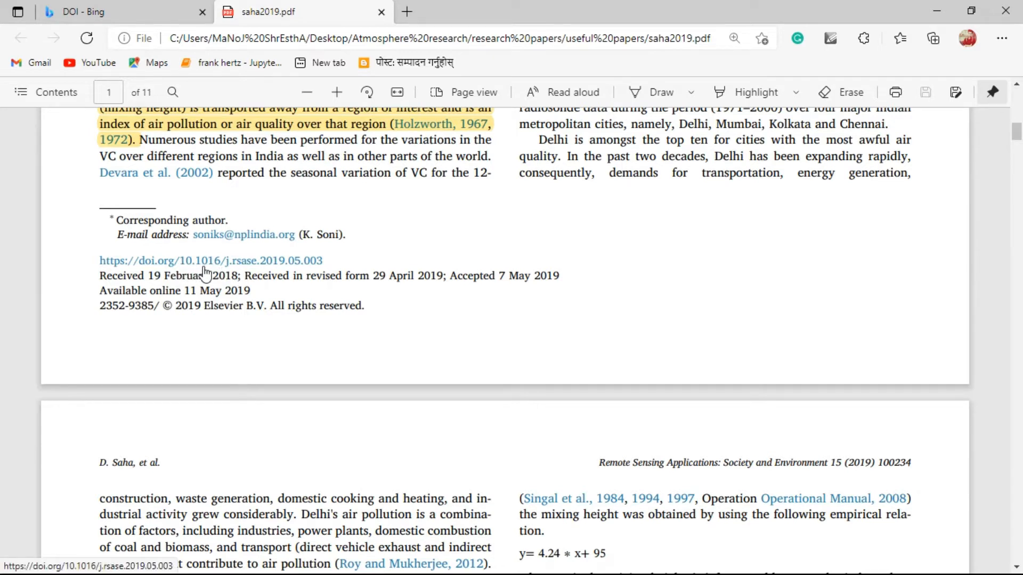
{"action": "mouse_move", "coordinate": [220, 270]}
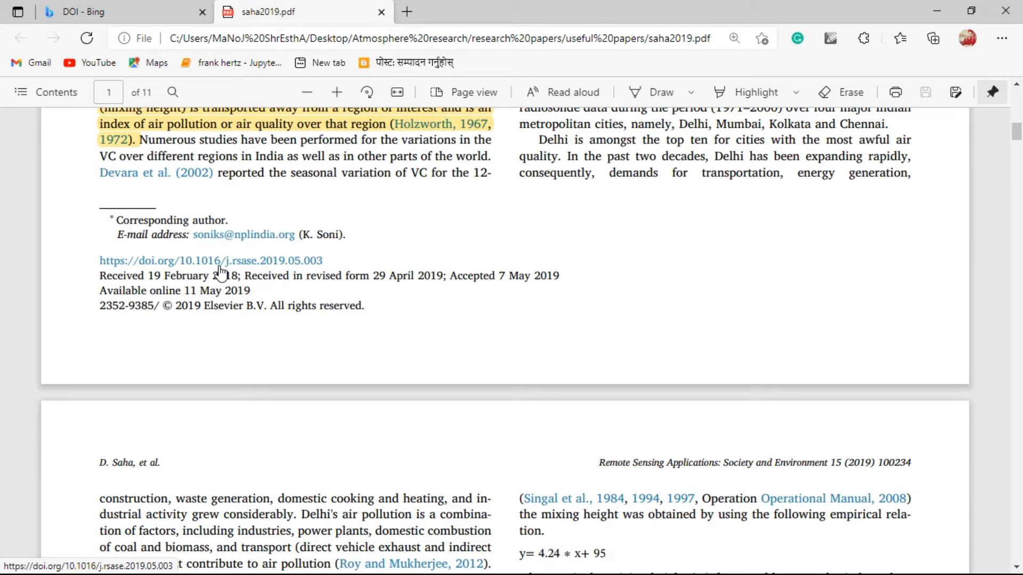
{"action": "mouse_move", "coordinate": [224, 271]}
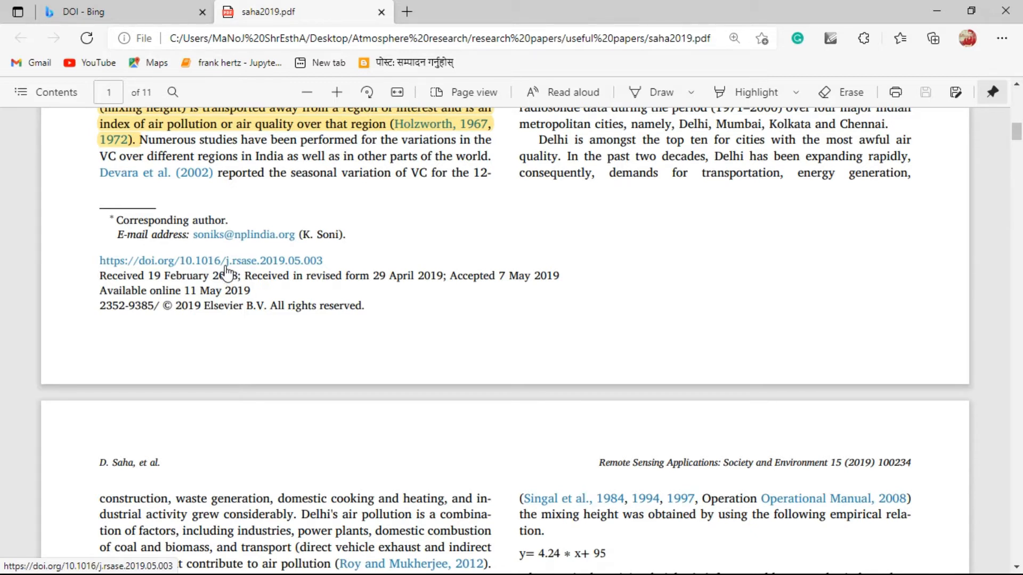
{"action": "left_click", "coordinate": [210, 261]}
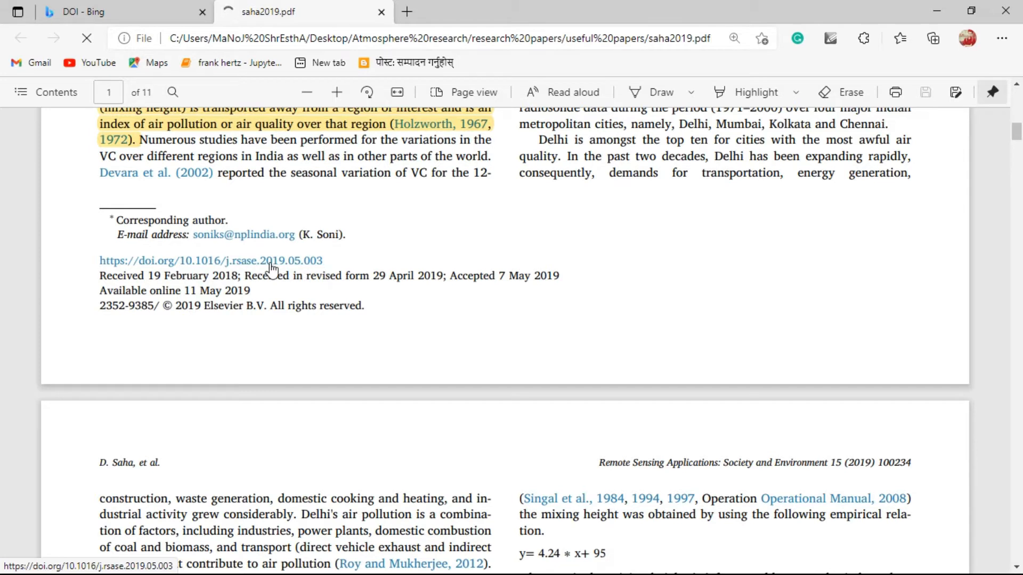
- Browse the ScienceDirect article, then open the Digital Object Identifier System site from Bing
{"action": "left_click", "coordinate": [210, 261]}
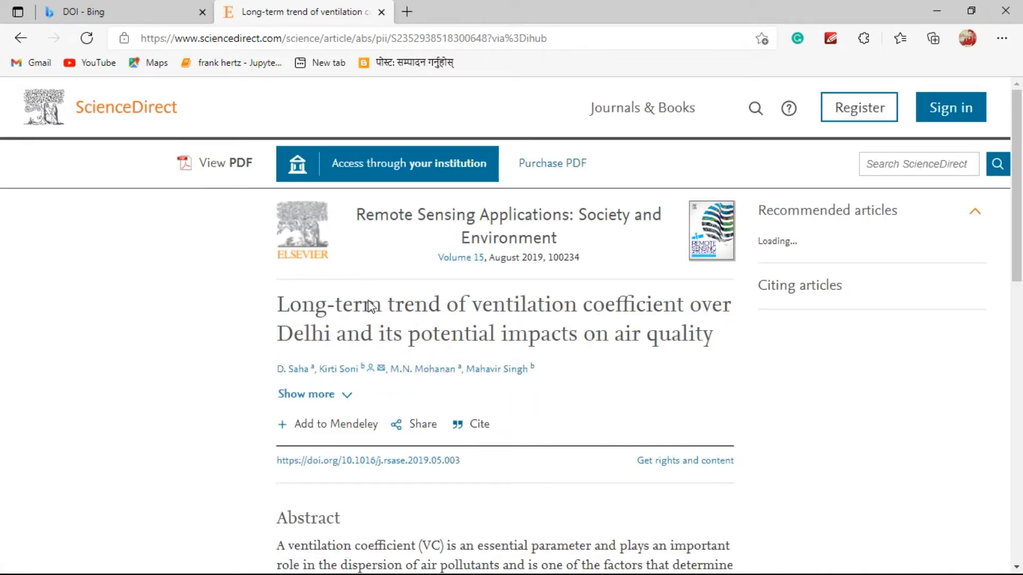
{"action": "mouse_move", "coordinate": [422, 377]}
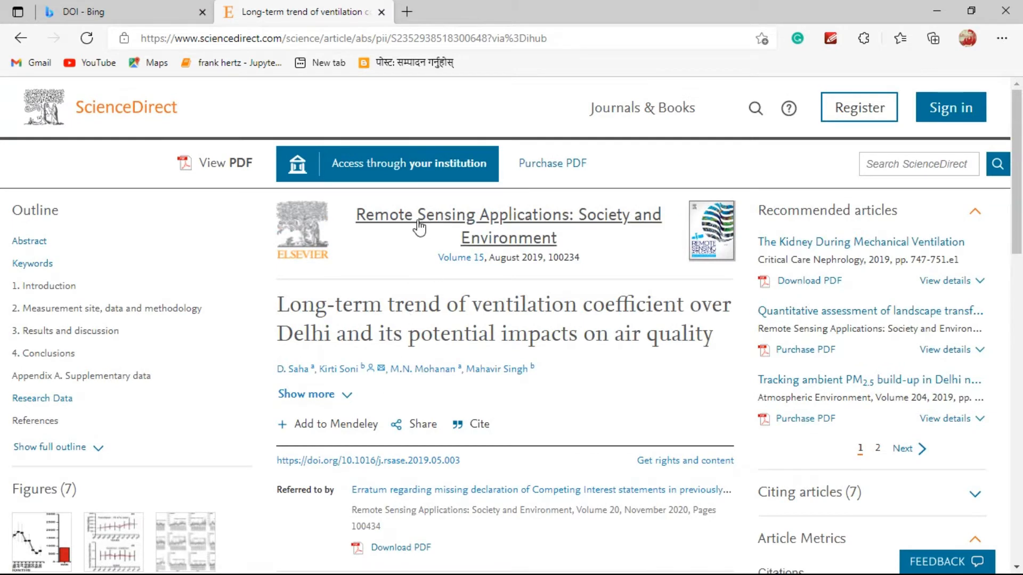
{"action": "mouse_move", "coordinate": [521, 279]}
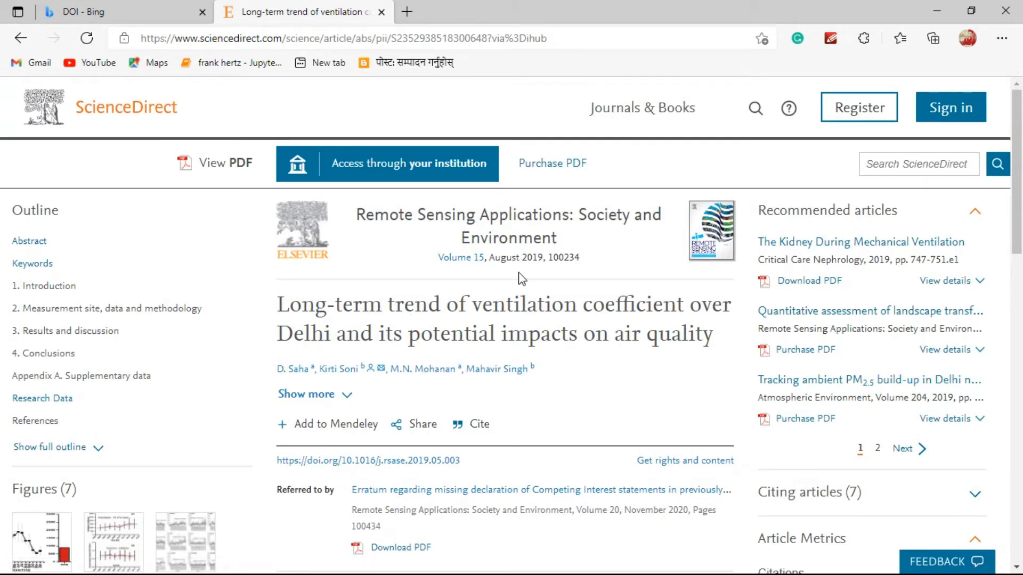
{"action": "mouse_move", "coordinate": [382, 463]}
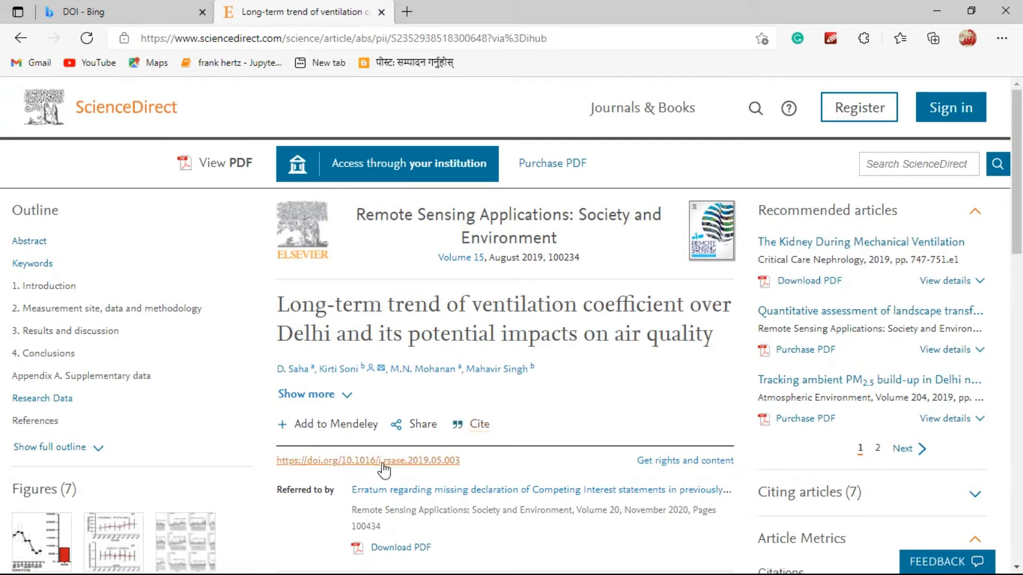
{"action": "scroll", "scroll_direction": "down", "scroll_amount": 3}
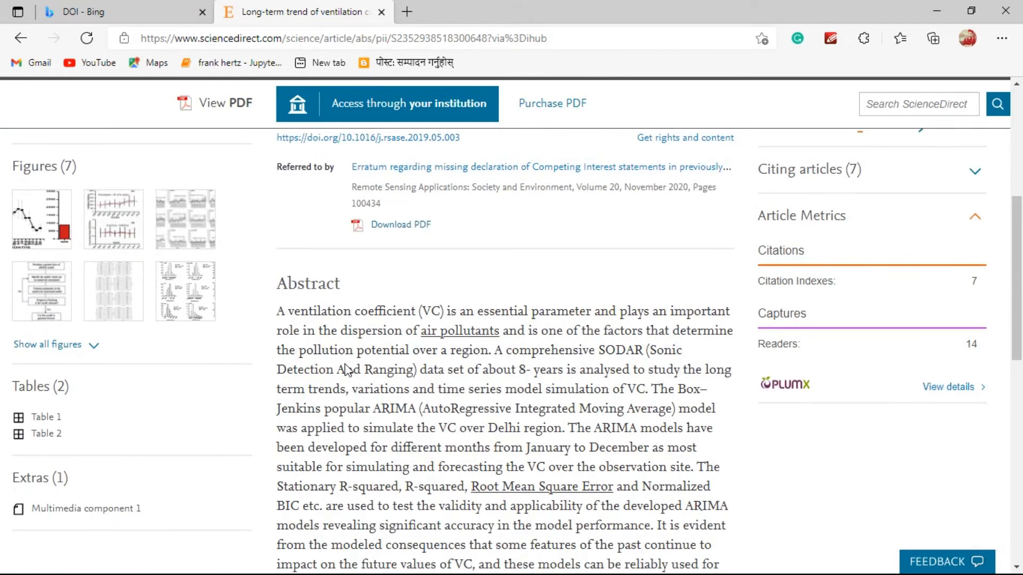
{"action": "scroll", "scroll_direction": "down", "scroll_amount": 3}
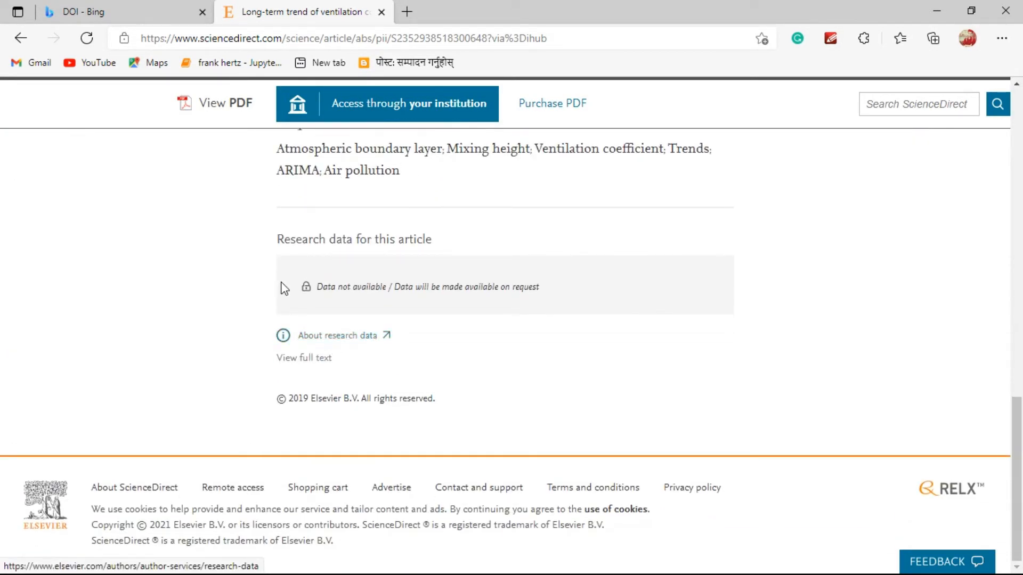
{"action": "scroll", "scroll_direction": "up", "scroll_amount": 3}
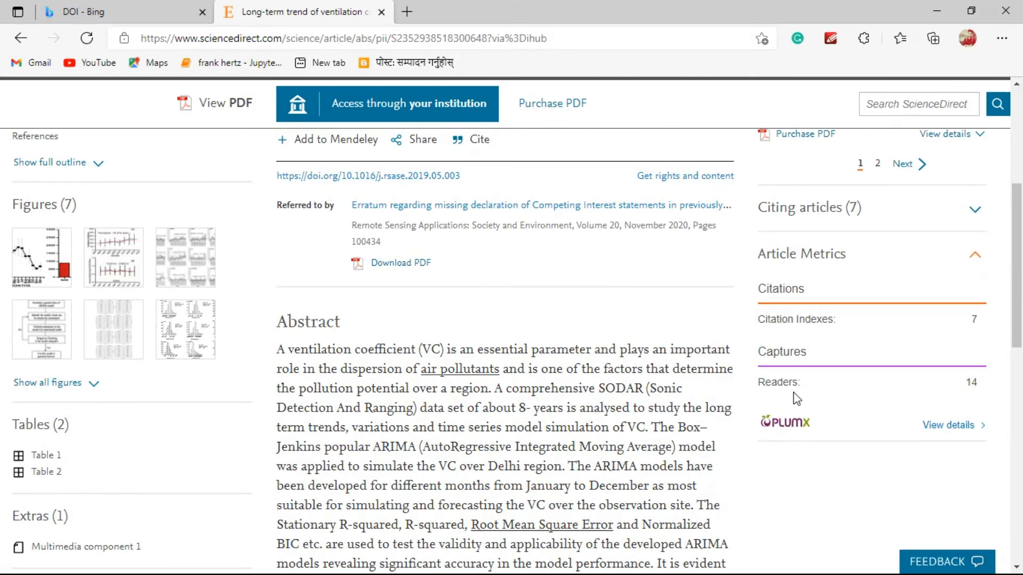
{"action": "scroll", "scroll_direction": "up", "scroll_amount": 3}
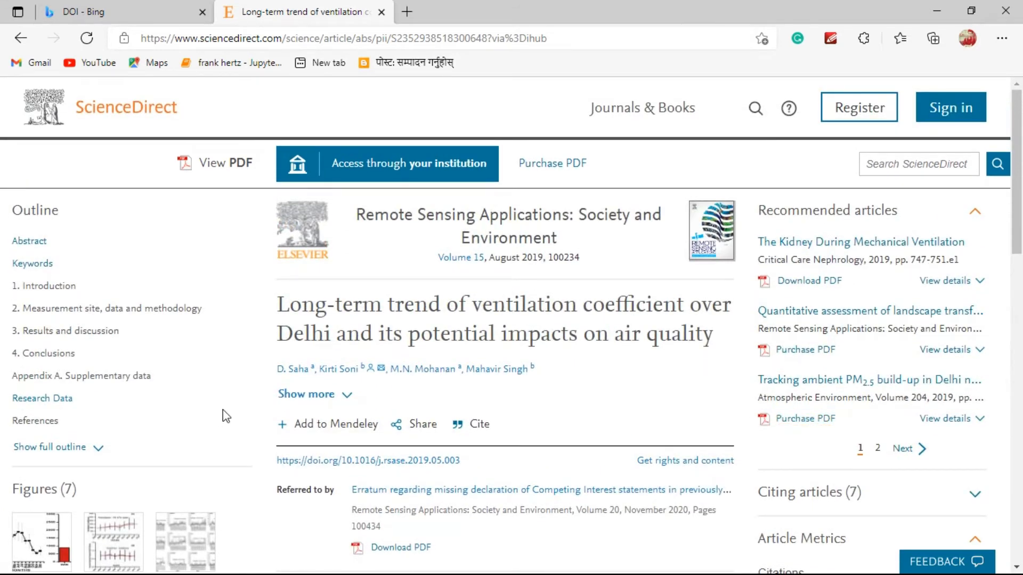
{"action": "mouse_move", "coordinate": [128, 10]}
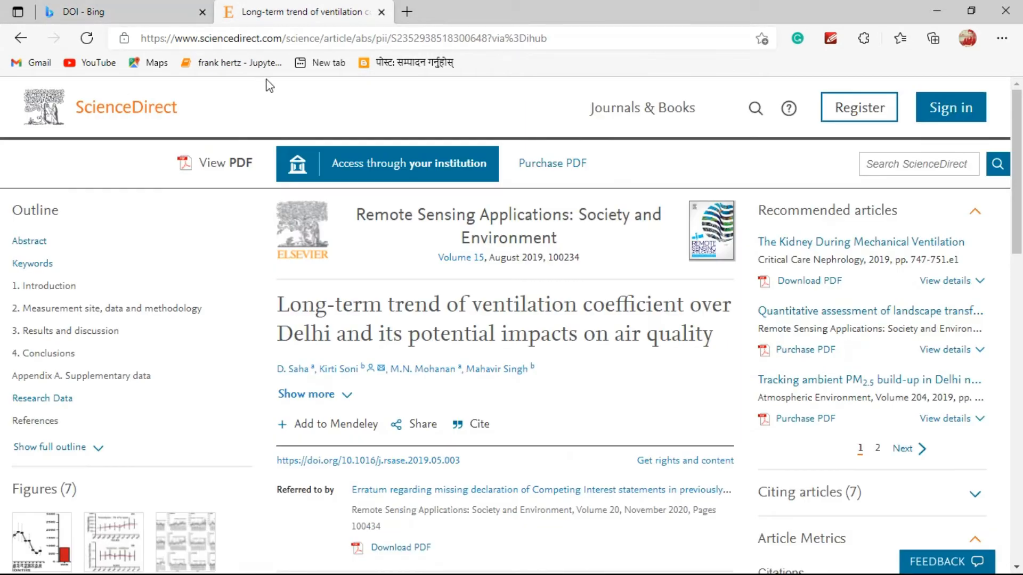
{"action": "mouse_move", "coordinate": [402, 470]}
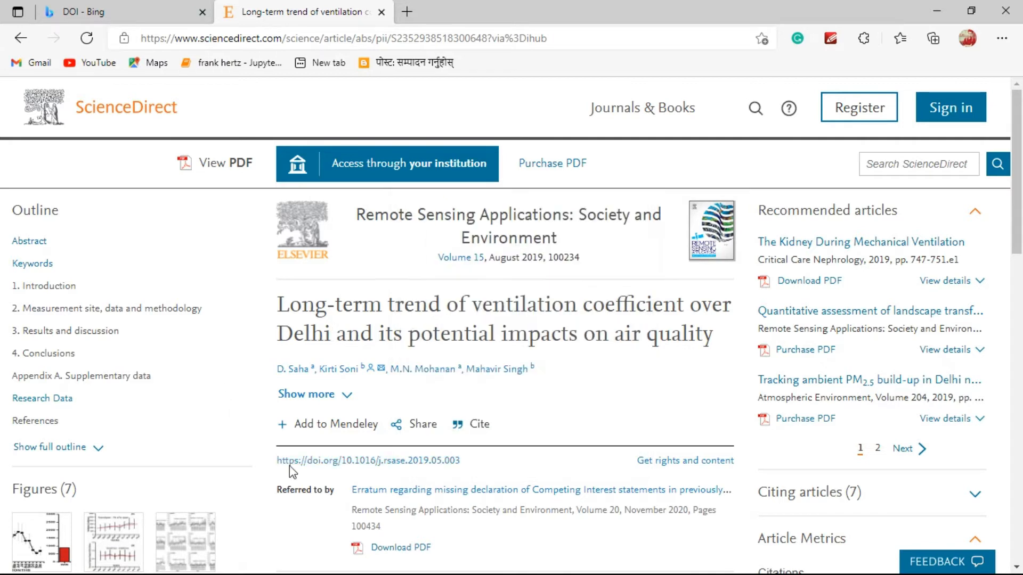
{"action": "mouse_move", "coordinate": [332, 474]}
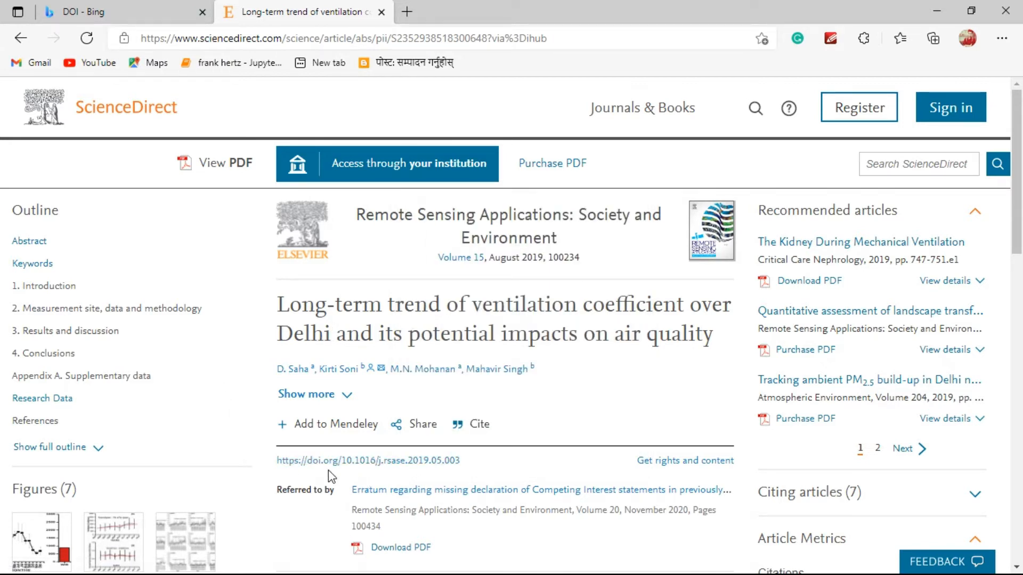
{"action": "mouse_move", "coordinate": [562, 216]}
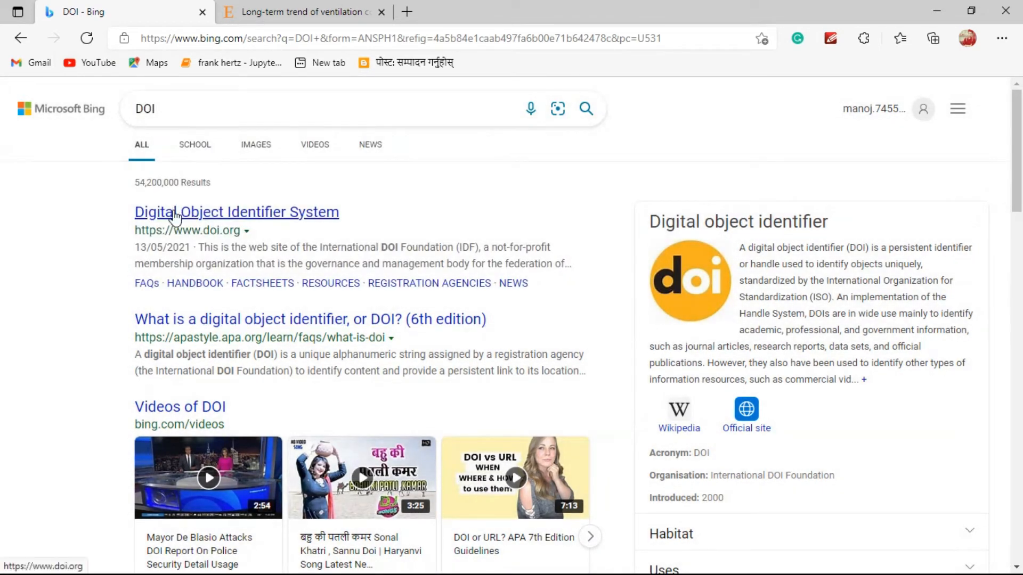
{"action": "left_click", "coordinate": [236, 212]}
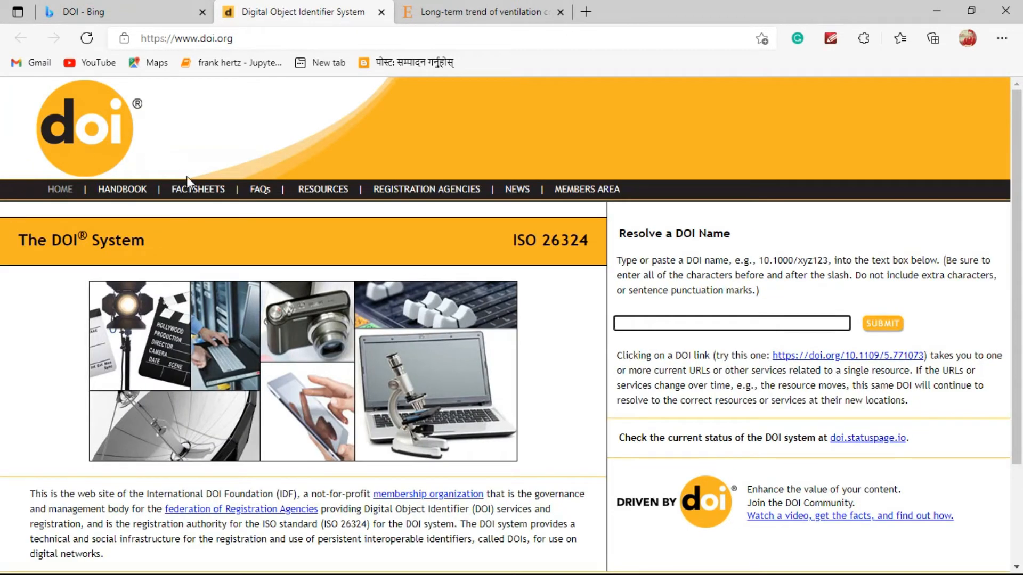
{"action": "mouse_move", "coordinate": [427, 189]}
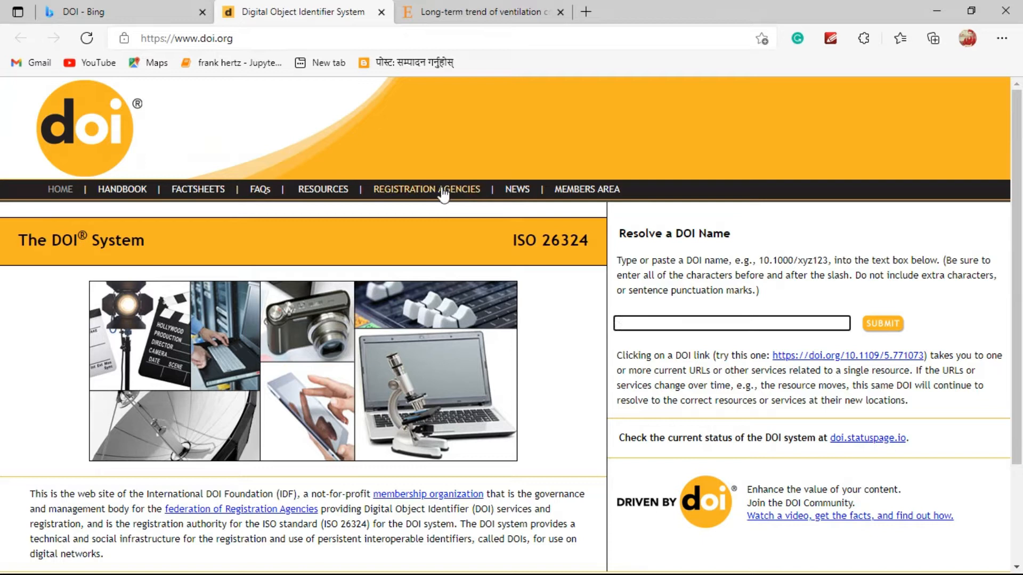
- Resolve DOI 10.1016/j.rsase.2019.05.003 on doi.org to reach the ScienceDirect article
{"action": "left_click", "coordinate": [731, 323]}
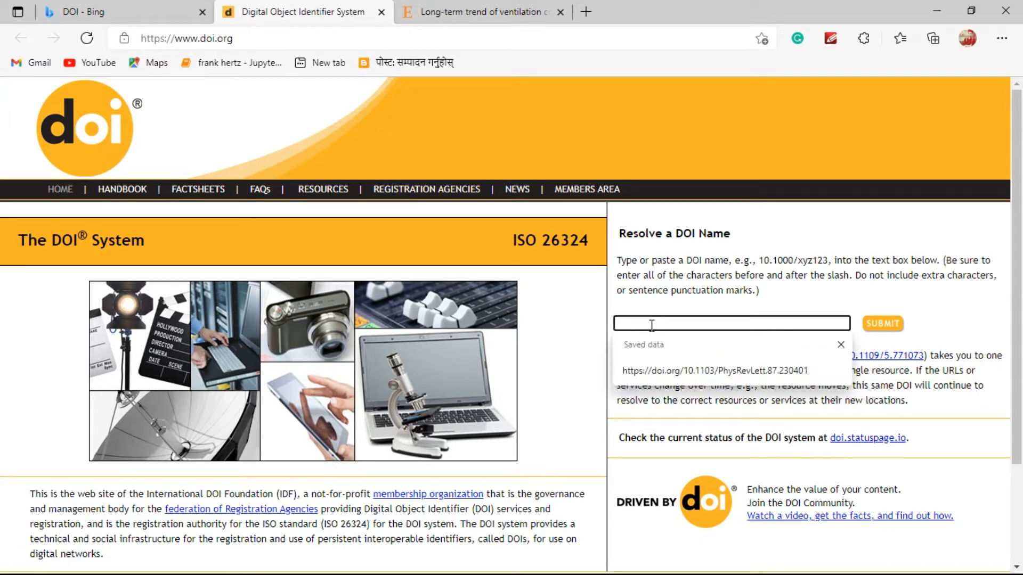
{"action": "left_click", "coordinate": [730, 370]}
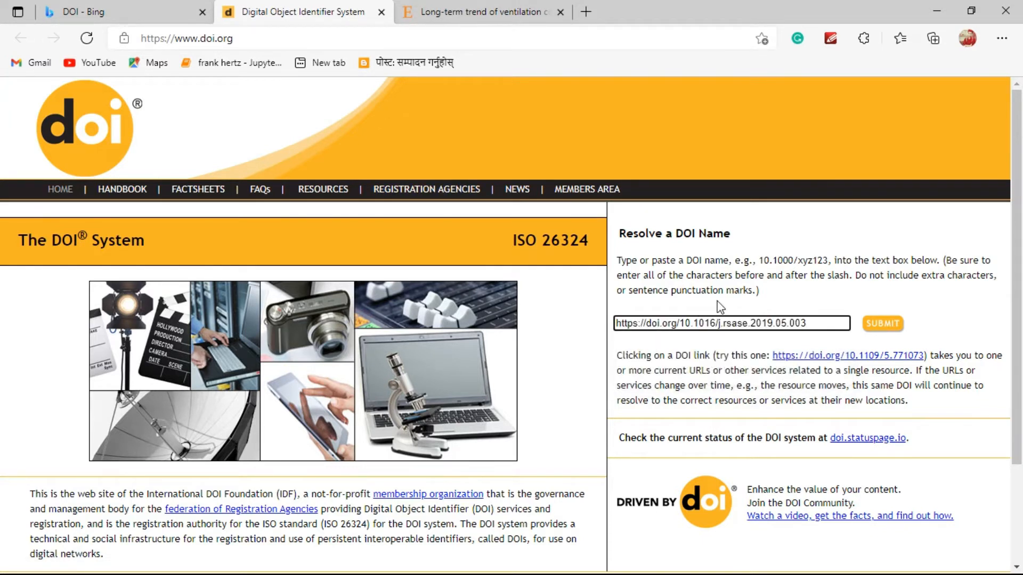
{"action": "mouse_move", "coordinate": [727, 339]}
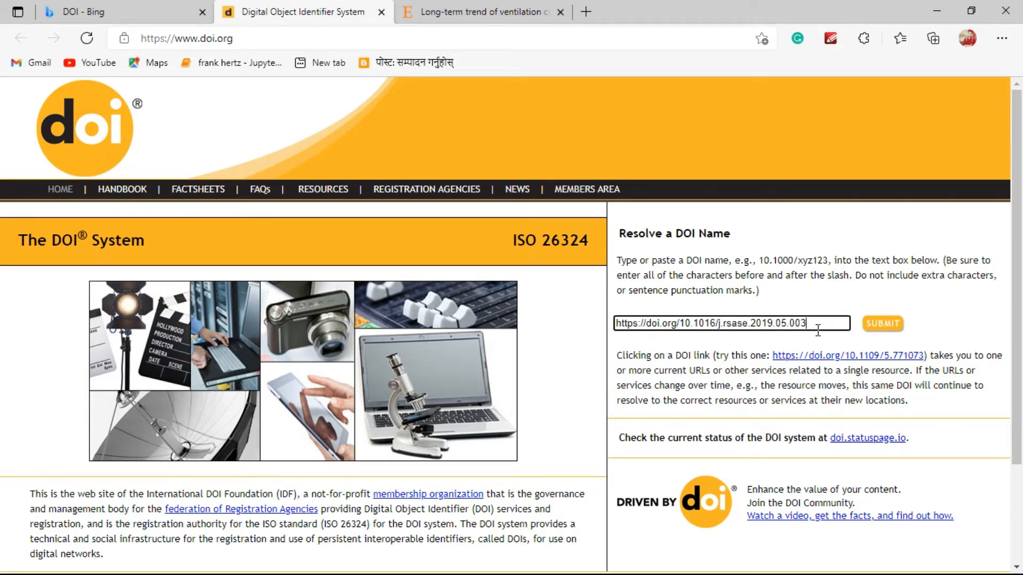
{"action": "left_click", "coordinate": [882, 323]}
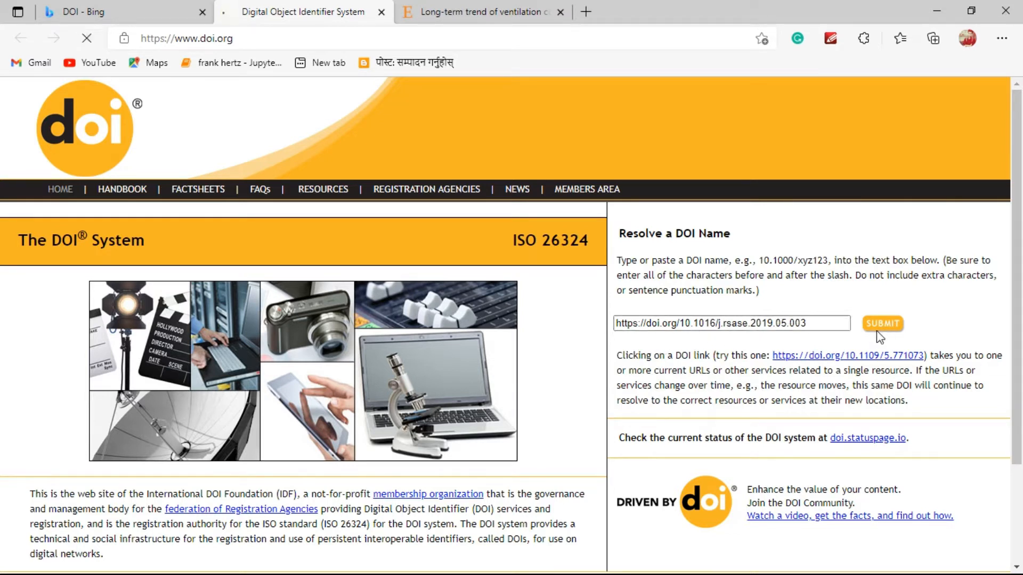
{"action": "left_click", "coordinate": [882, 324]}
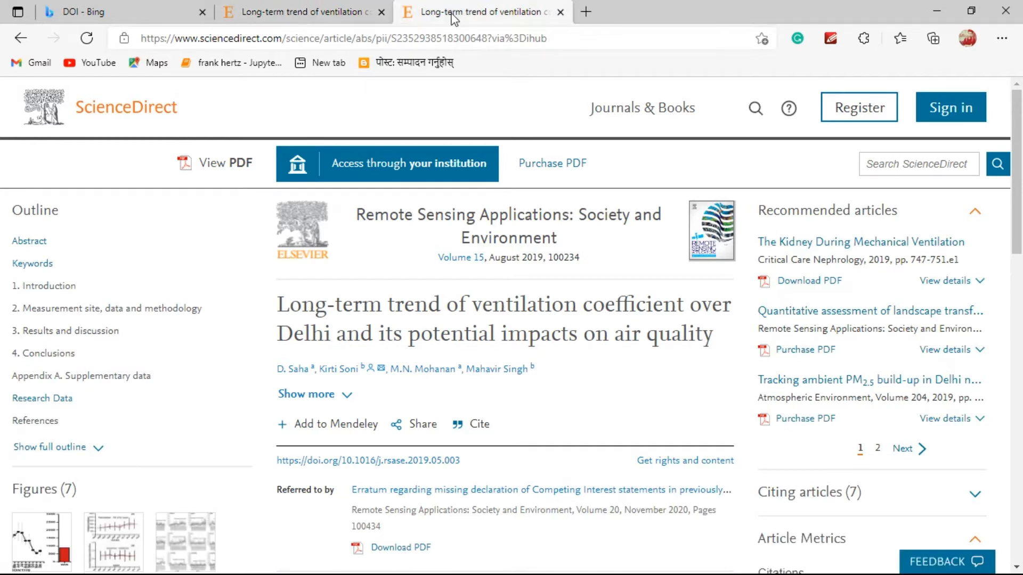
{"action": "mouse_move", "coordinate": [448, 176]}
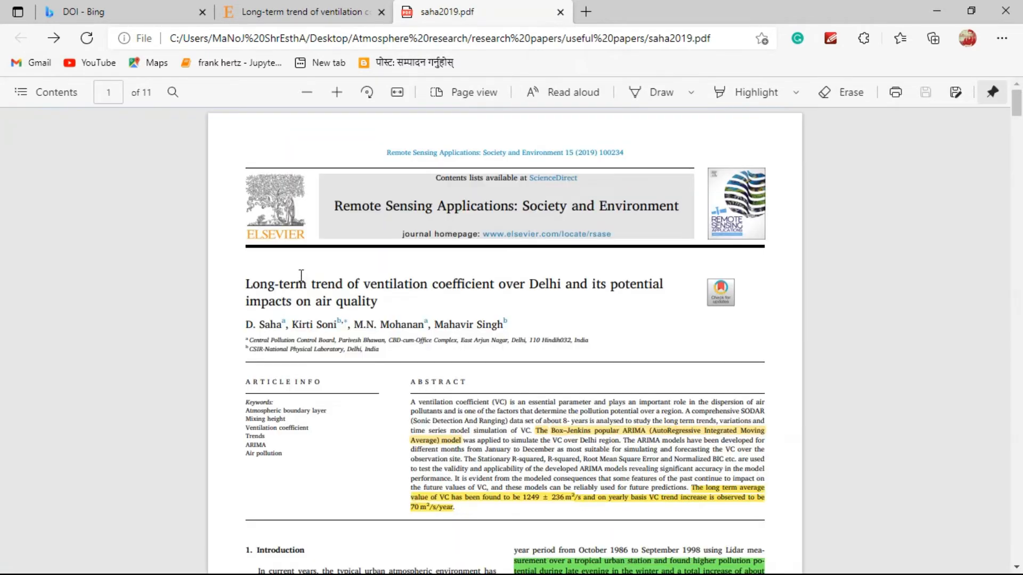
- Switch between the saha2019 PDF, Bing results and ScienceDirect article tabs
{"action": "scroll", "scroll_direction": "down", "scroll_amount": 3}
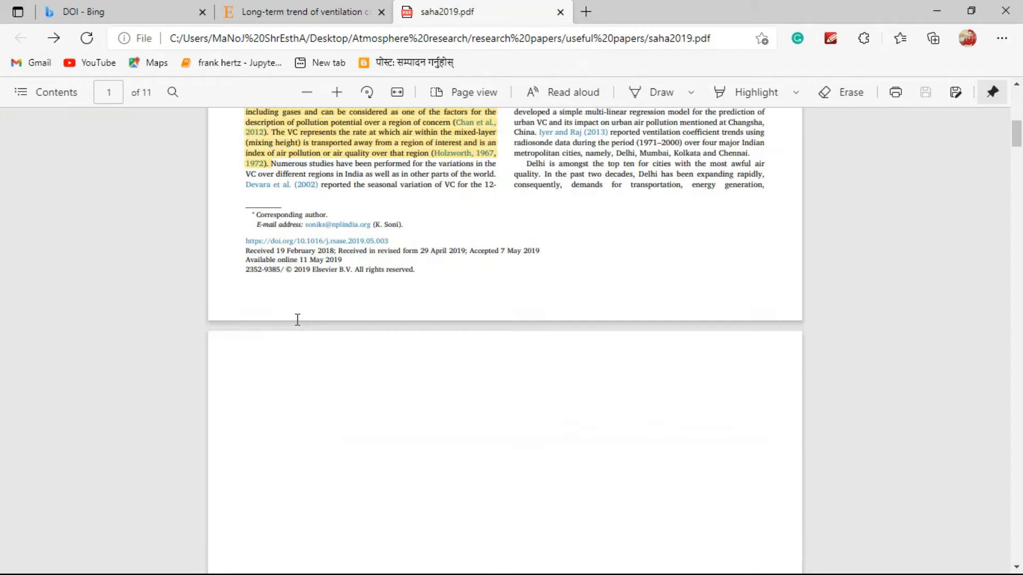
{"action": "scroll", "scroll_direction": "down", "scroll_amount": 3}
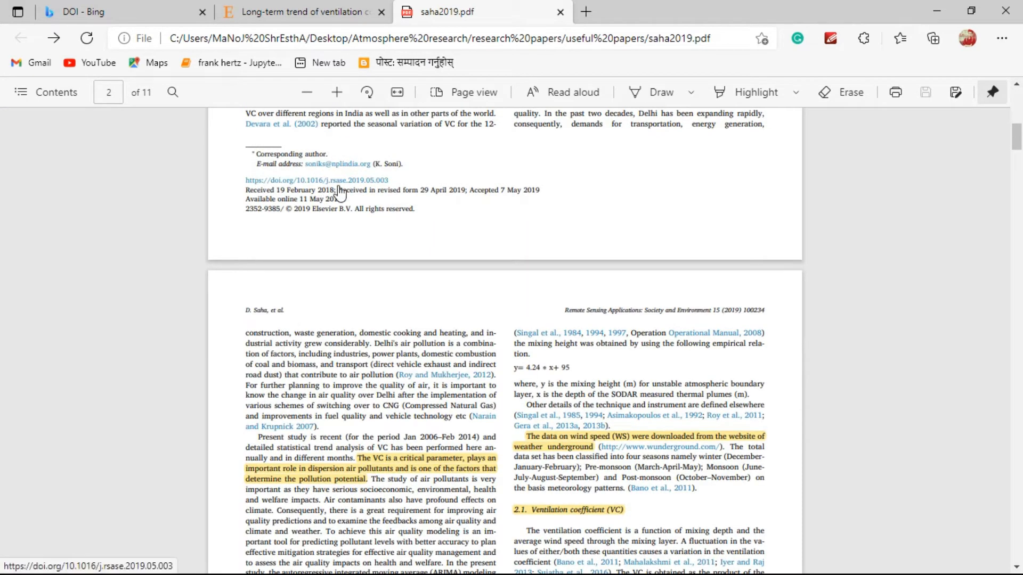
{"action": "left_click", "coordinate": [337, 91]}
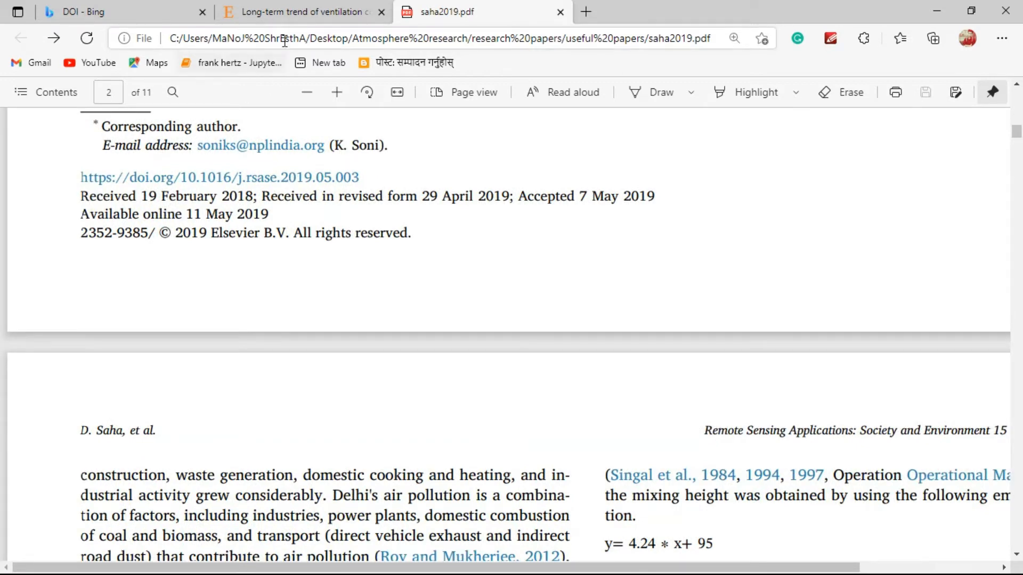
{"action": "left_click", "coordinate": [300, 11]}
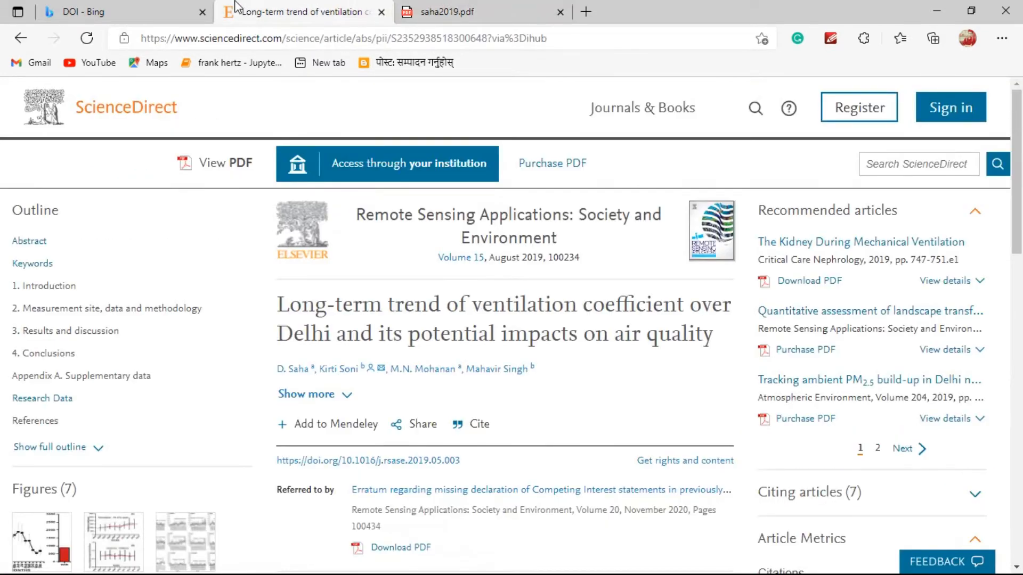
{"action": "left_click", "coordinate": [118, 12]}
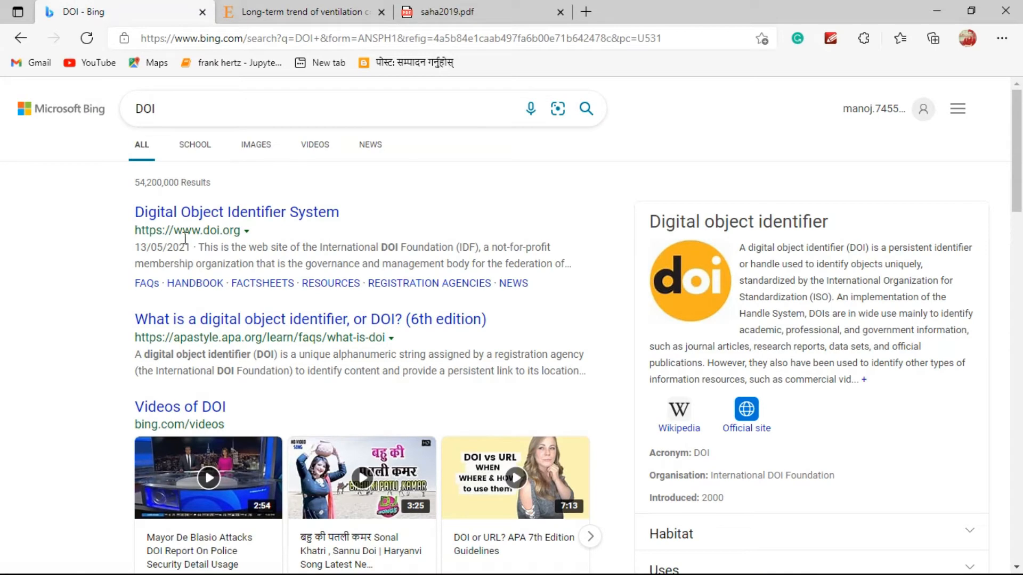
{"action": "mouse_move", "coordinate": [270, 9]}
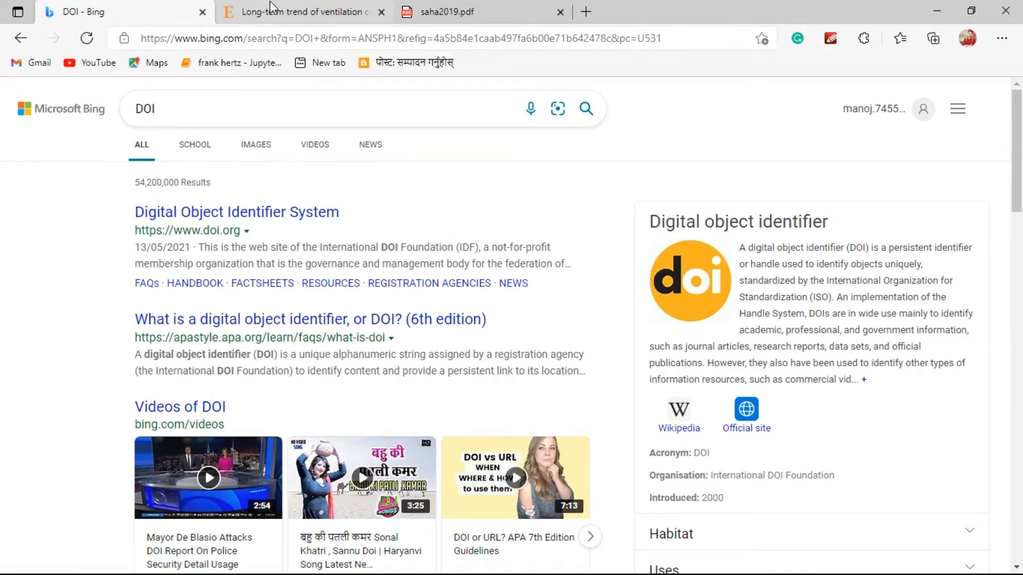
{"action": "left_click", "coordinate": [299, 12]}
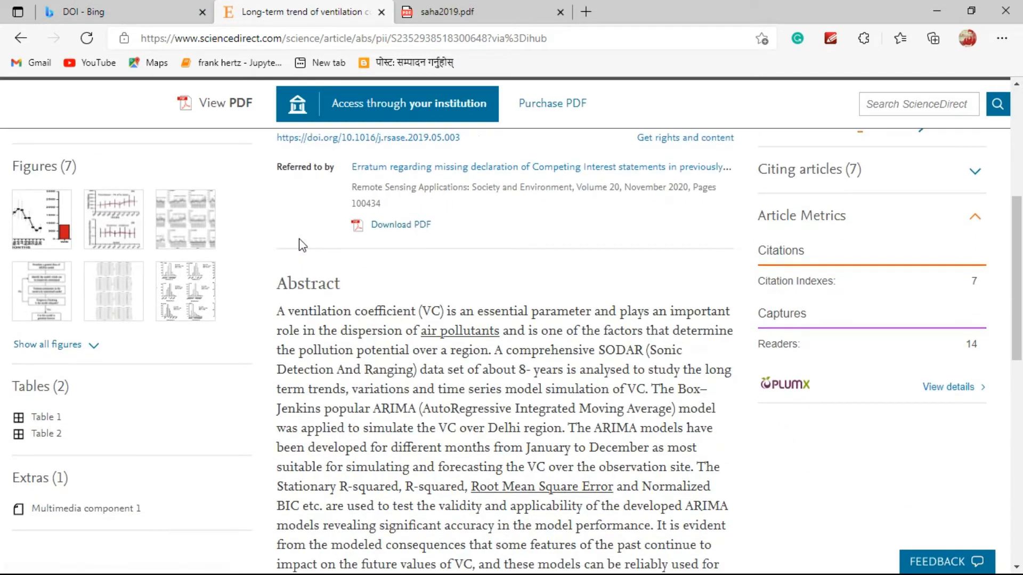
{"action": "scroll", "scroll_direction": "up", "scroll_amount": 3}
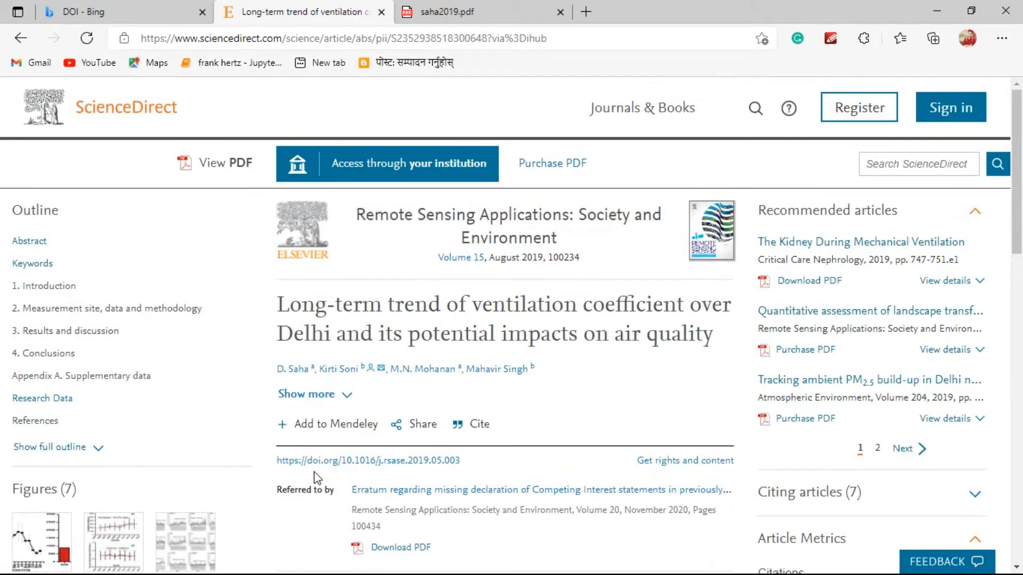
{"action": "mouse_move", "coordinate": [349, 468]}
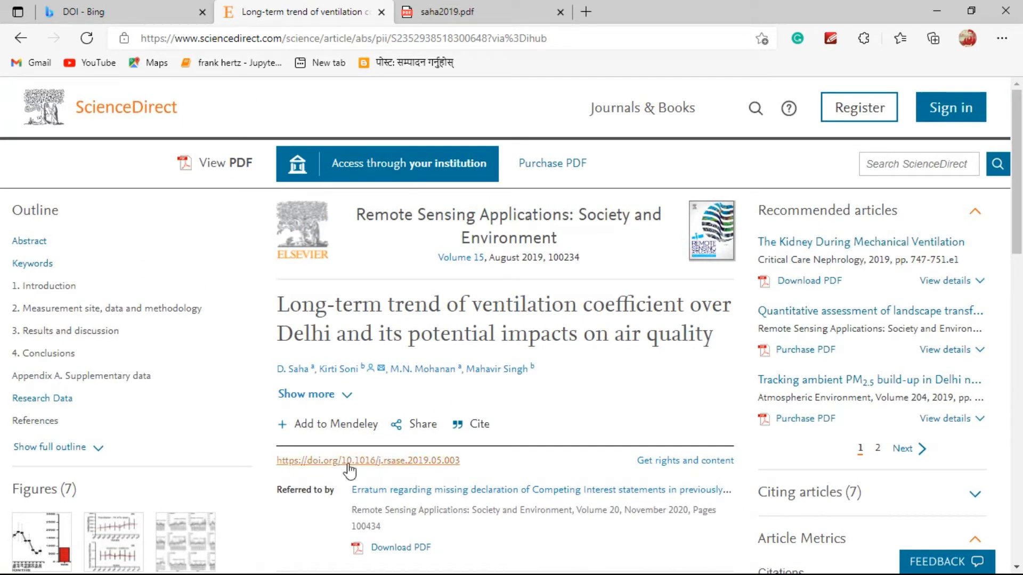
{"action": "mouse_move", "coordinate": [416, 471]}
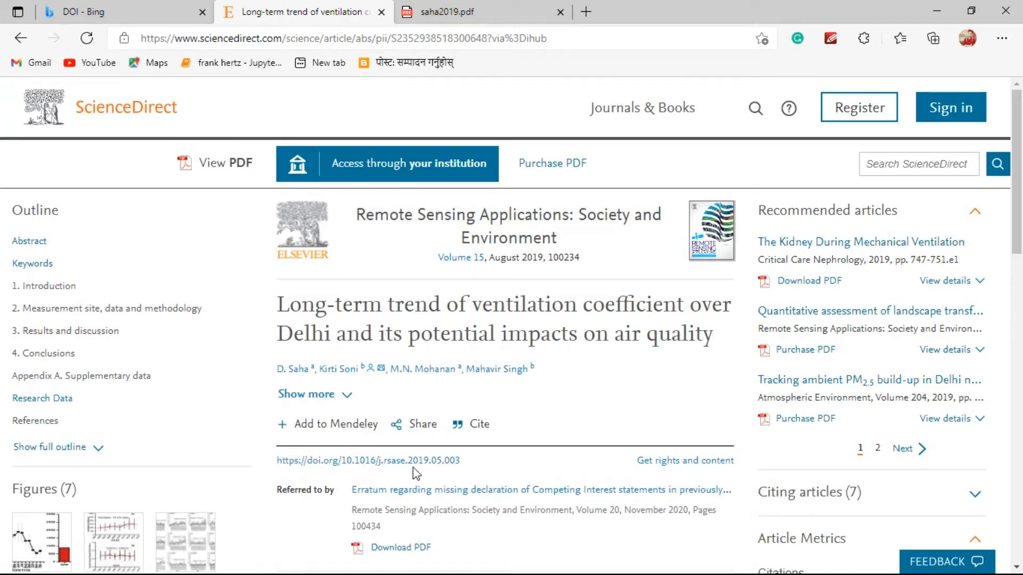
{"action": "mouse_move", "coordinate": [368, 461]}
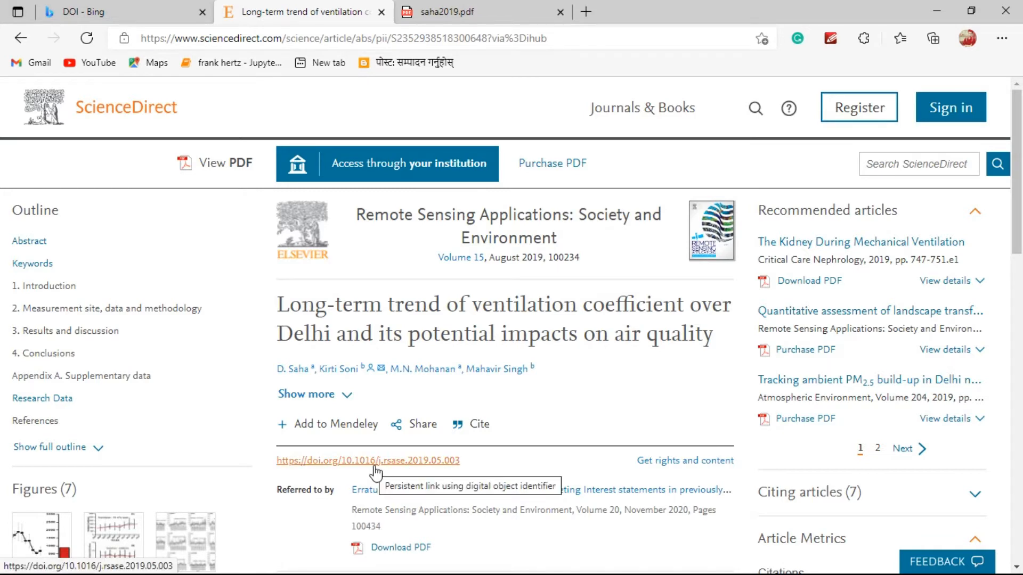
{"action": "mouse_move", "coordinate": [332, 470]}
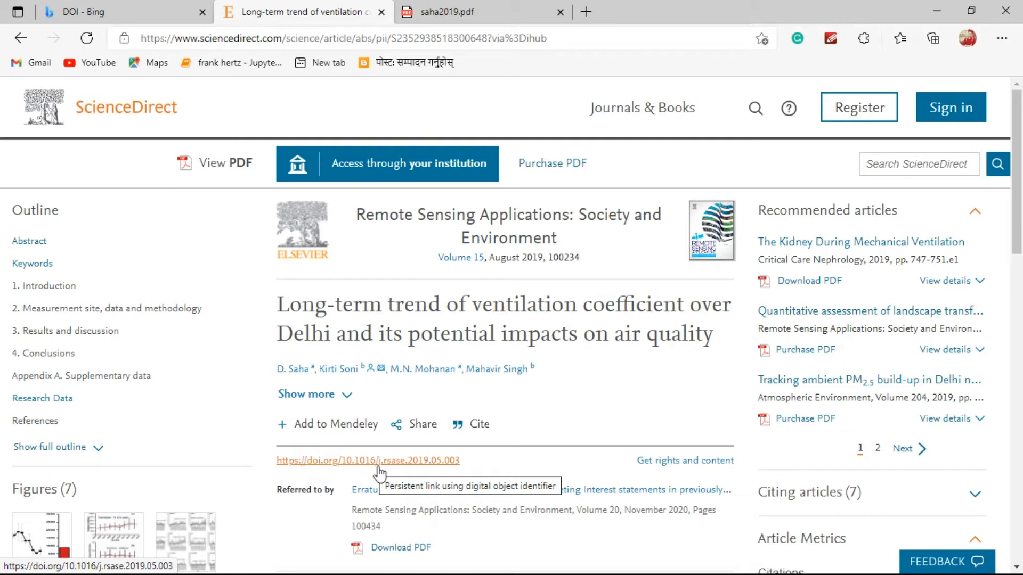
{"action": "mouse_move", "coordinate": [461, 471]}
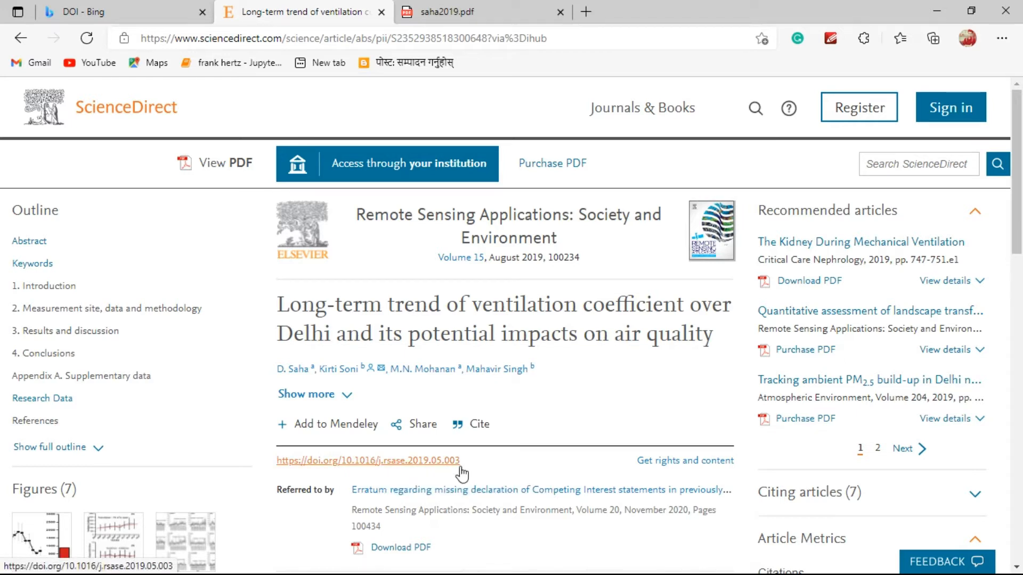
{"action": "mouse_move", "coordinate": [329, 444]}
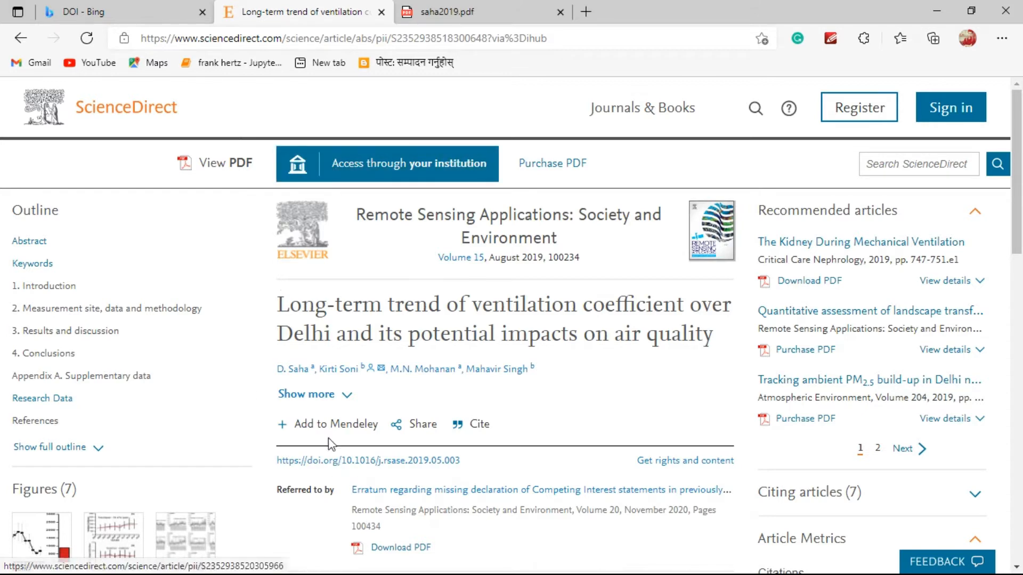
{"action": "mouse_move", "coordinate": [307, 483]}
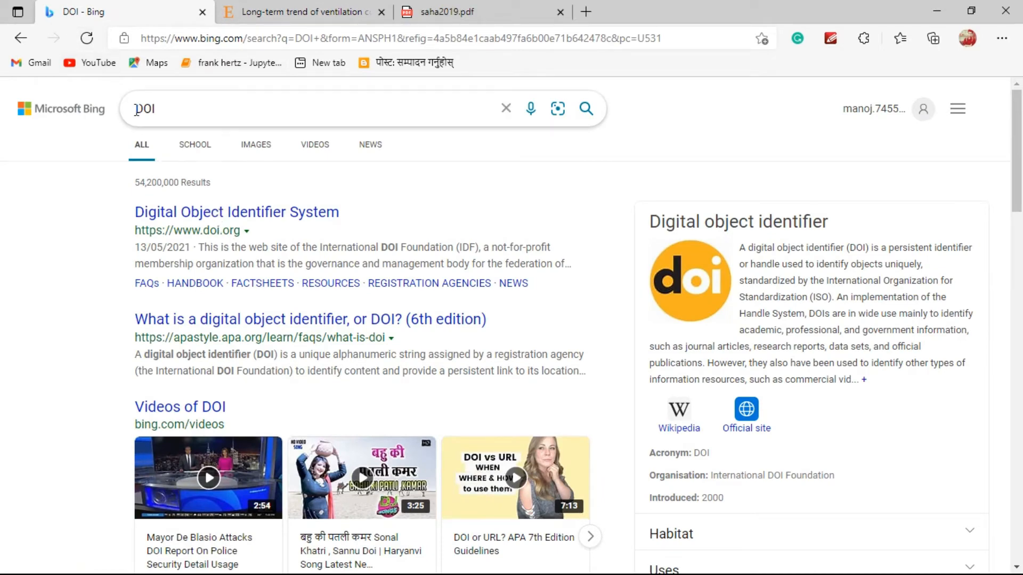
- Search Bing for 'dx.doi' and open the 'Resolve a DOI Name' result
{"action": "left_click", "coordinate": [313, 109]}
{"action": "type", "text": "d"}
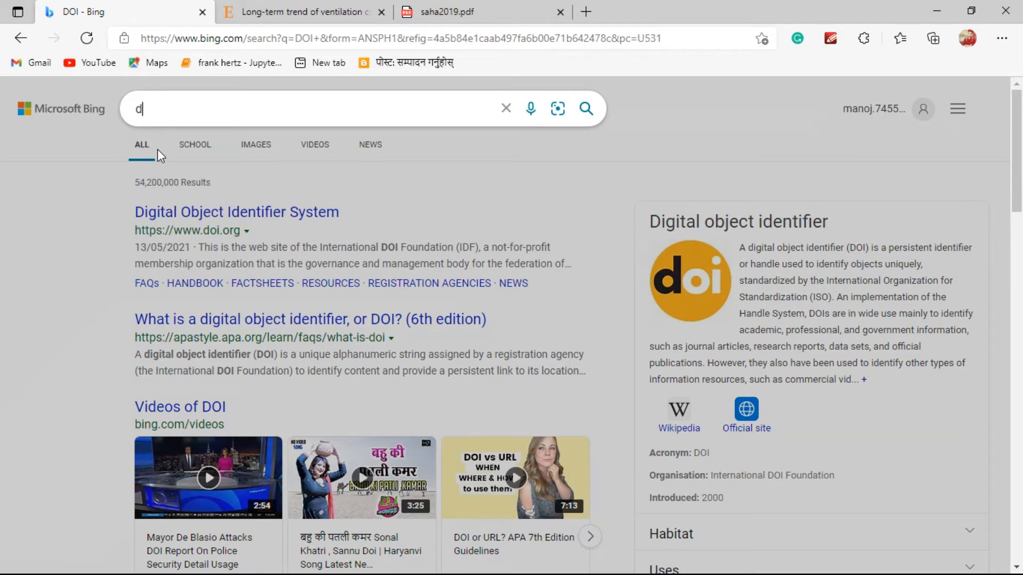
{"action": "type", "text": "x.doi"}
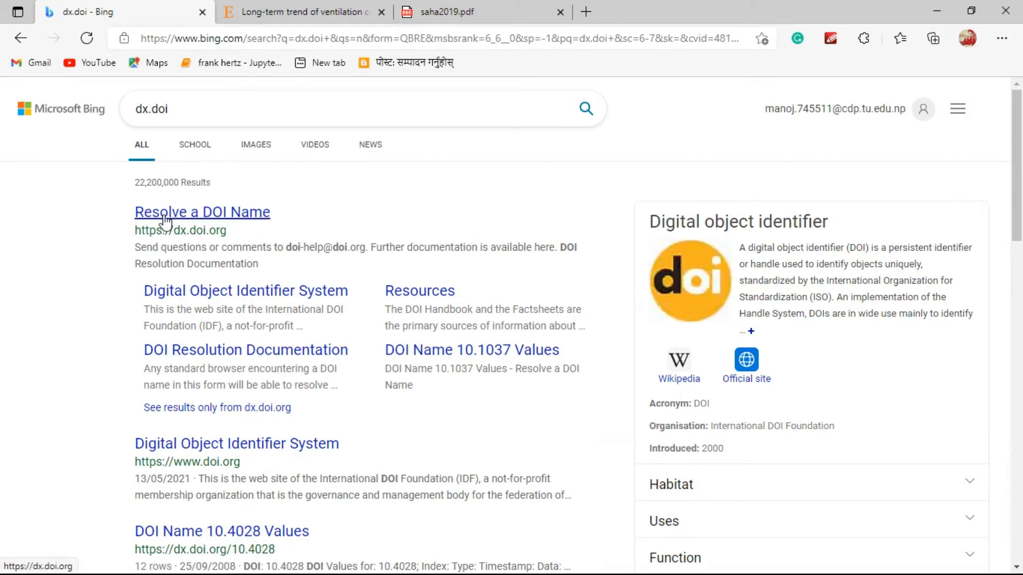
{"action": "left_click", "coordinate": [203, 212]}
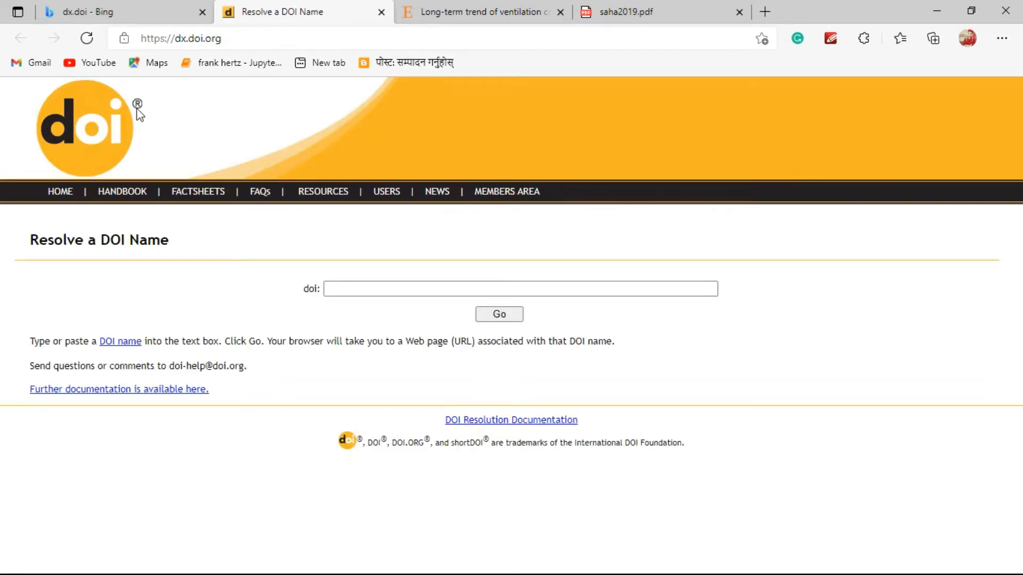
{"action": "mouse_move", "coordinate": [259, 273]}
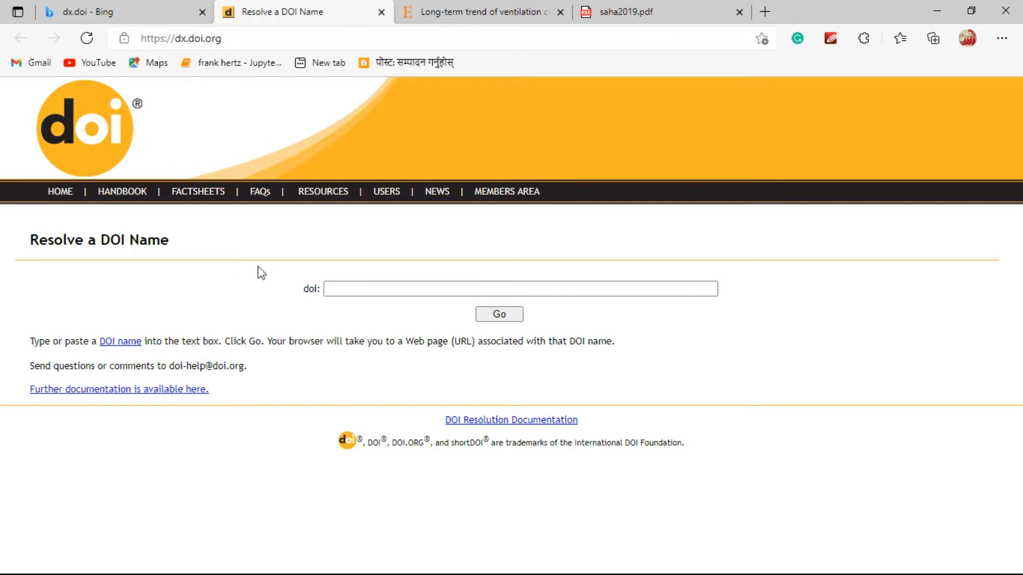
- Resolve the saved DOI 10.1016/j.rsase.2019.05.003 on dx.doi.org to the ventilation article
{"action": "left_click", "coordinate": [520, 288]}
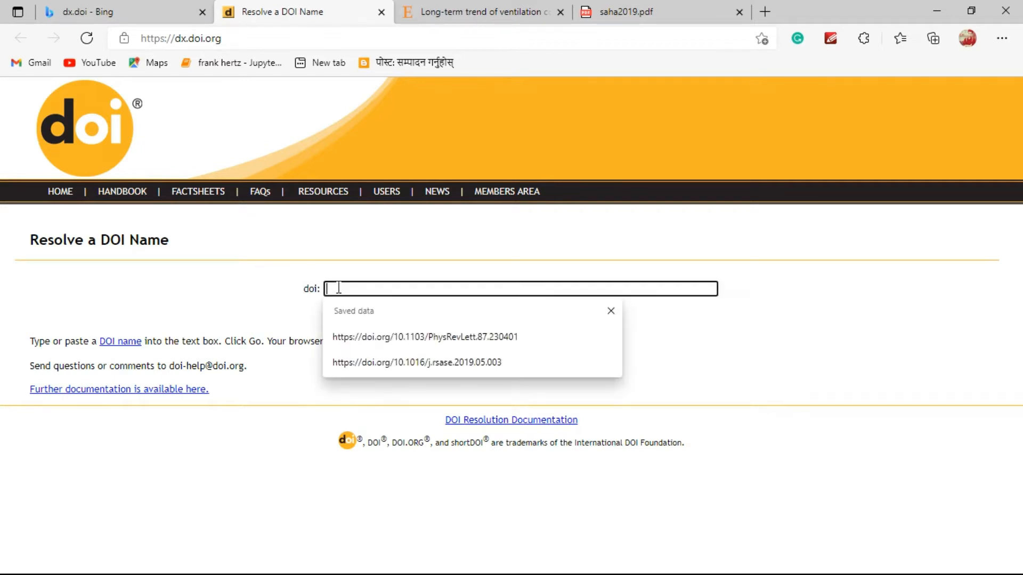
{"action": "left_click", "coordinate": [418, 363]}
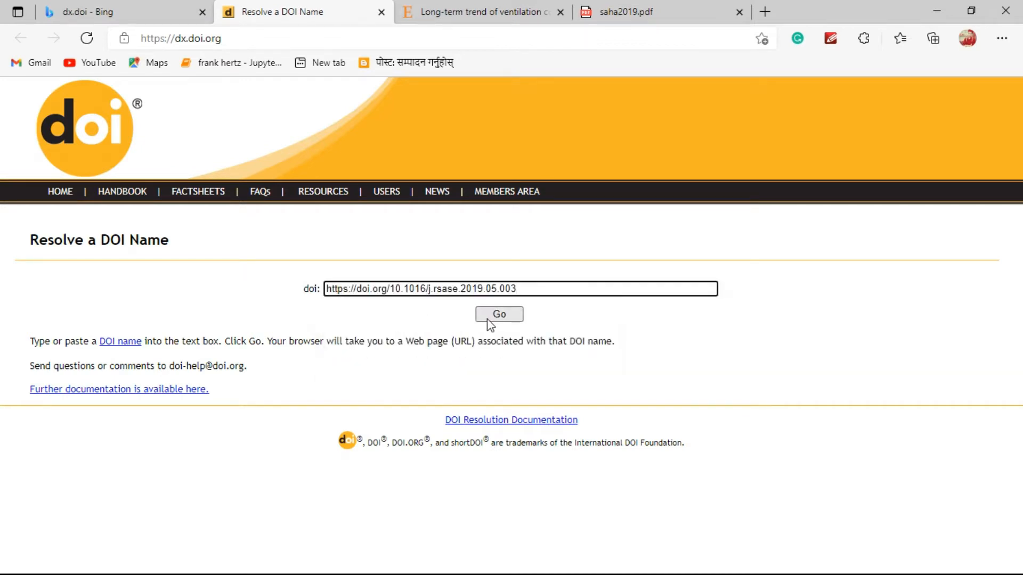
{"action": "left_click", "coordinate": [498, 314]}
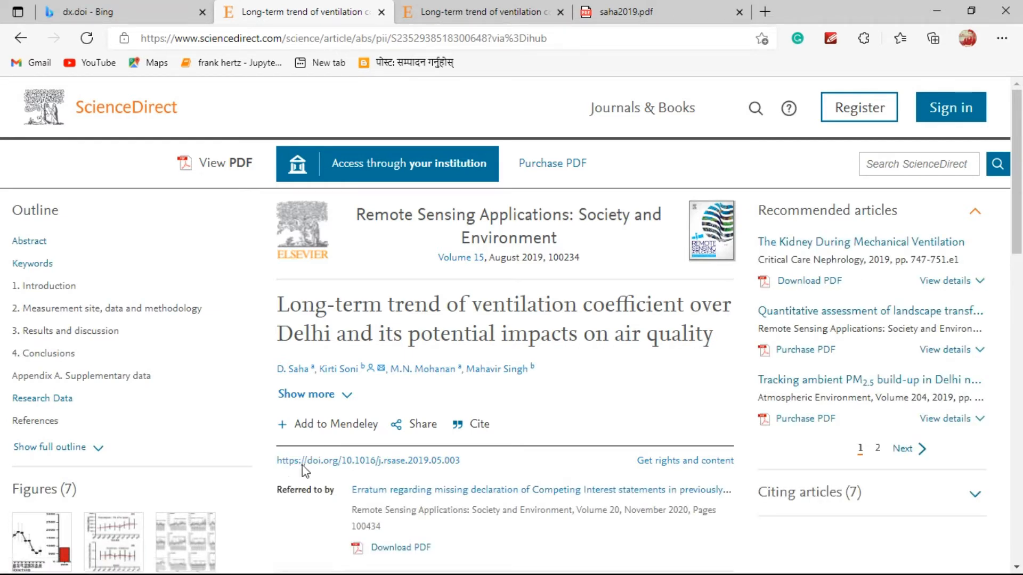
{"action": "mouse_move", "coordinate": [310, 468]}
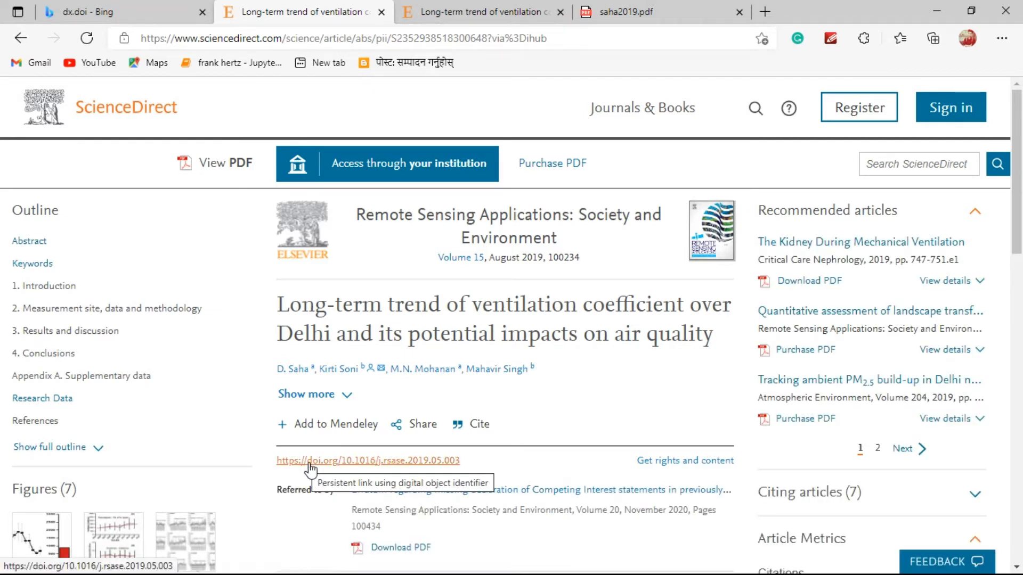
{"action": "mouse_move", "coordinate": [313, 473]}
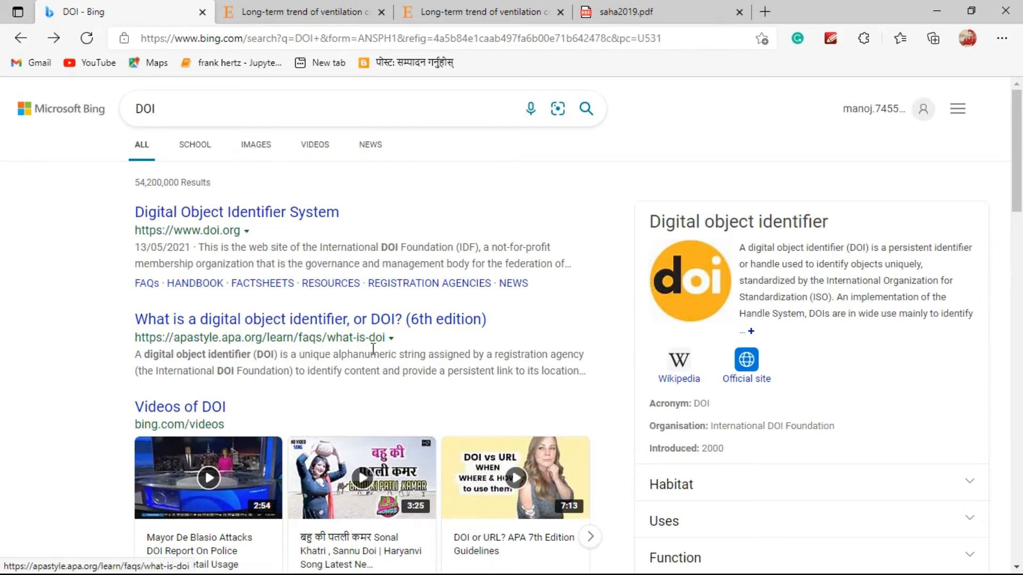
{"action": "mouse_move", "coordinate": [607, 302]}
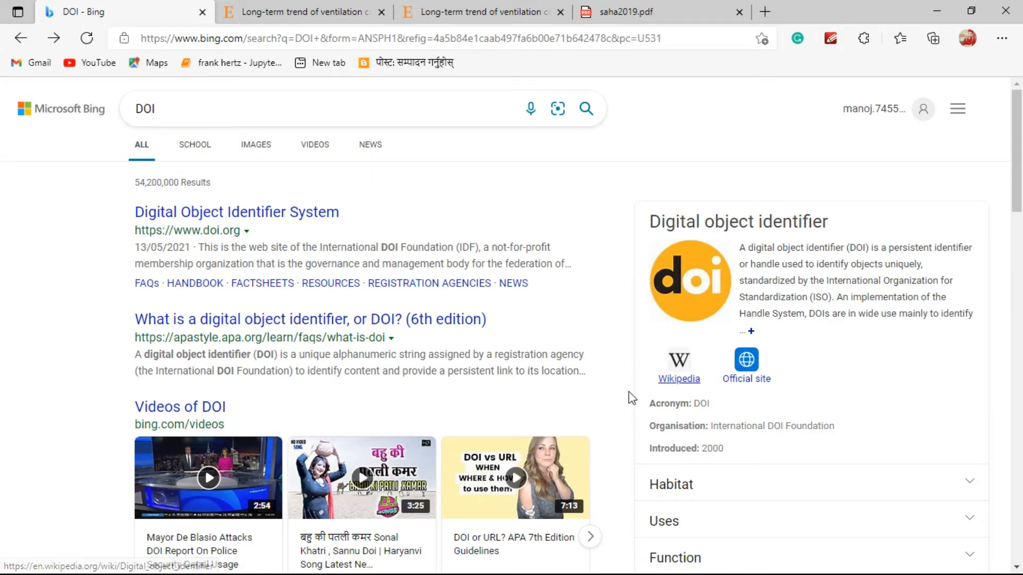
{"action": "scroll", "scroll_direction": "down", "scroll_amount": 3}
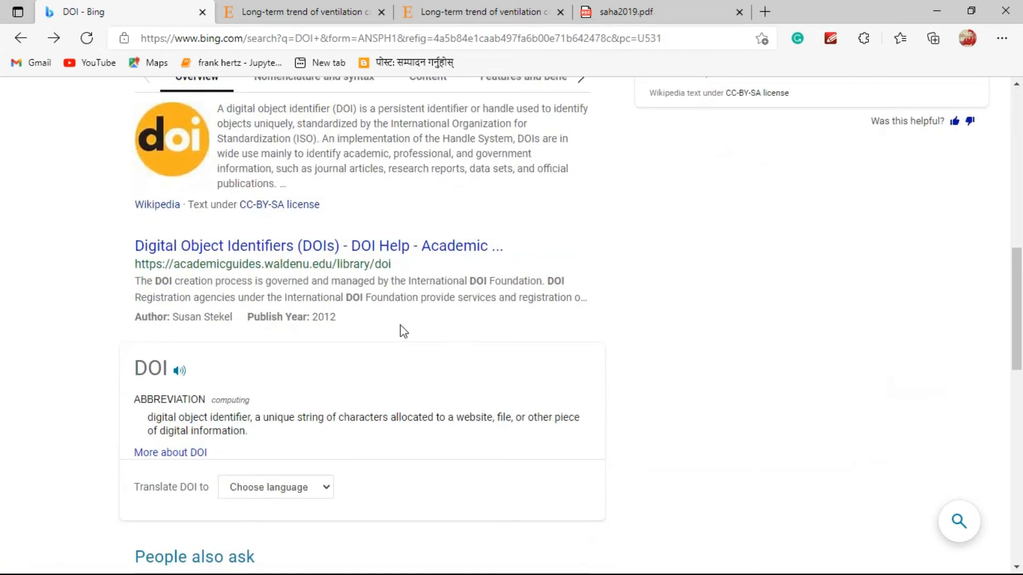
{"action": "mouse_move", "coordinate": [189, 286]}
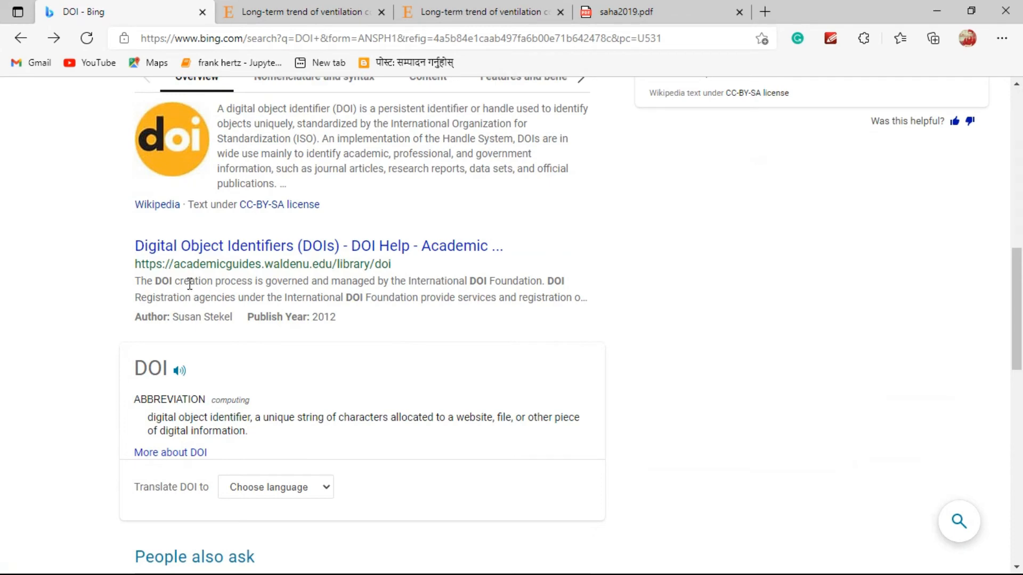
{"action": "scroll", "scroll_direction": "down", "scroll_amount": 3}
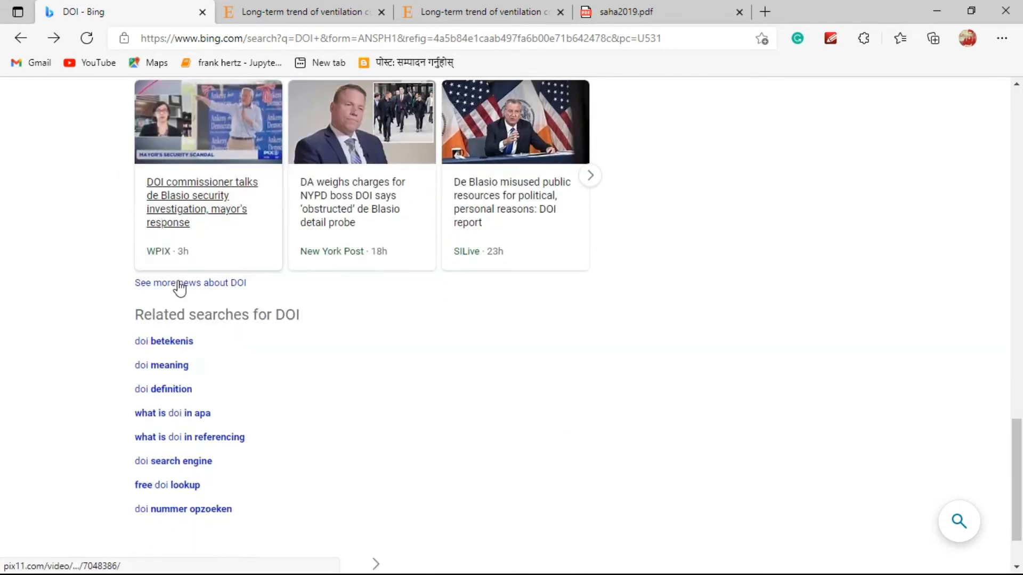
{"action": "scroll", "scroll_direction": "up", "scroll_amount": 3}
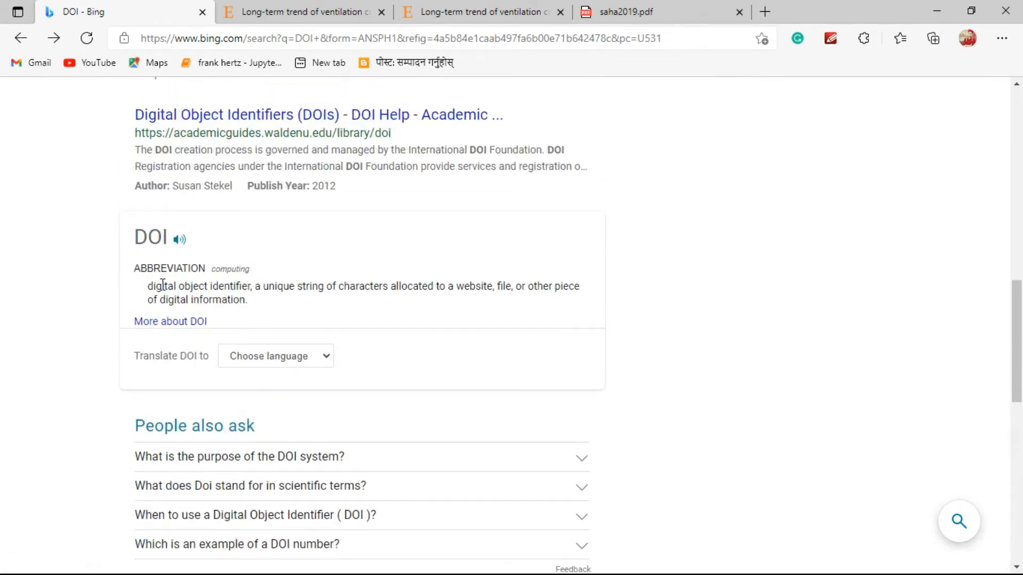
{"action": "scroll", "scroll_direction": "up", "scroll_amount": 3}
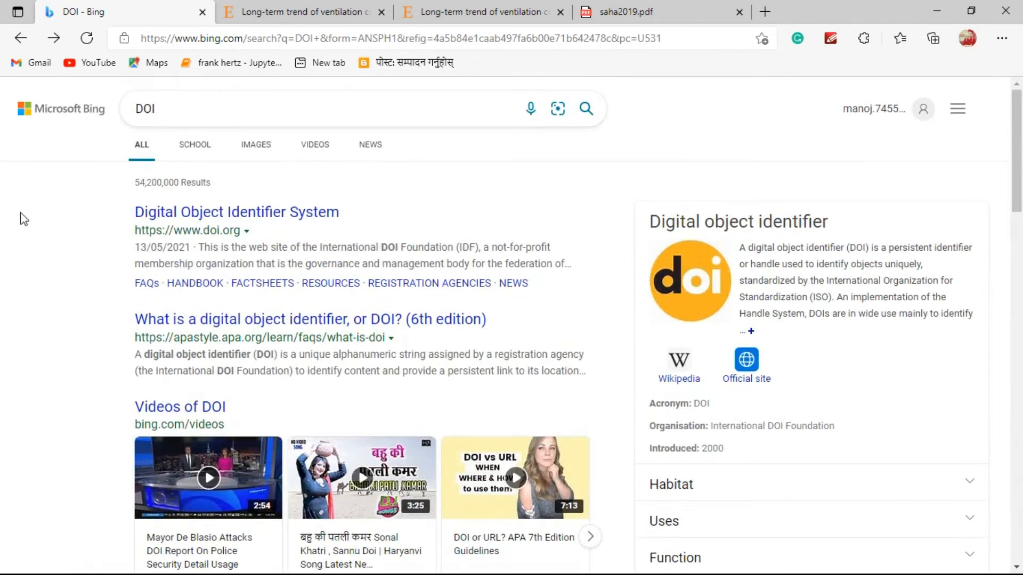
{"action": "mouse_move", "coordinate": [65, 268]}
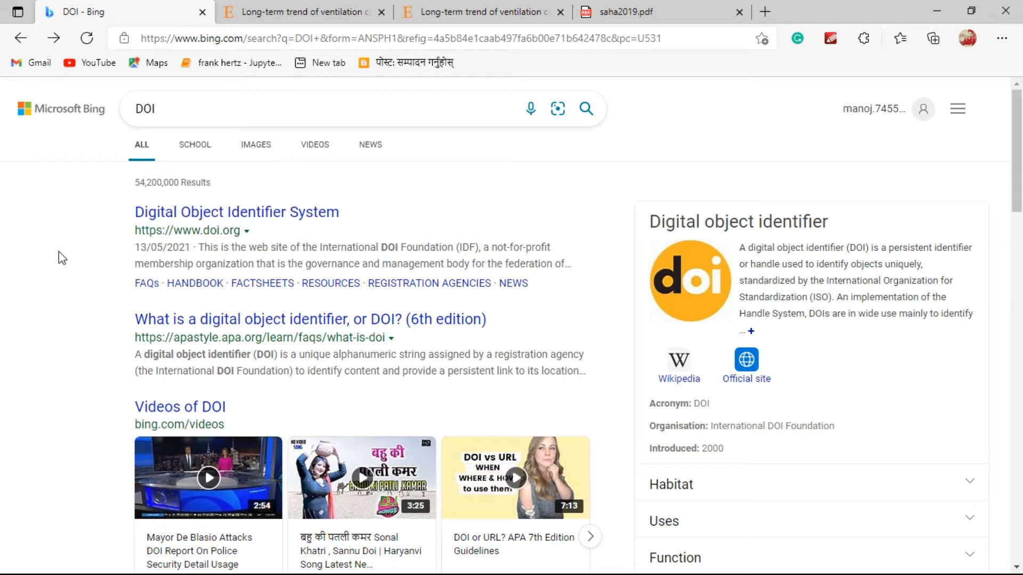
{"action": "mouse_move", "coordinate": [129, 230]}
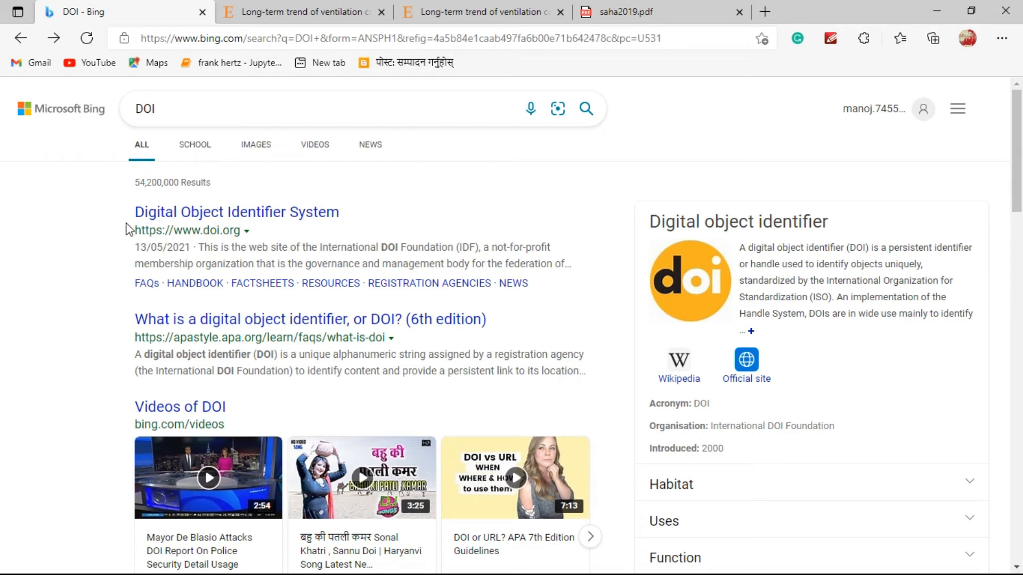
{"action": "mouse_move", "coordinate": [62, 214]}
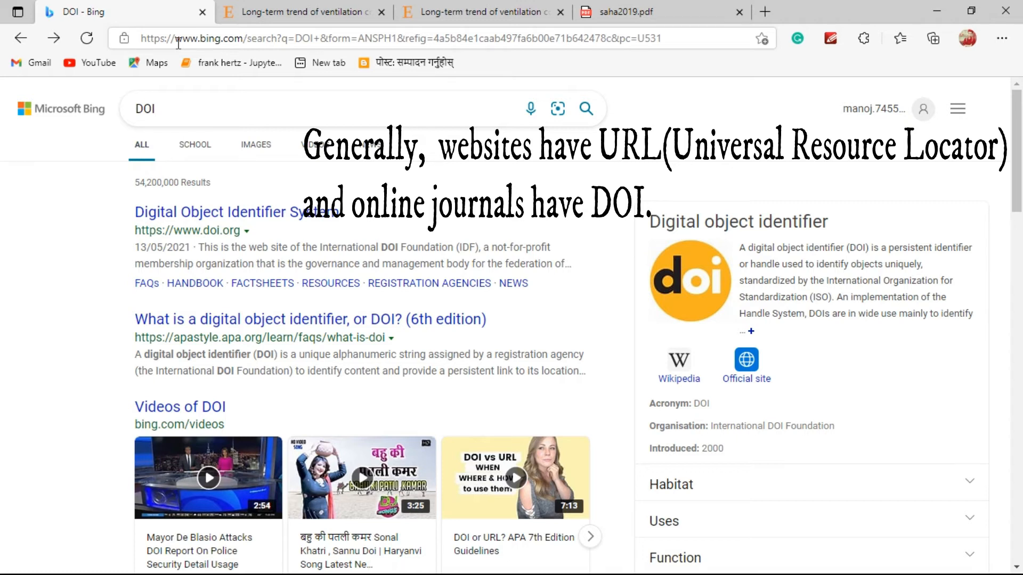
{"action": "mouse_move", "coordinate": [119, 215]}
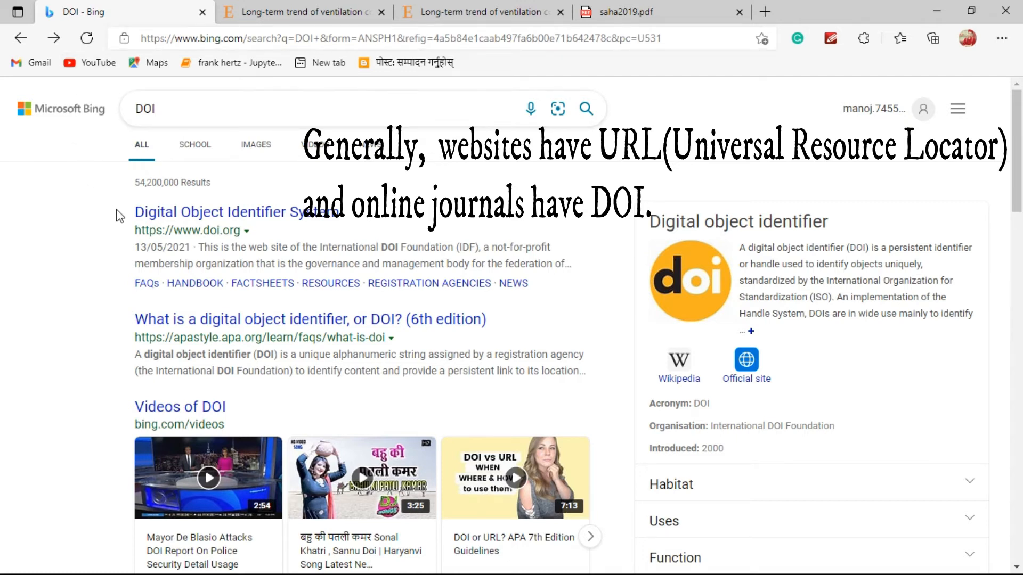
{"action": "mouse_move", "coordinate": [168, 227]}
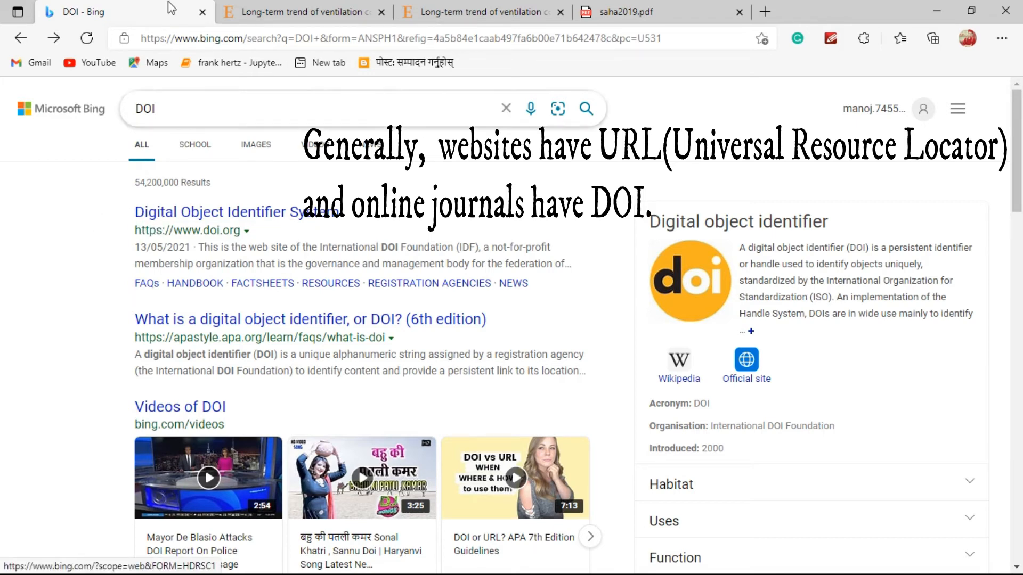
{"action": "left_click", "coordinate": [300, 12]}
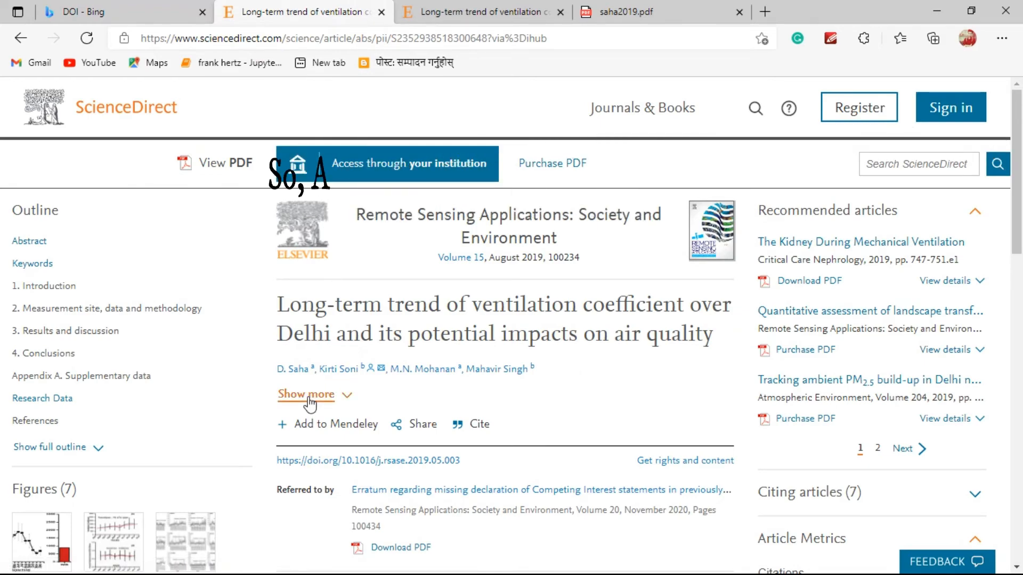
{"action": "scroll", "scroll_direction": "down", "scroll_amount": 3}
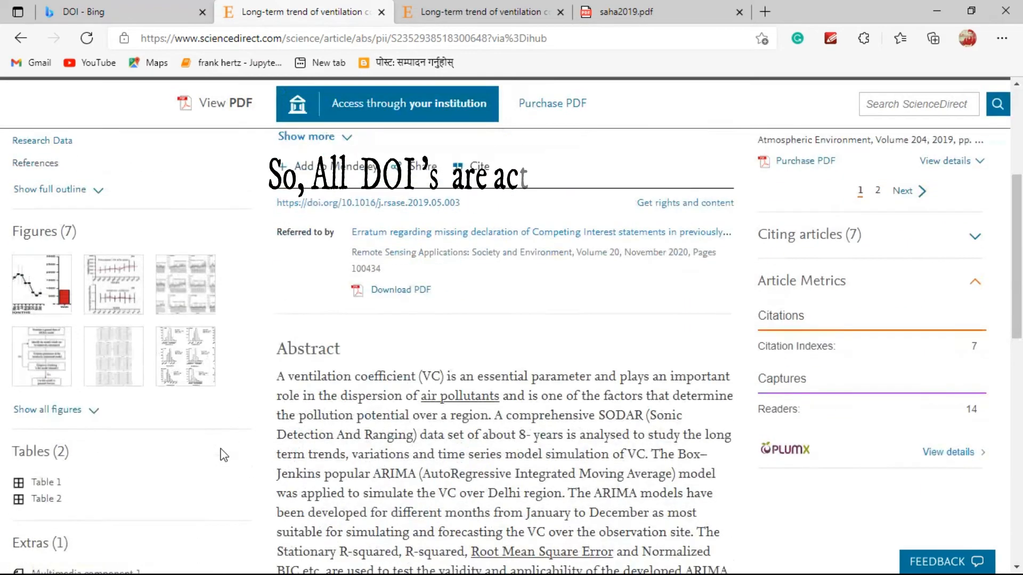
{"action": "scroll", "scroll_direction": "down", "scroll_amount": 3}
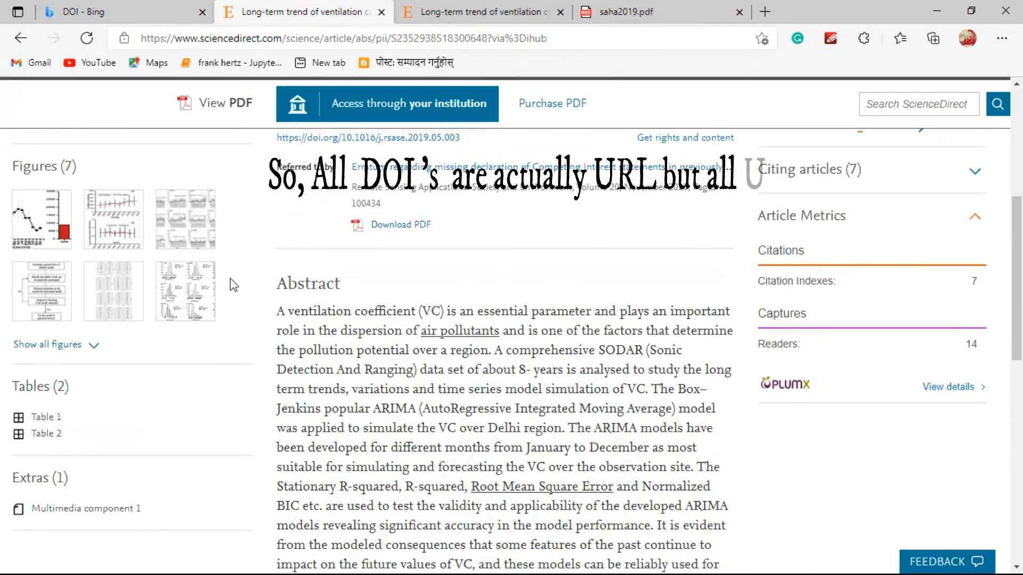
{"action": "scroll", "scroll_direction": "up", "scroll_amount": 3}
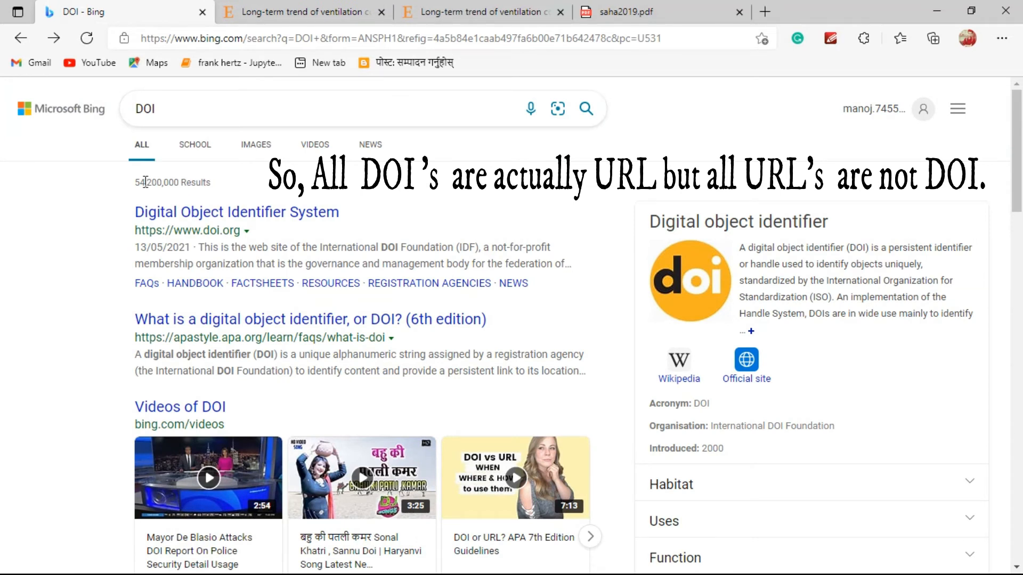
{"action": "mouse_move", "coordinate": [84, 233]}
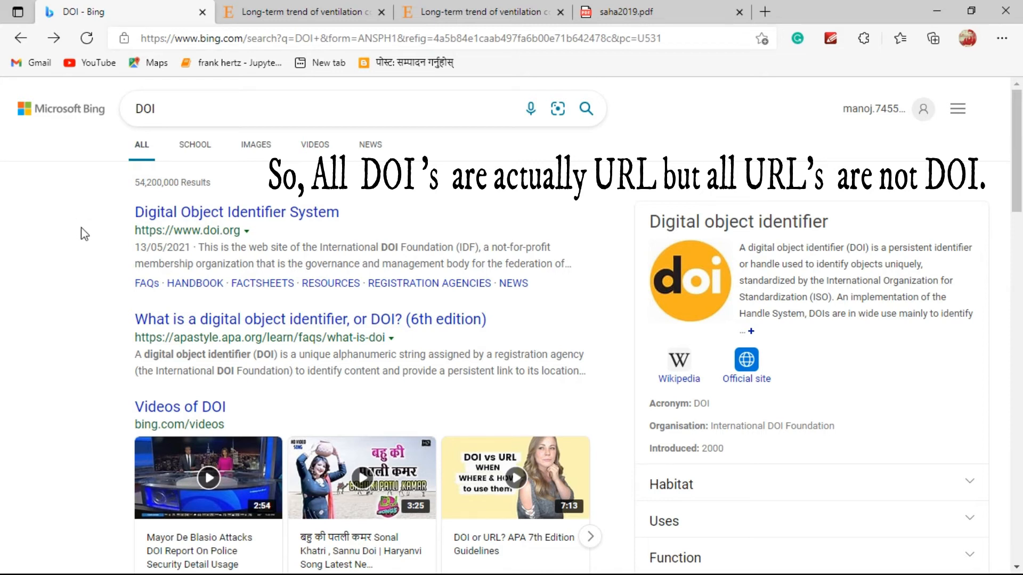
{"action": "mouse_move", "coordinate": [99, 198]}
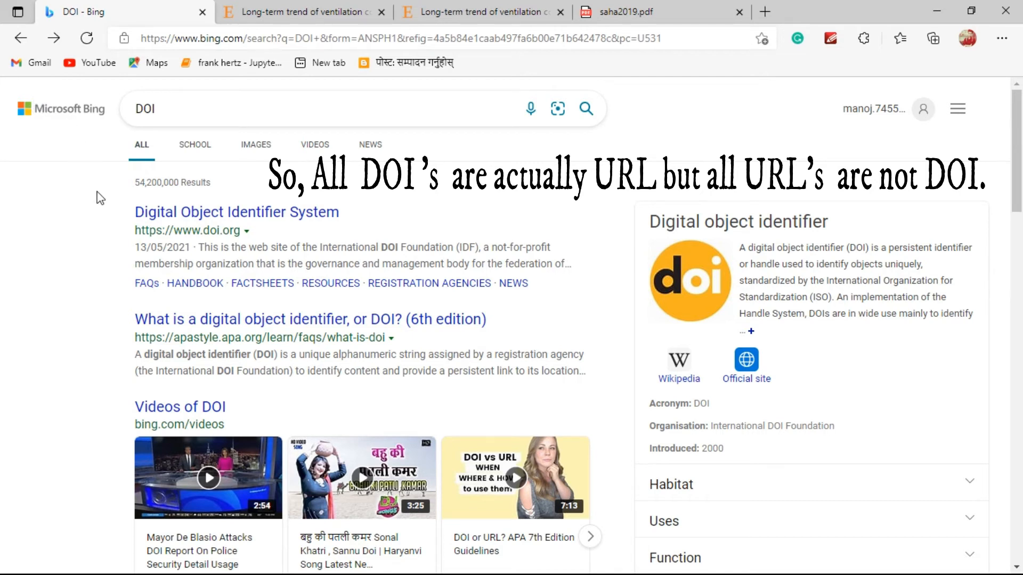
{"action": "mouse_move", "coordinate": [107, 227]}
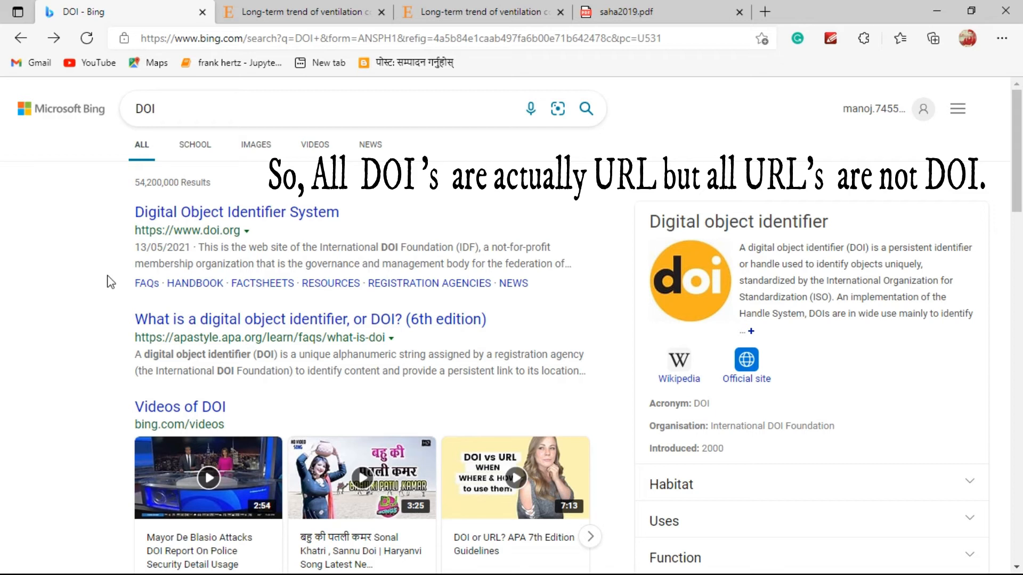
- Open the Wikipedia 'Digital object identifier' article from Bing's DOI knowledge panel
{"action": "left_click", "coordinate": [677, 362]}
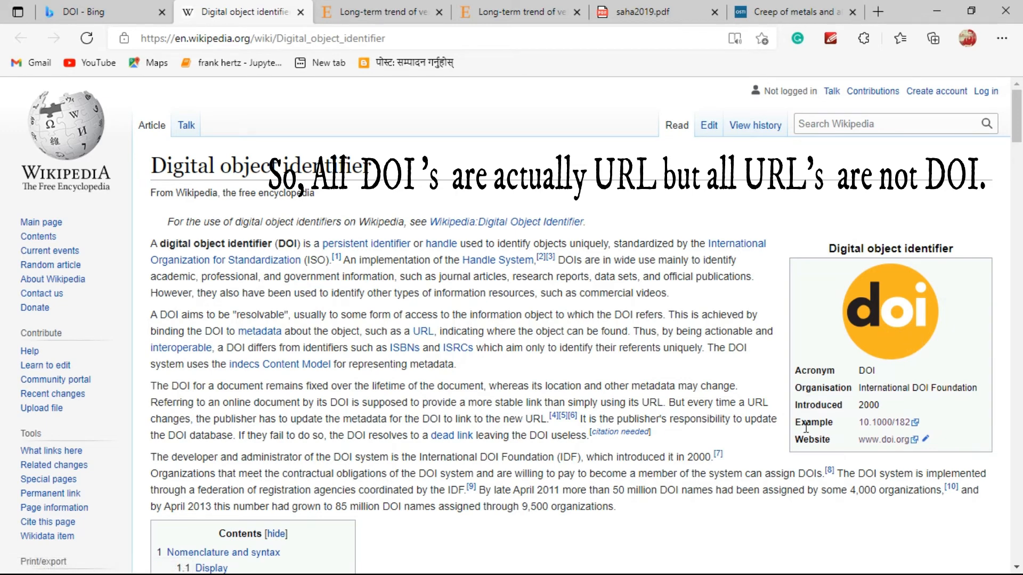
{"action": "mouse_move", "coordinate": [874, 421]}
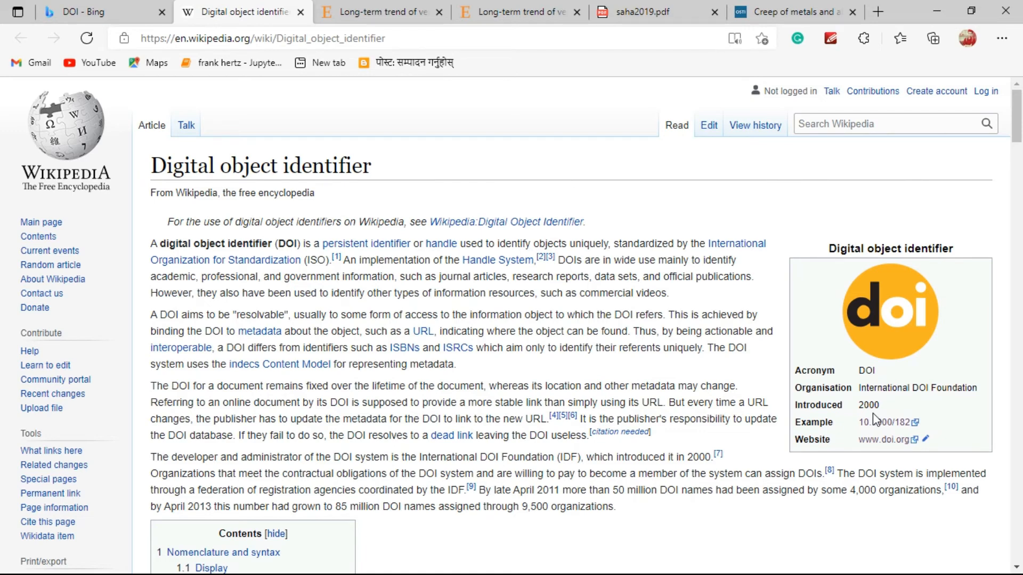
{"action": "mouse_move", "coordinate": [818, 427]}
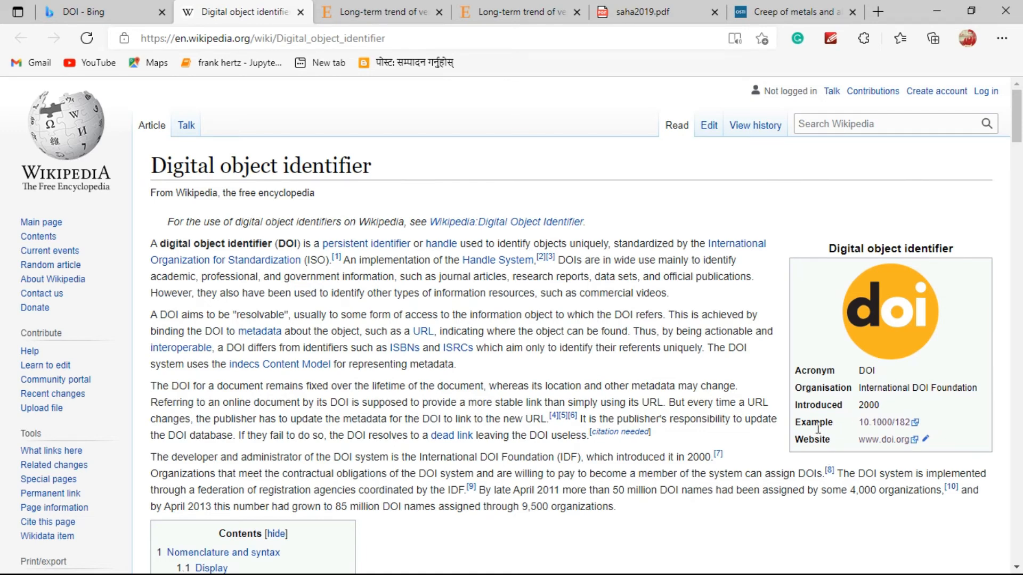
{"action": "mouse_move", "coordinate": [776, 408]}
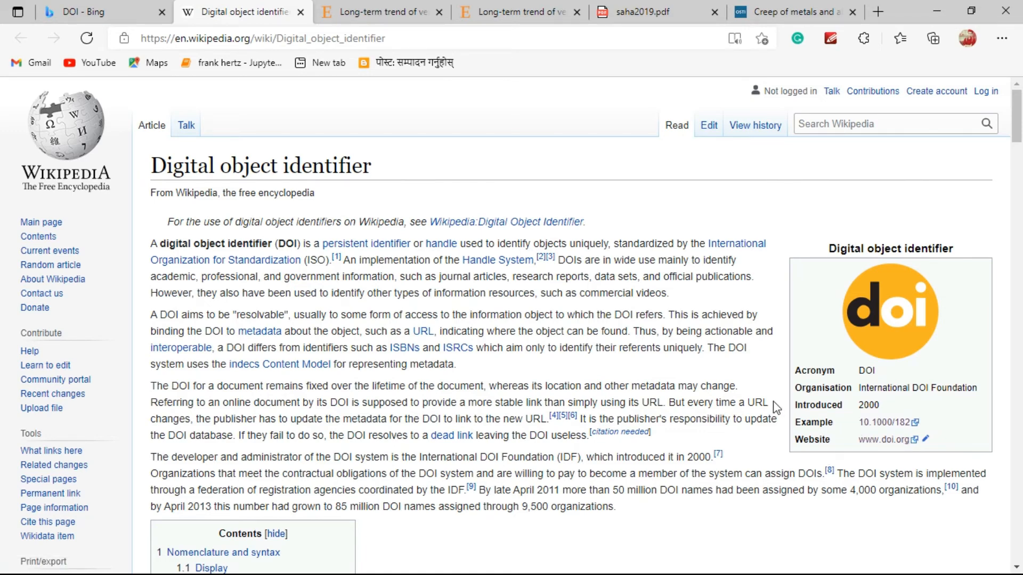
{"action": "mouse_move", "coordinate": [528, 457]}
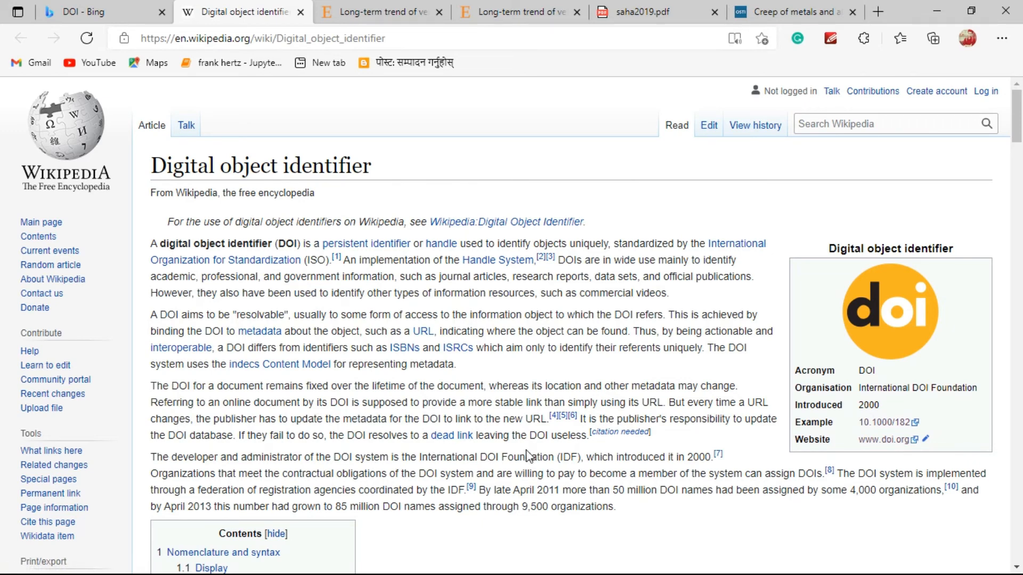
{"action": "mouse_move", "coordinate": [502, 148]}
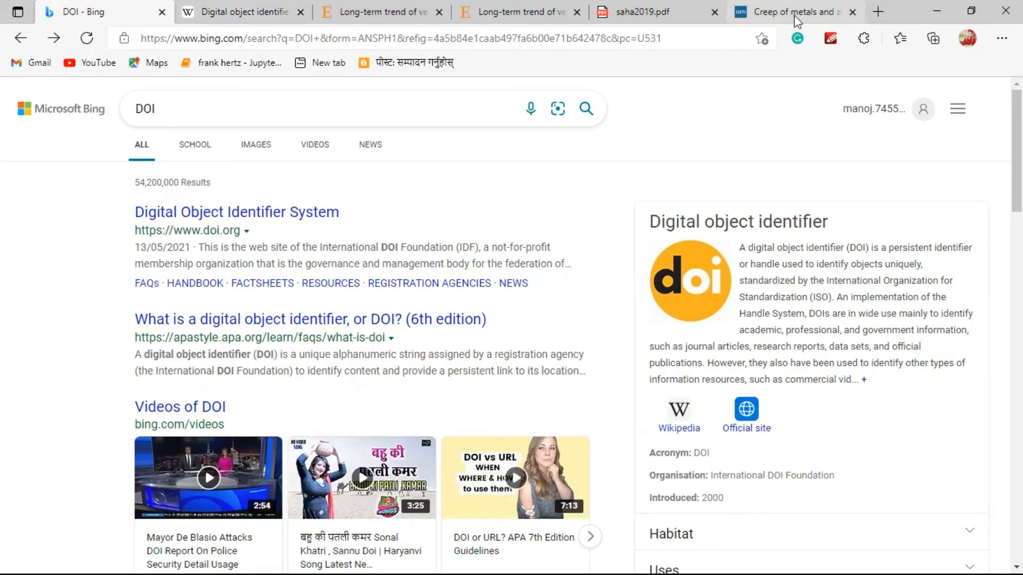
- Browse the 1985 'Creep of metals and alloys' OSTI record's metadata down to its citation formats
{"action": "left_click", "coordinate": [790, 12]}
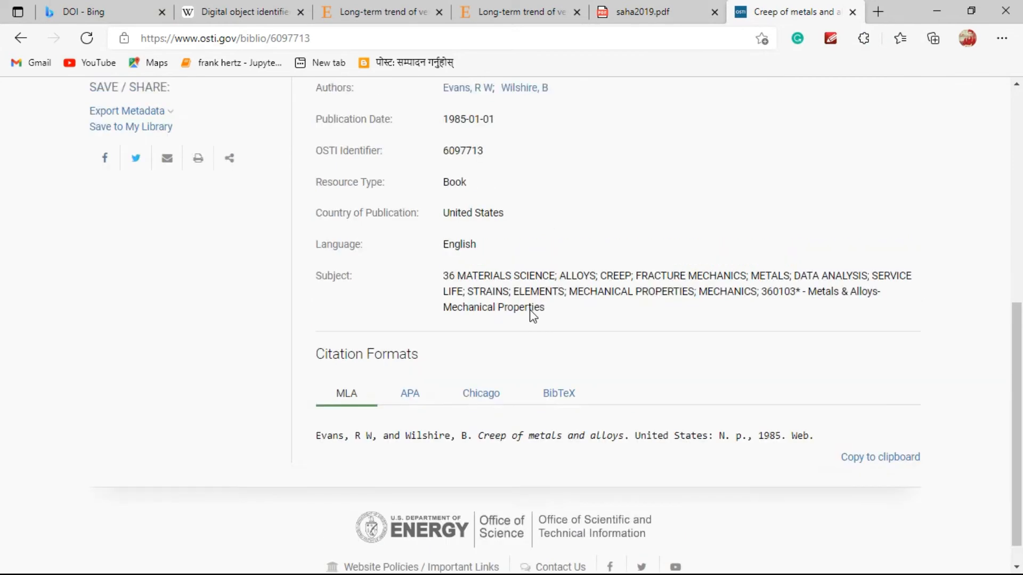
{"action": "scroll", "scroll_direction": "up", "scroll_amount": 3}
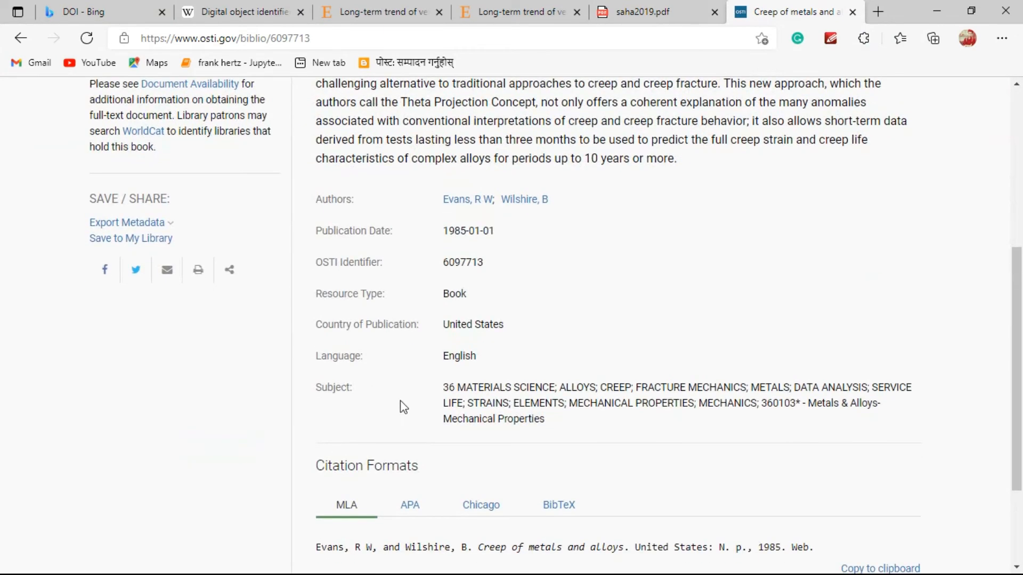
{"action": "mouse_move", "coordinate": [435, 445]}
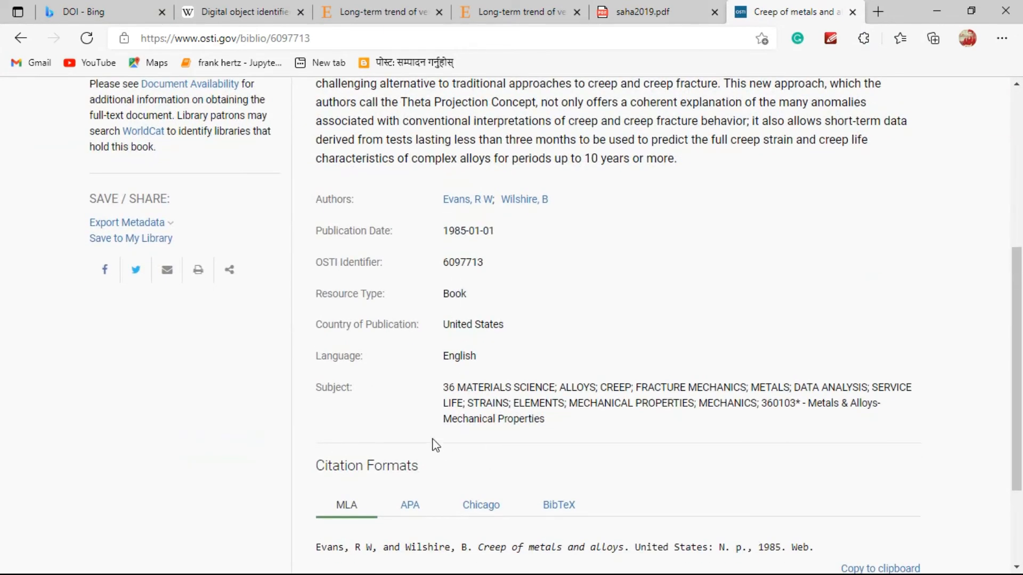
{"action": "scroll", "scroll_direction": "up", "scroll_amount": 3}
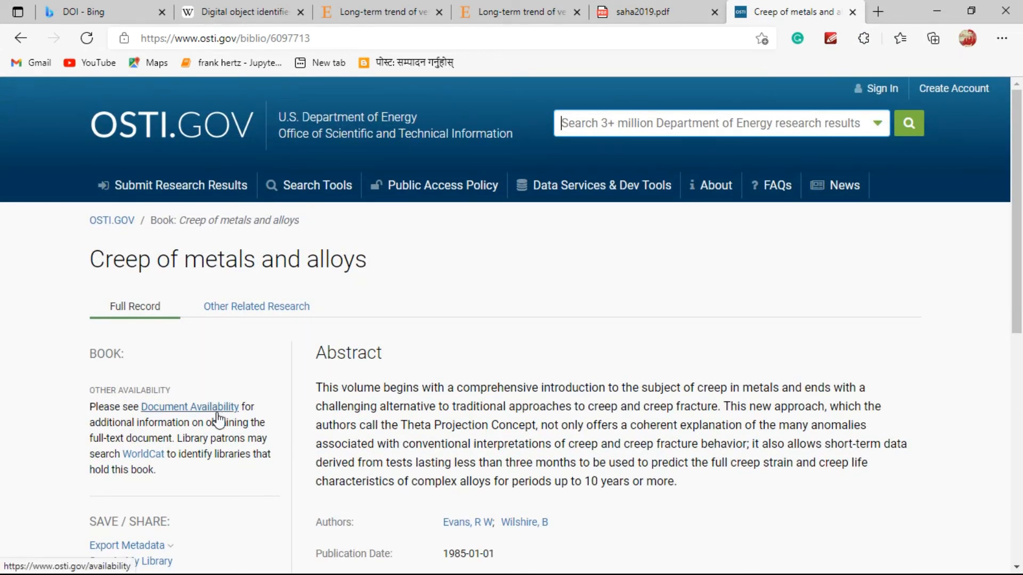
{"action": "scroll", "scroll_direction": "down", "scroll_amount": 3}
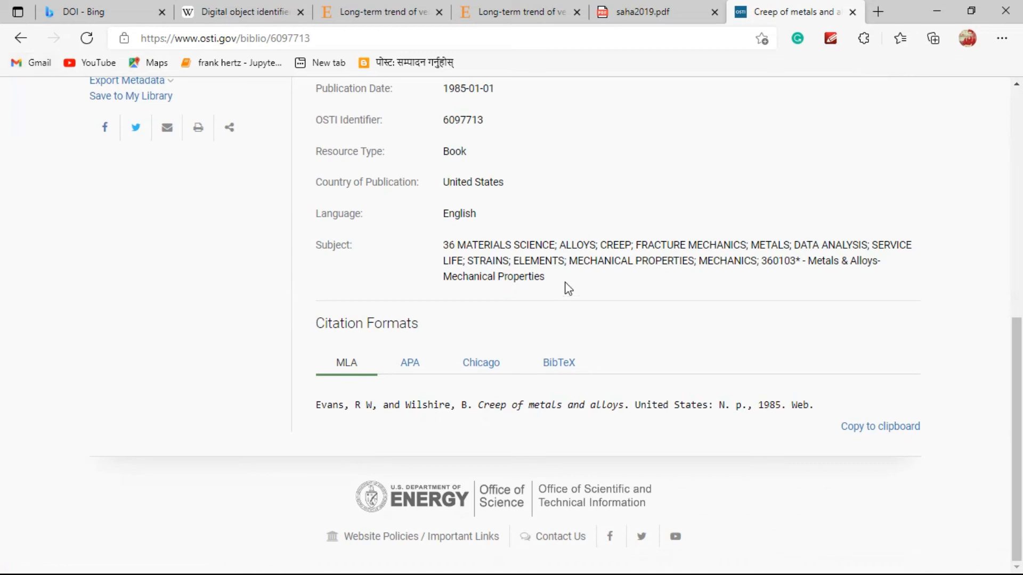
{"action": "mouse_move", "coordinate": [444, 284]}
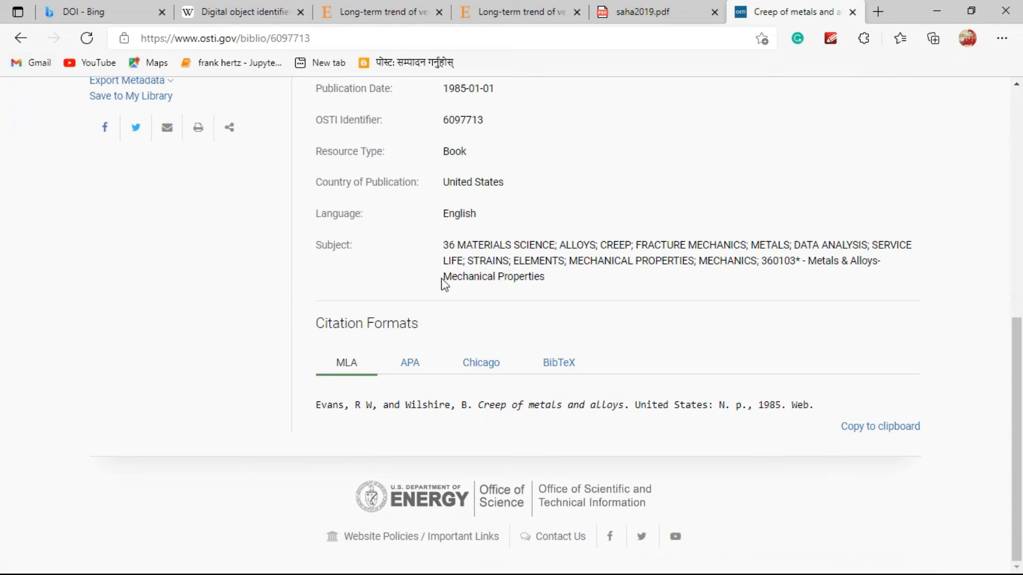
{"action": "mouse_move", "coordinate": [415, 338]}
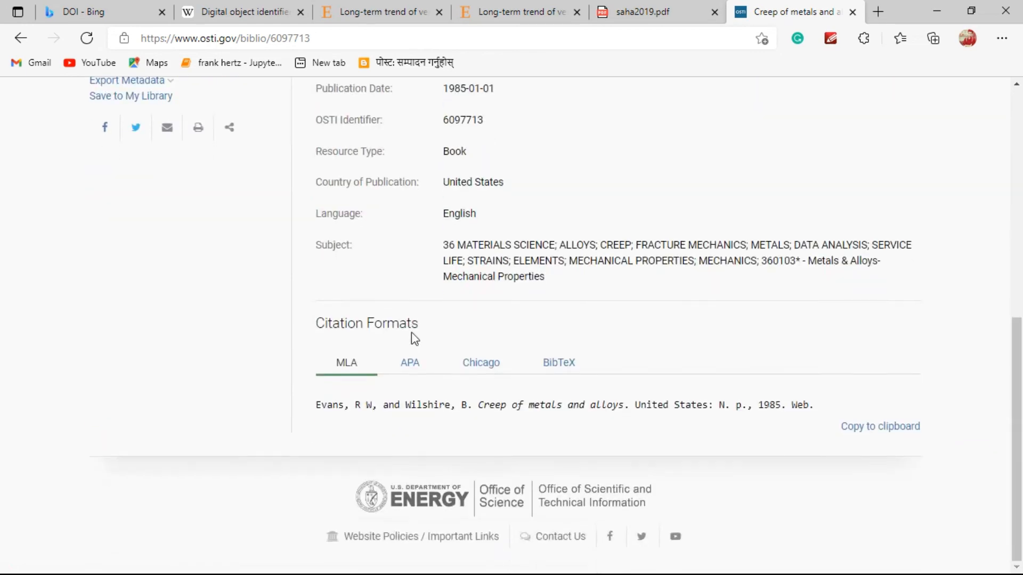
{"action": "scroll", "scroll_direction": "up", "scroll_amount": 3}
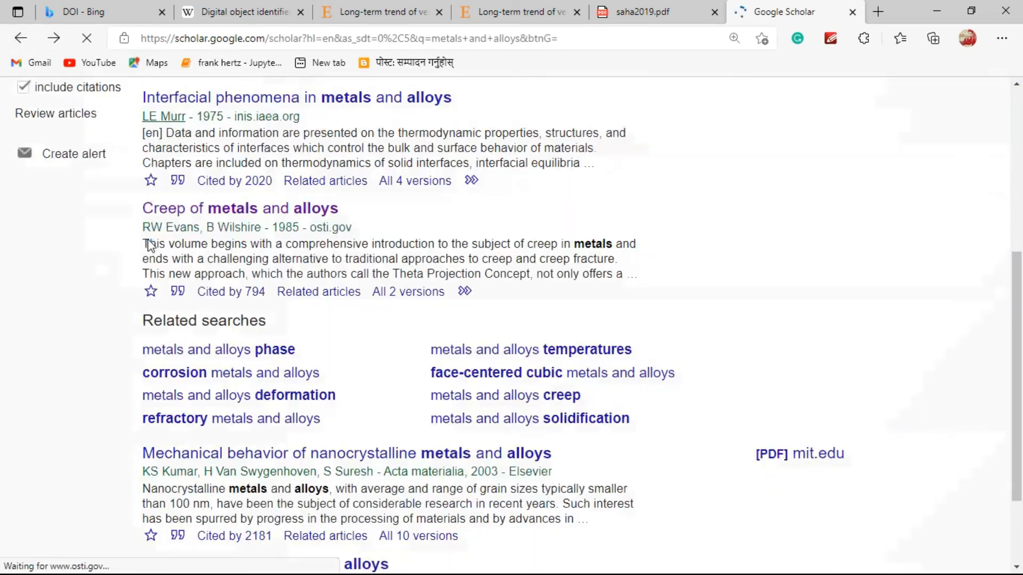
- Open 'Mechanical behavior of nanocrystalline metals and alloys' on ScienceDirect and inspect its DOI
{"action": "scroll", "scroll_direction": "down", "scroll_amount": 3}
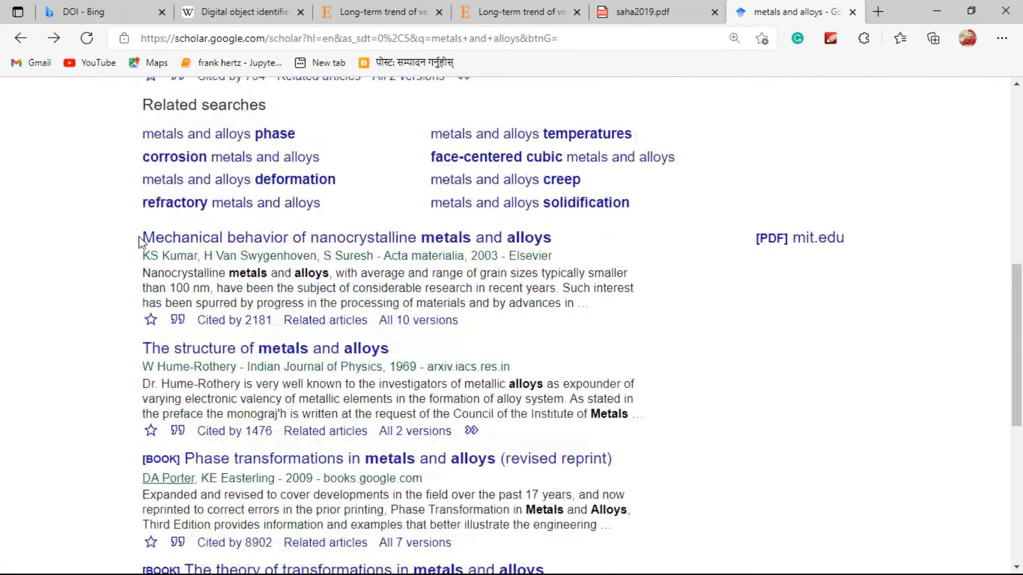
{"action": "scroll", "scroll_direction": "down", "scroll_amount": 3}
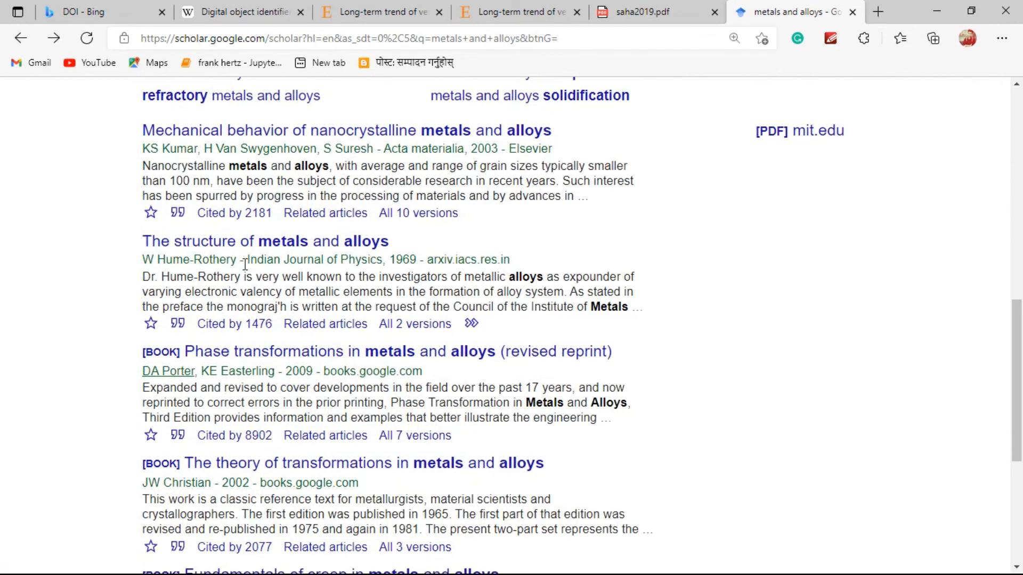
{"action": "mouse_move", "coordinate": [485, 162]}
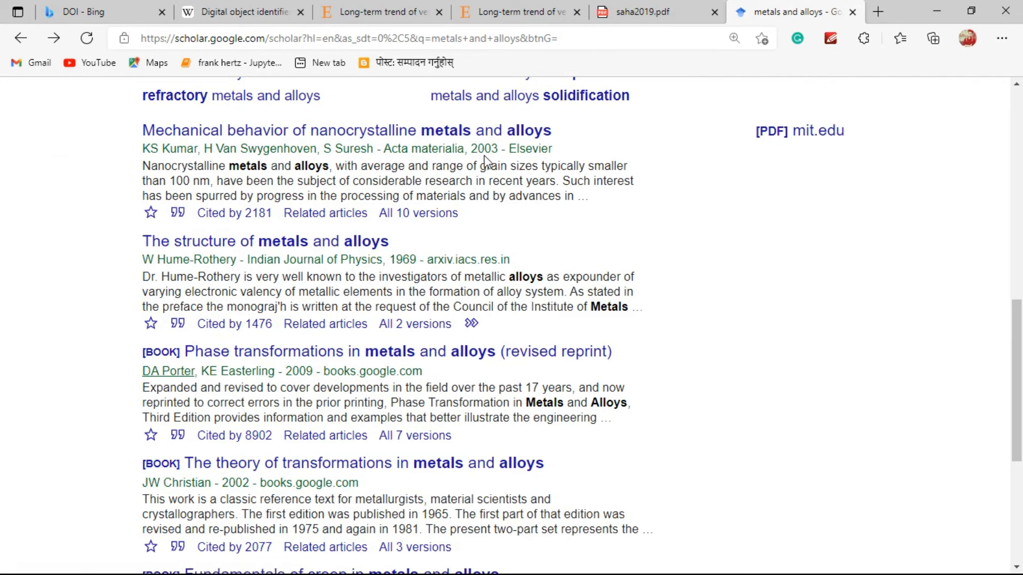
{"action": "left_click", "coordinate": [345, 130]}
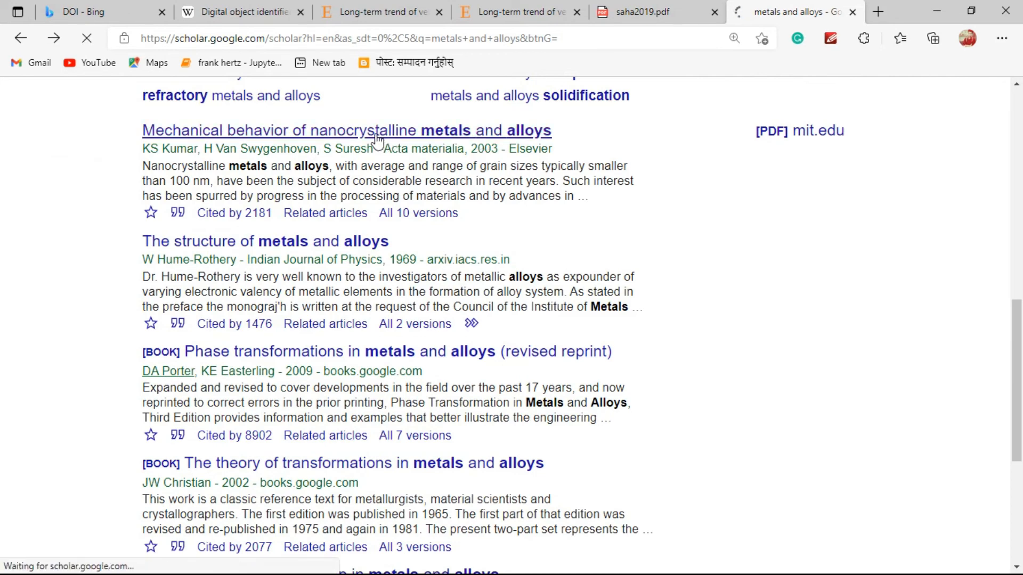
{"action": "left_click", "coordinate": [346, 130]}
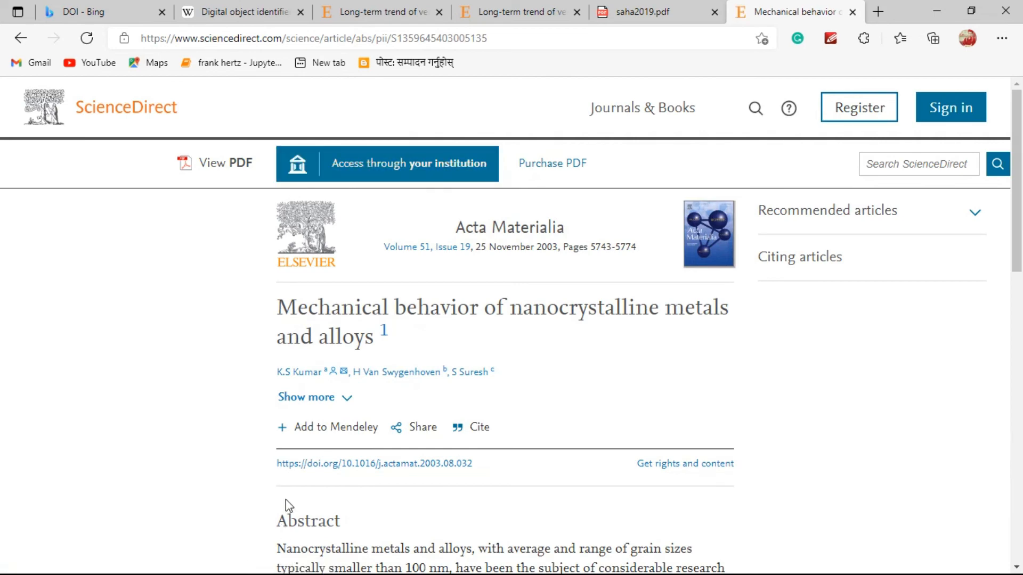
{"action": "mouse_move", "coordinate": [296, 477]}
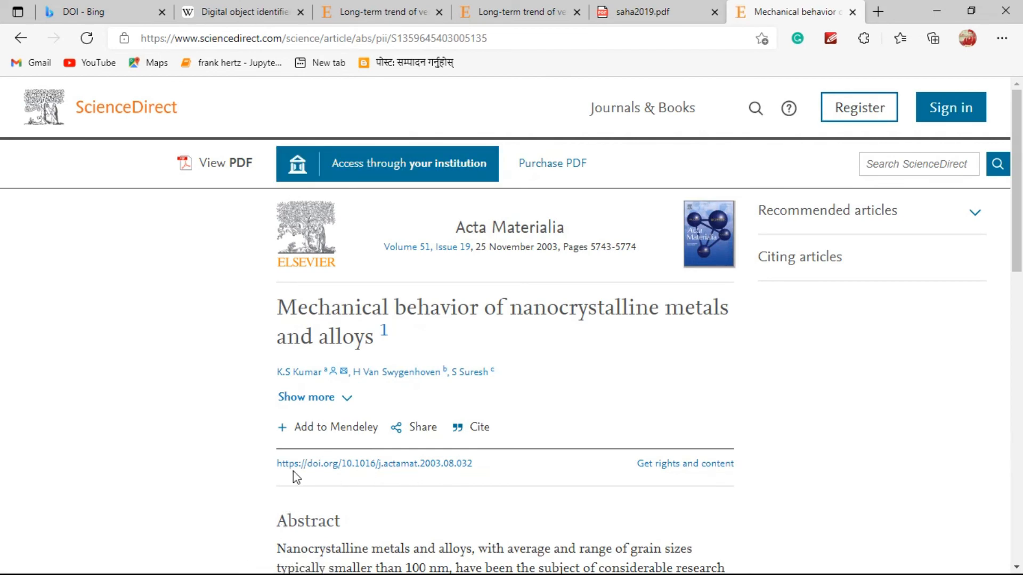
{"action": "scroll", "scroll_direction": "down", "scroll_amount": 3}
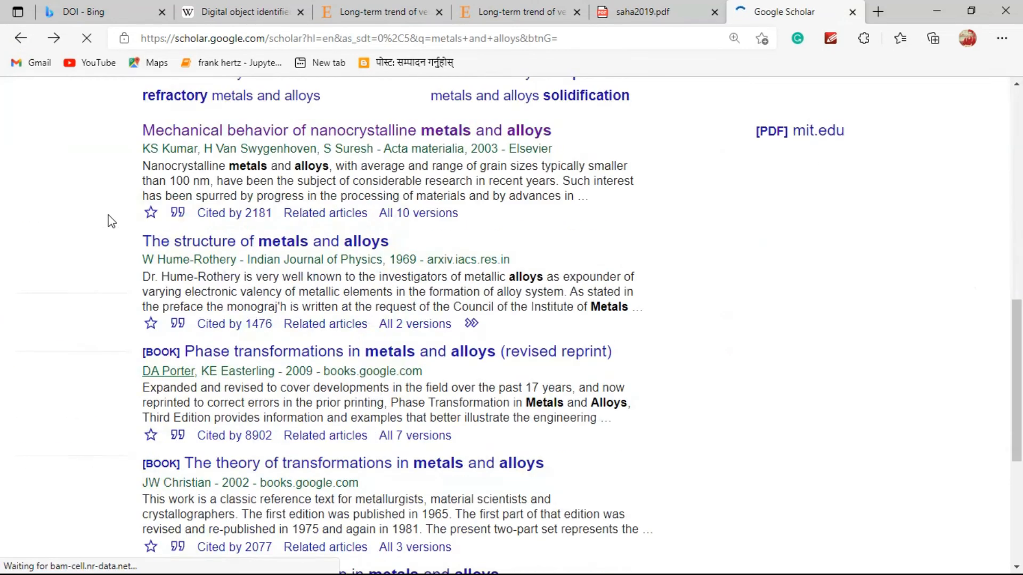
{"action": "scroll", "scroll_direction": "down", "scroll_amount": 3}
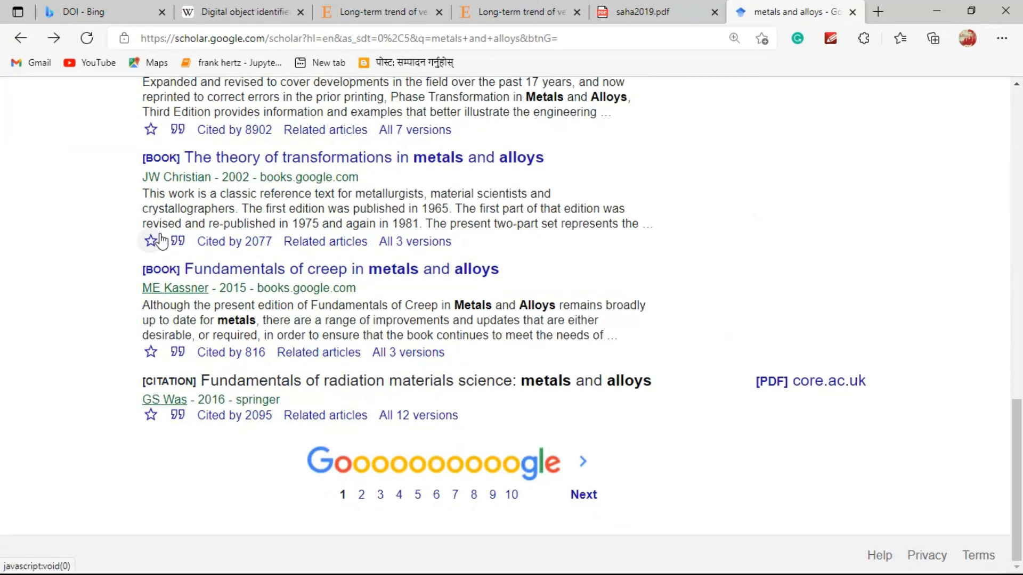
{"action": "scroll", "scroll_direction": "up", "scroll_amount": 3}
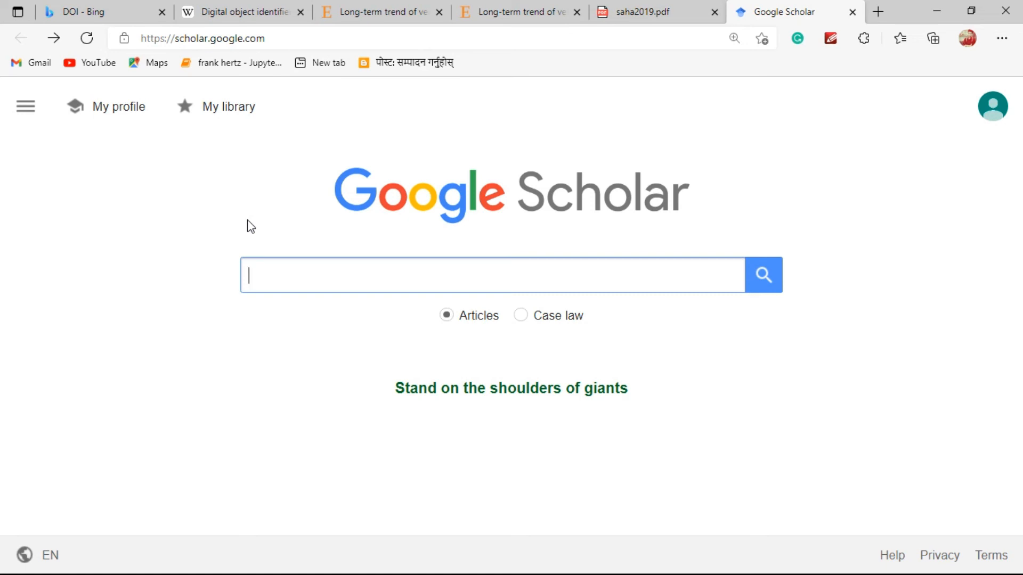
- Show saha2019.pdf's DOI link 10.1016/j.rsase.2019.05.003 below the corresponding-author note
{"action": "left_click", "coordinate": [652, 12]}
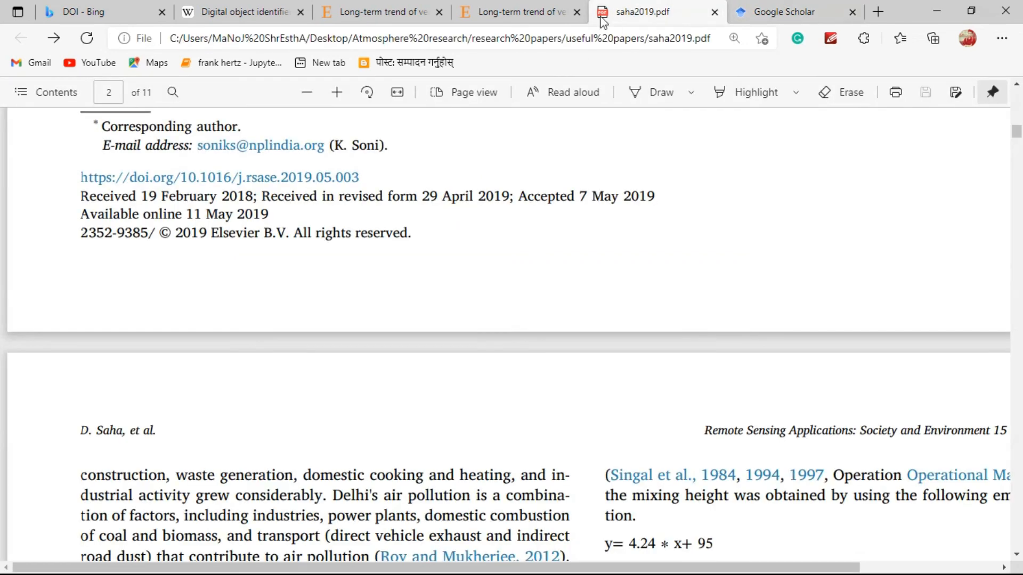
{"action": "mouse_move", "coordinate": [224, 189]}
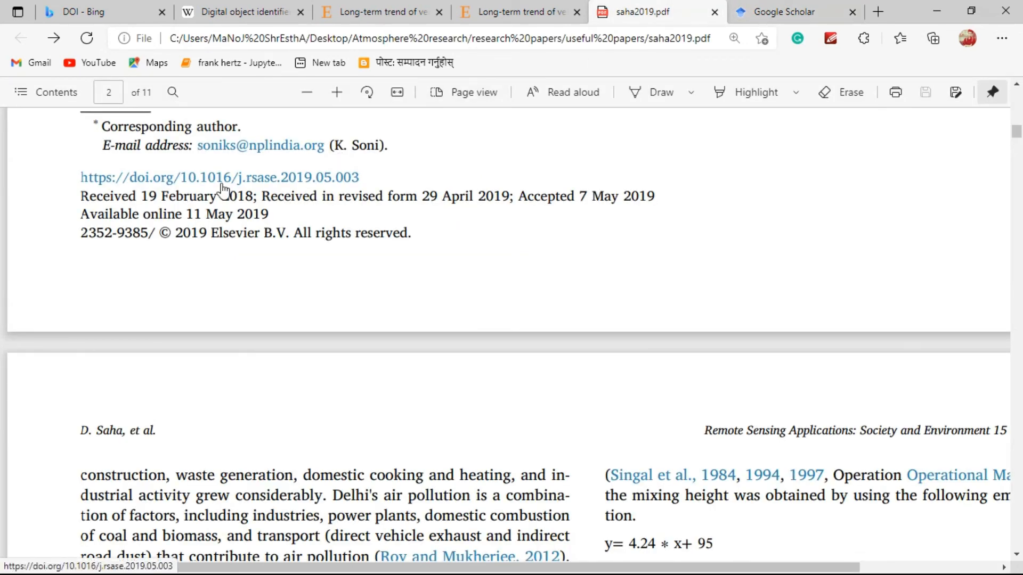
{"action": "scroll", "scroll_direction": "up", "scroll_amount": 3}
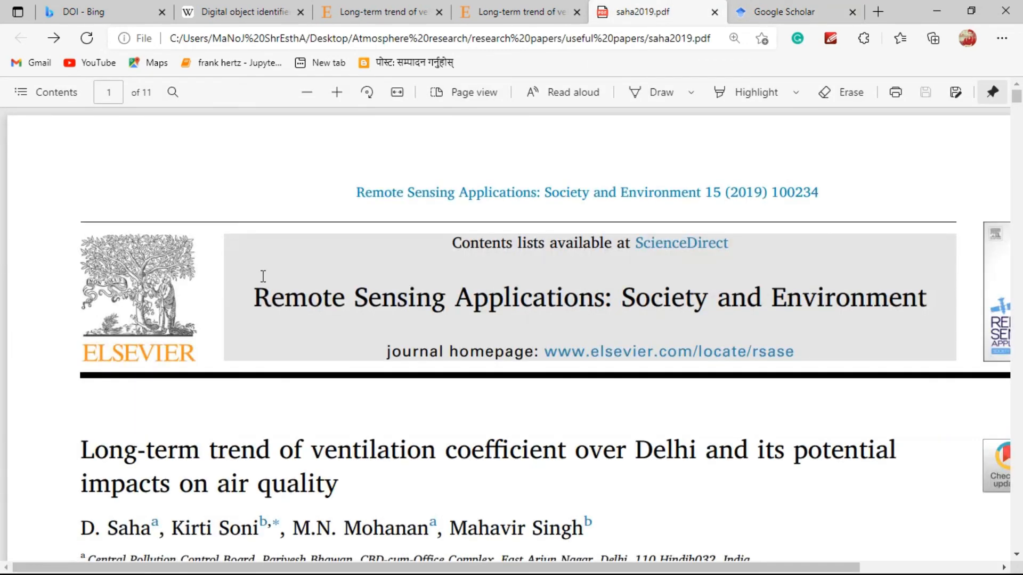
{"action": "scroll", "scroll_direction": "down", "scroll_amount": 3}
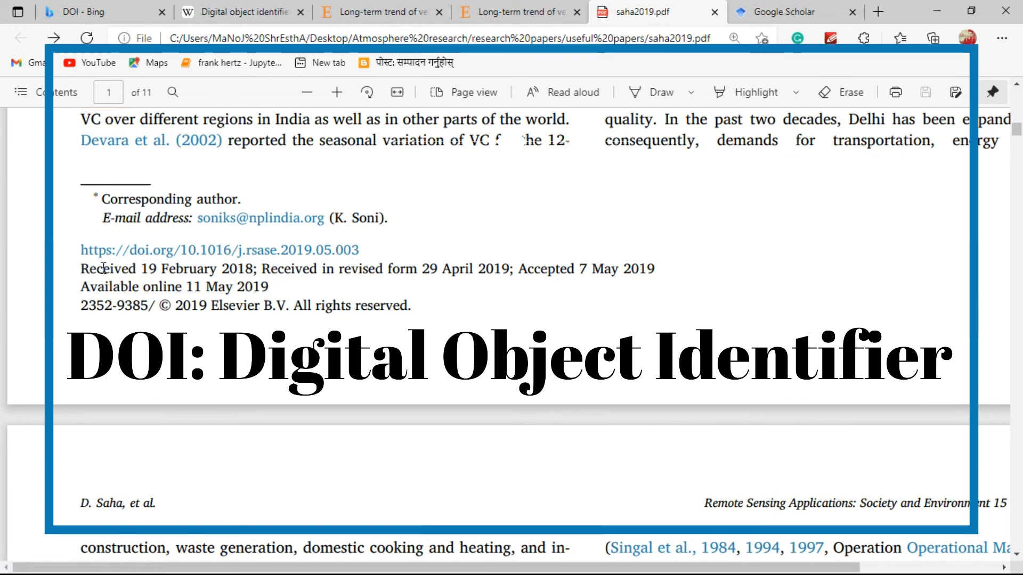
{"action": "mouse_move", "coordinate": [688, 79]}
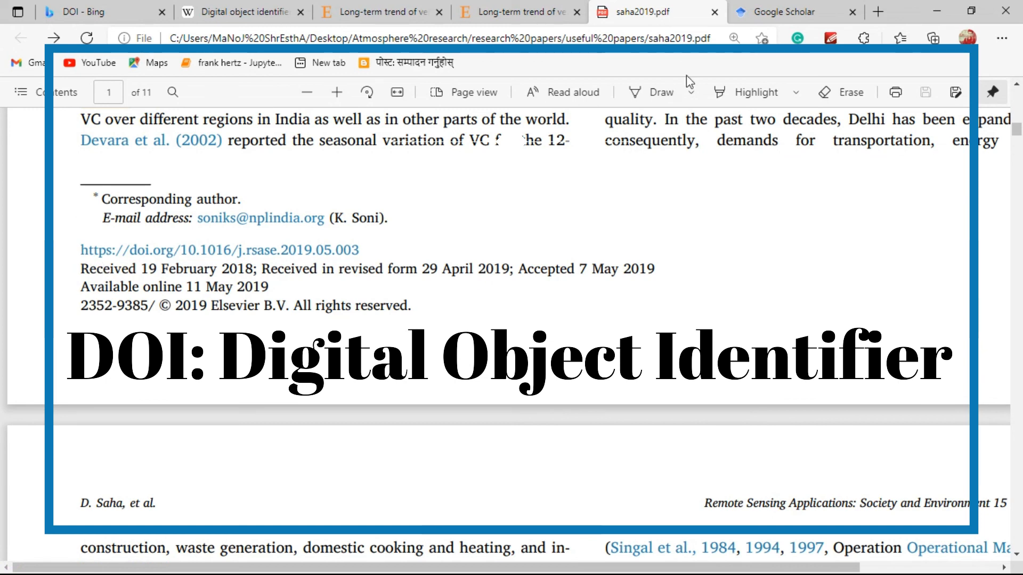